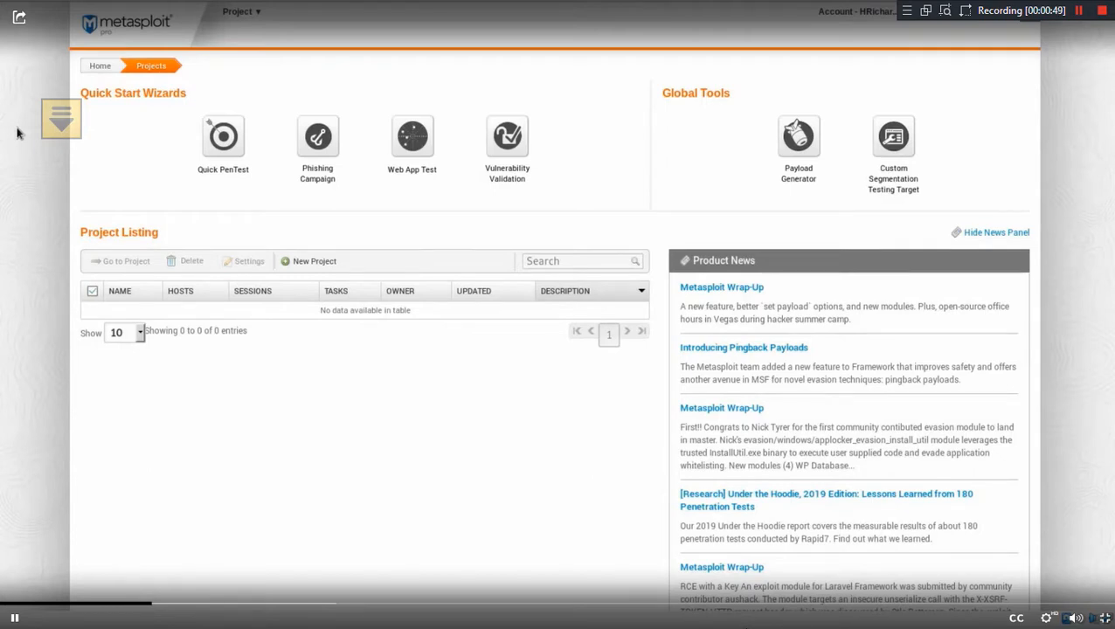
mouse_move(171, 161)
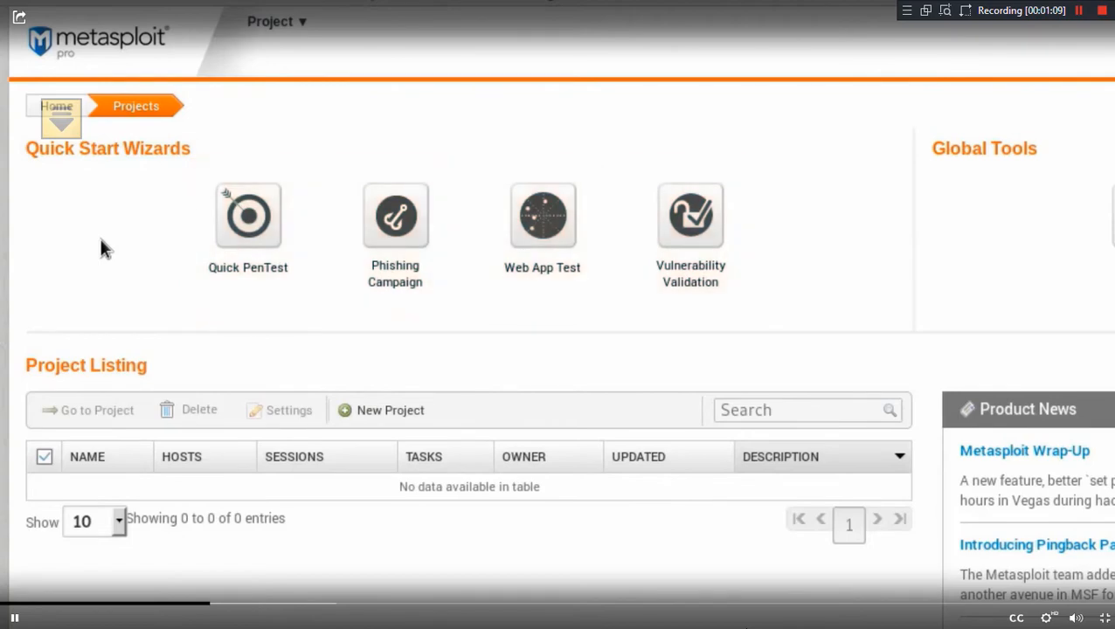
Start the Quick PenTest wizard and step through its Configure Scan and Run Exploits settings
left_click(248, 215)
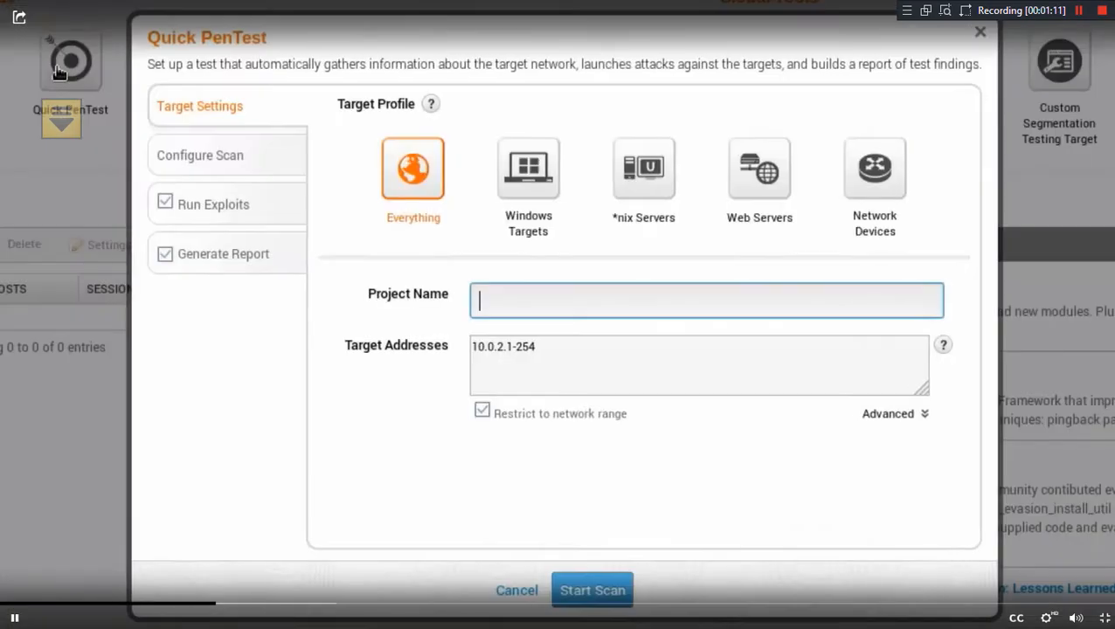
mouse_move(419, 49)
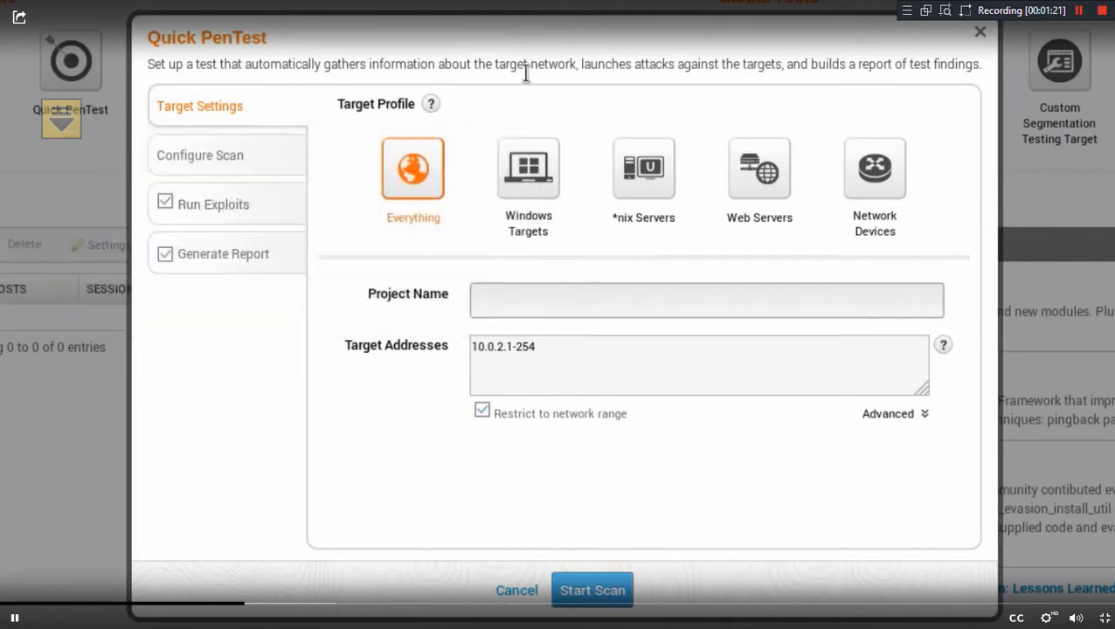
left_click(199, 153)
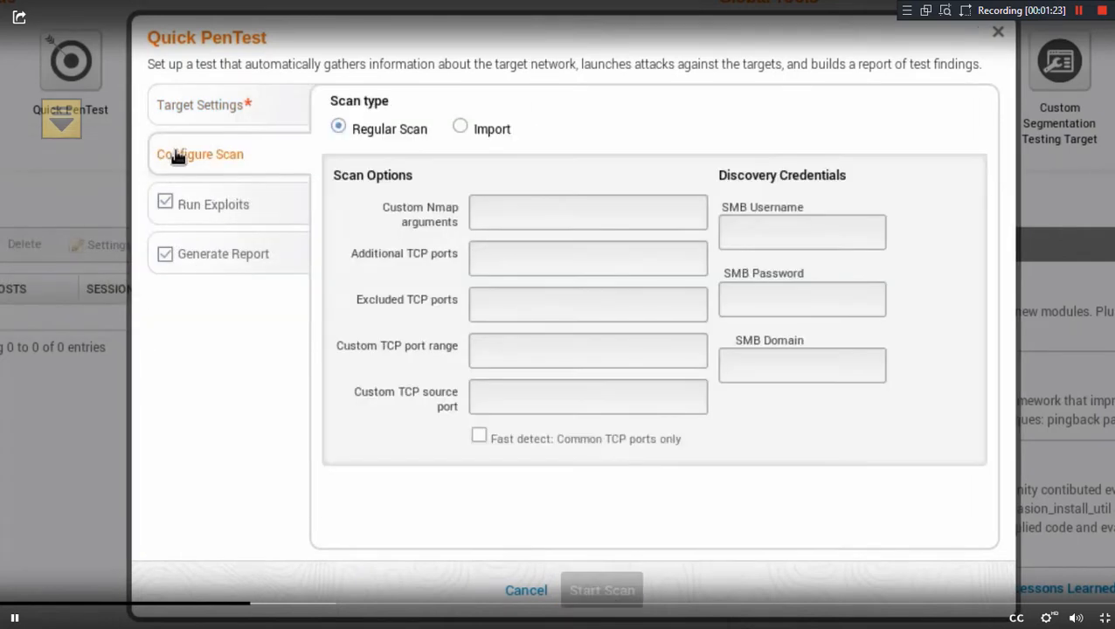
left_click(213, 202)
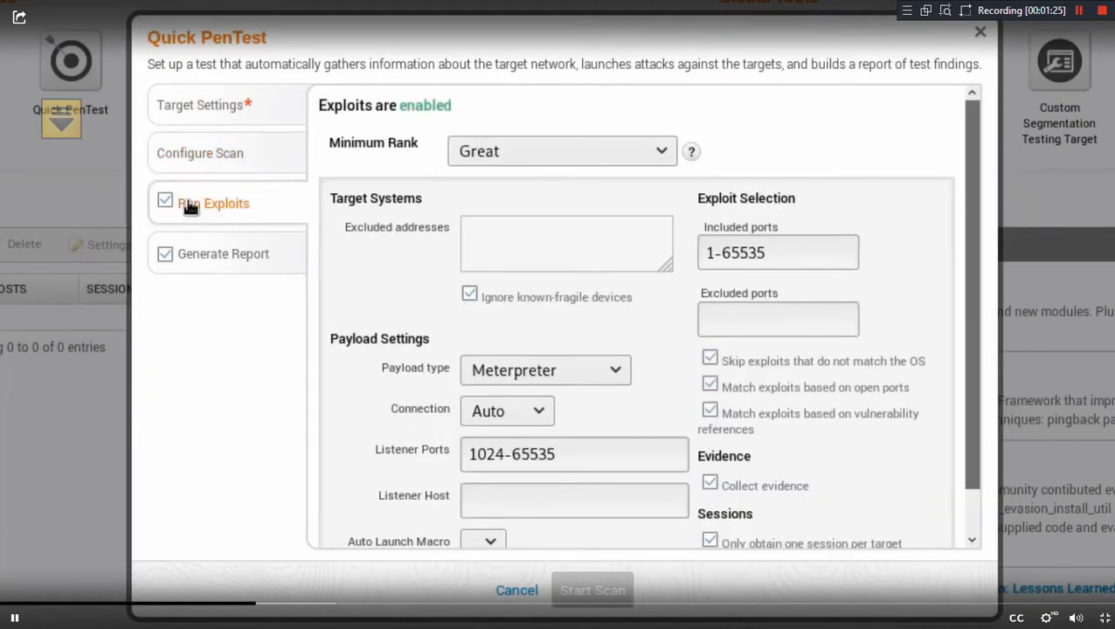
left_click(222, 252)
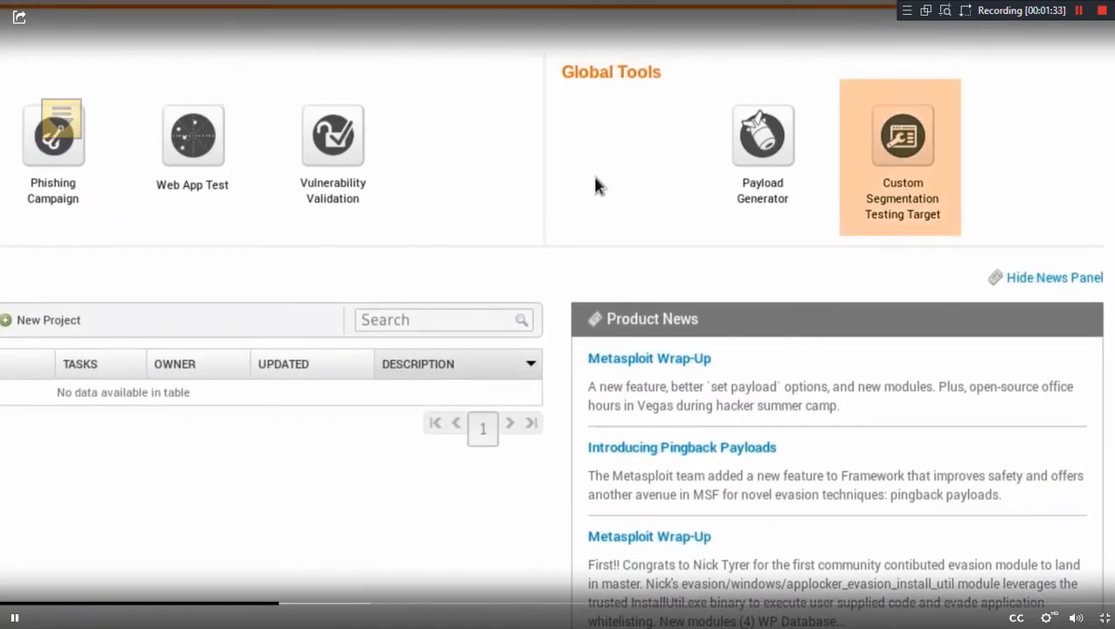
mouse_move(702, 216)
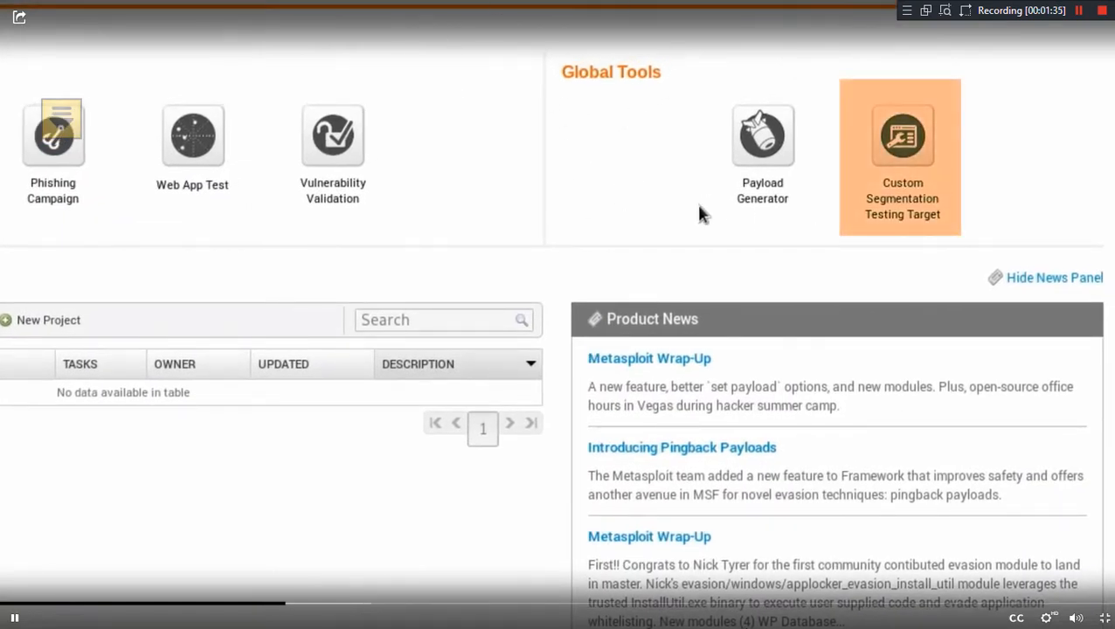
mouse_move(673, 199)
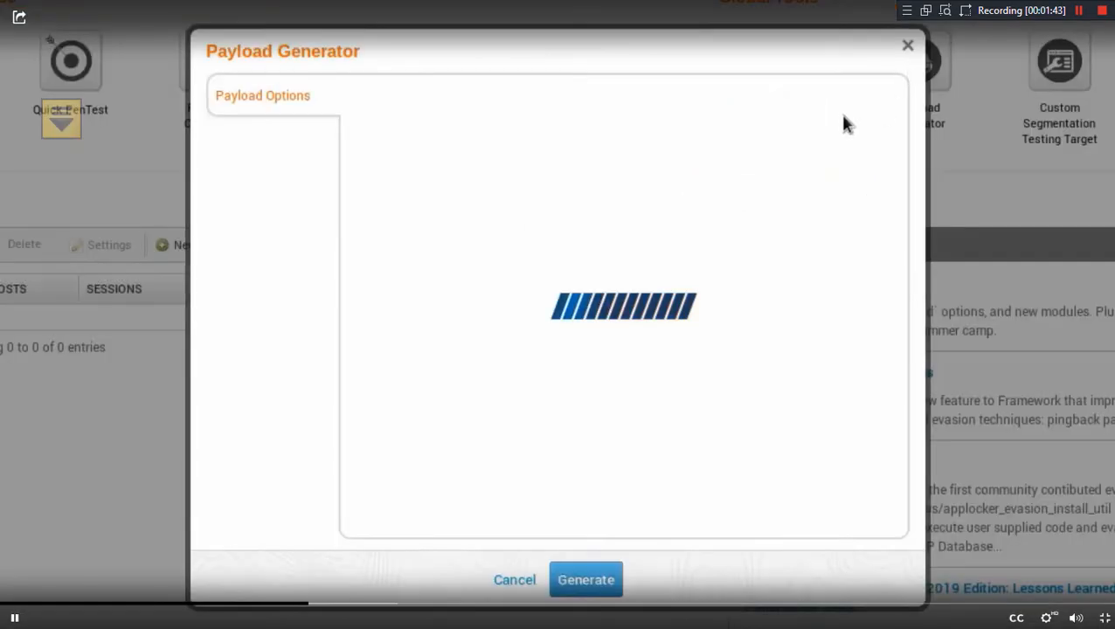
mouse_move(461, 44)
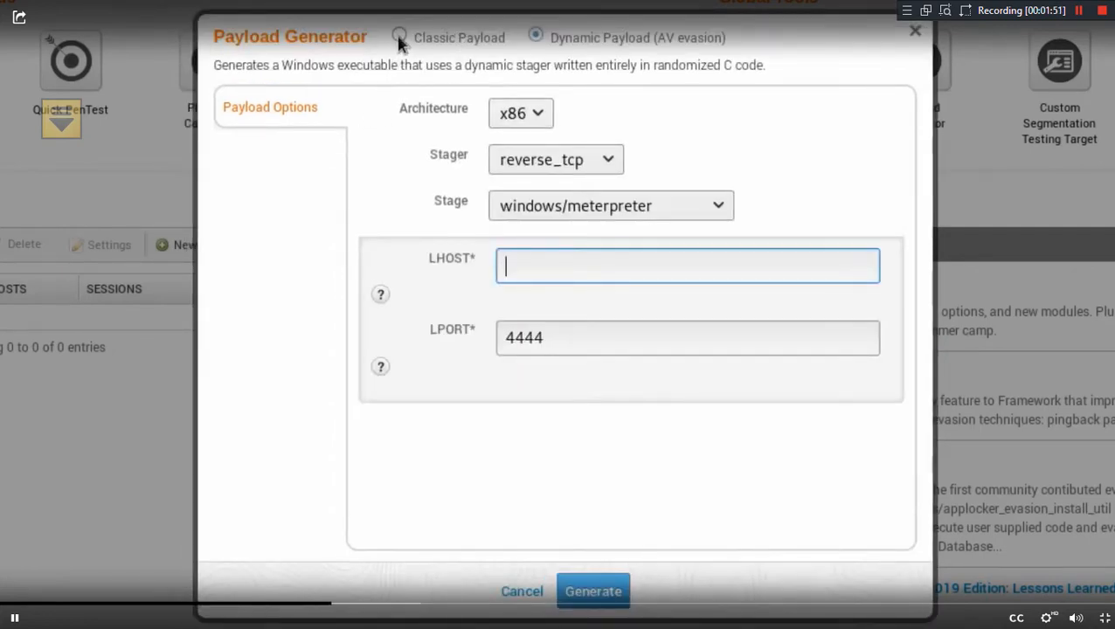
Switch to Classic Payload, review the Stage choices and keep windows/meterpreter as the stage
left_click(398, 37)
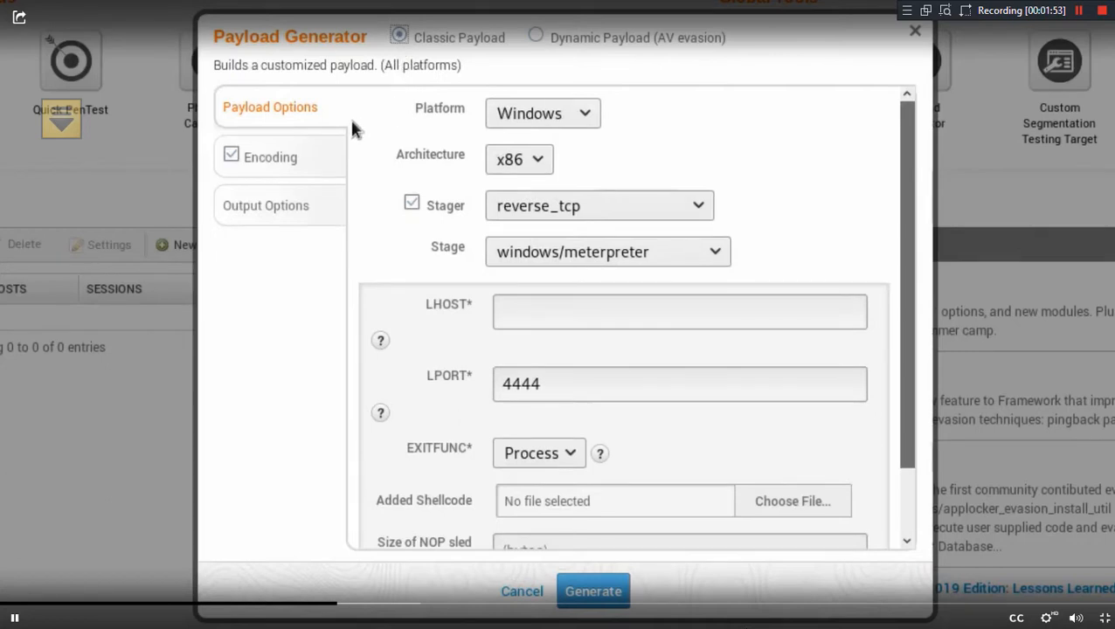
mouse_move(528, 62)
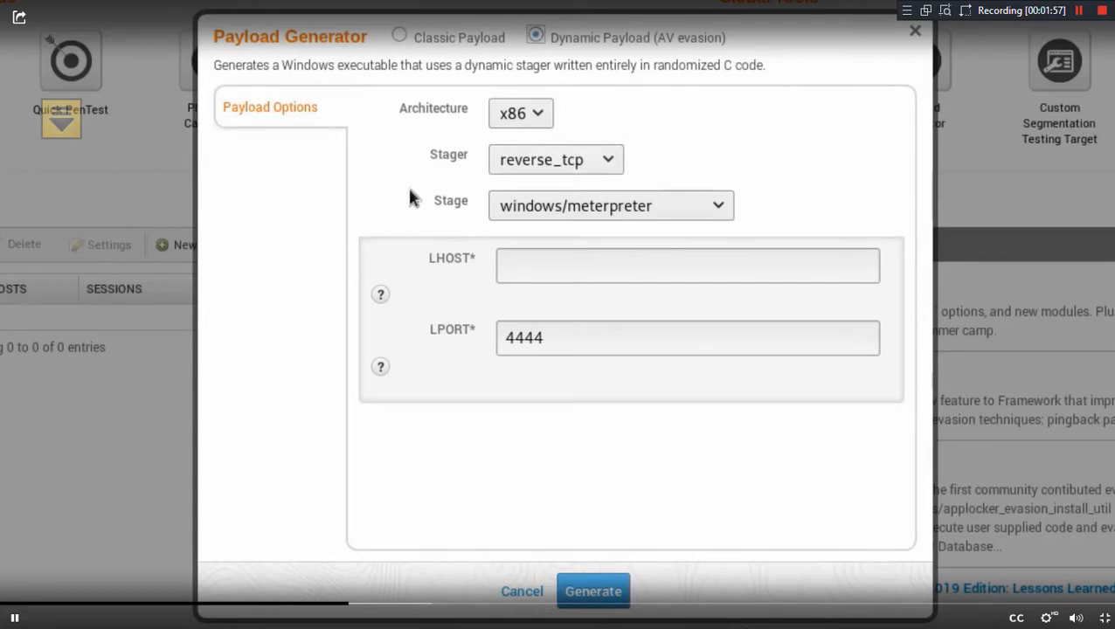
mouse_move(383, 178)
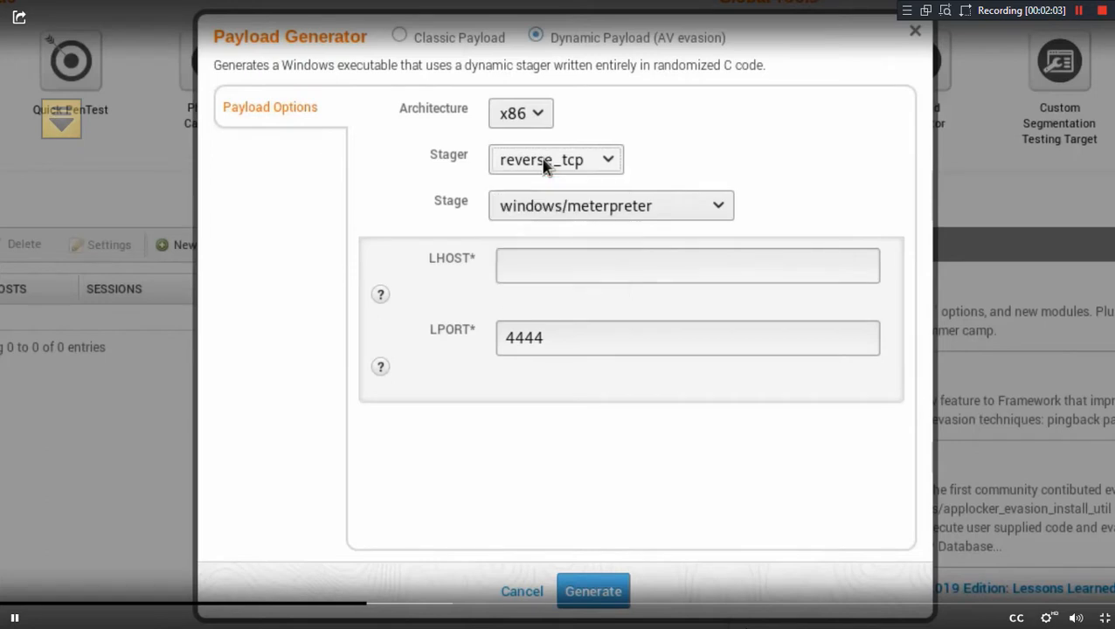
left_click(610, 206)
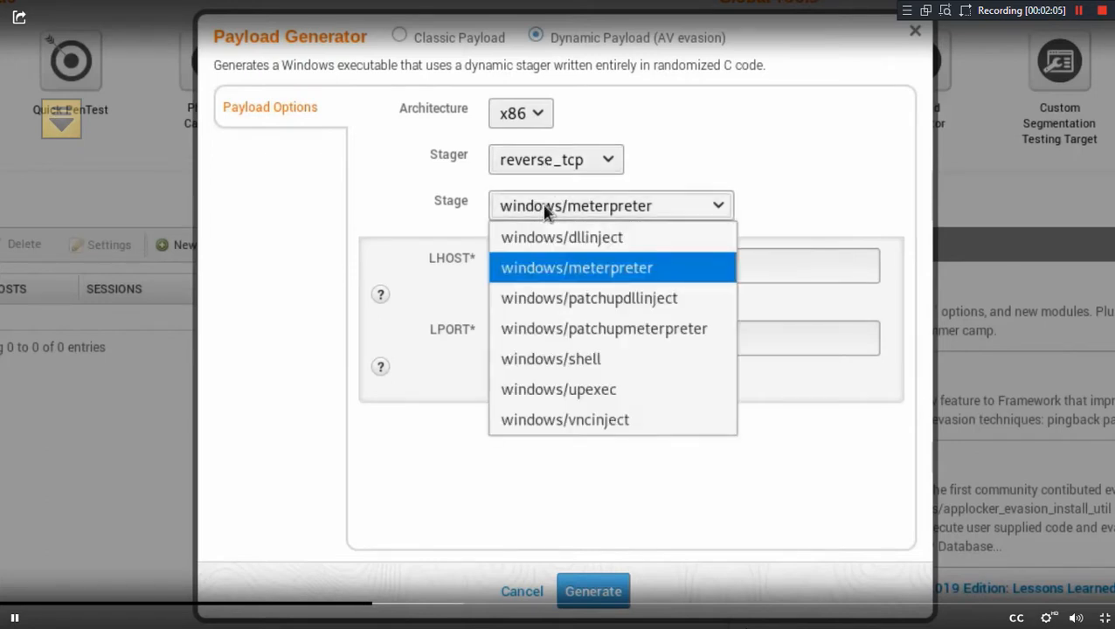
left_click(575, 268)
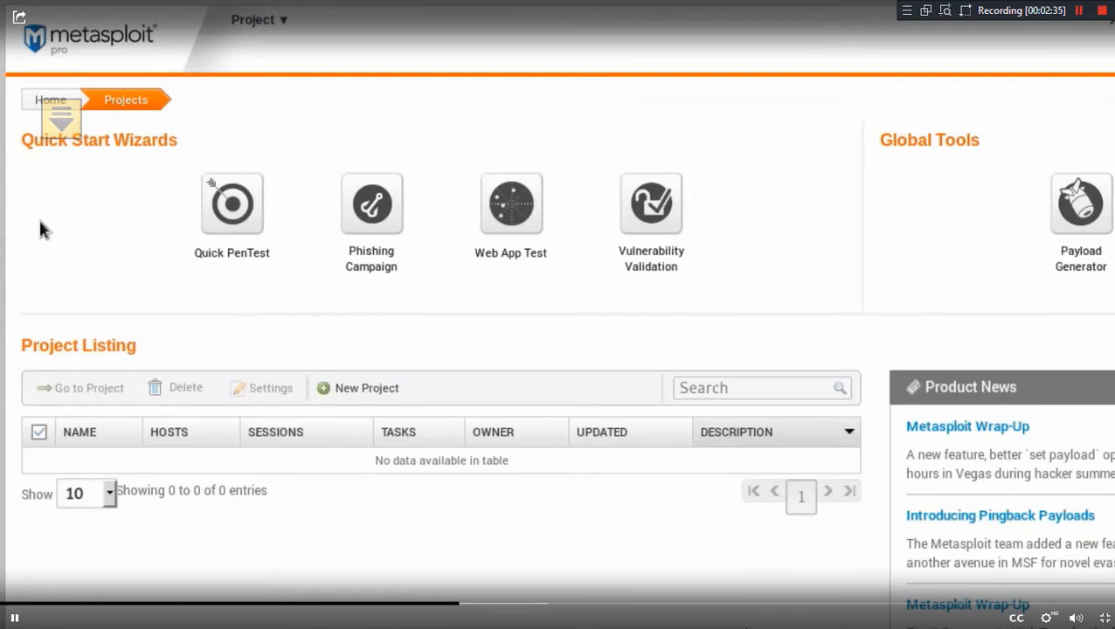
mouse_move(523, 356)
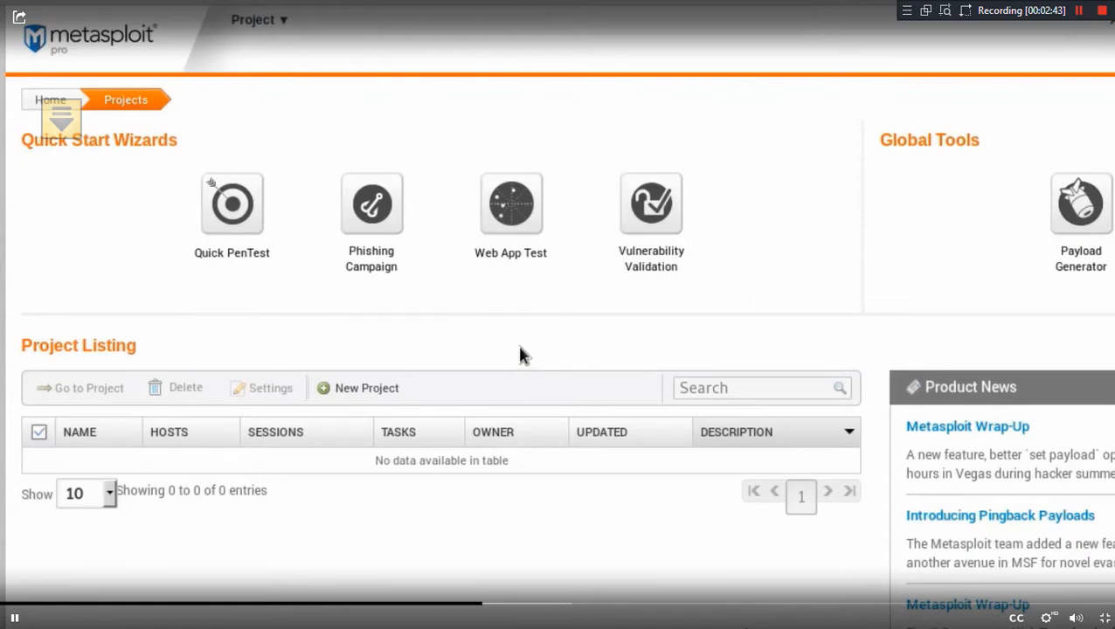
mouse_move(365, 388)
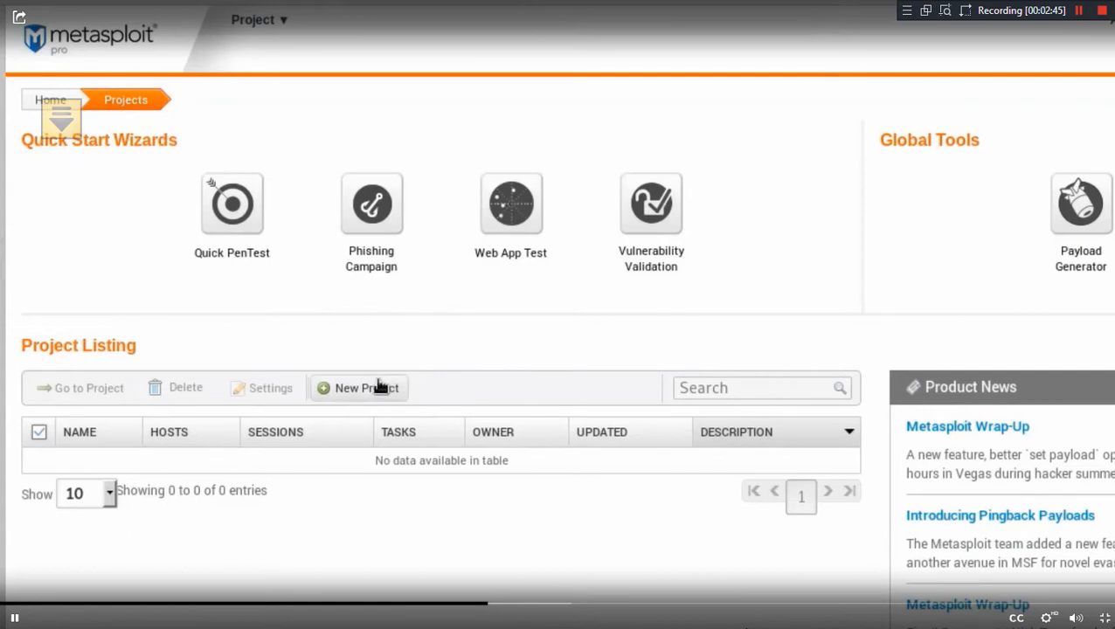
mouse_move(374, 395)
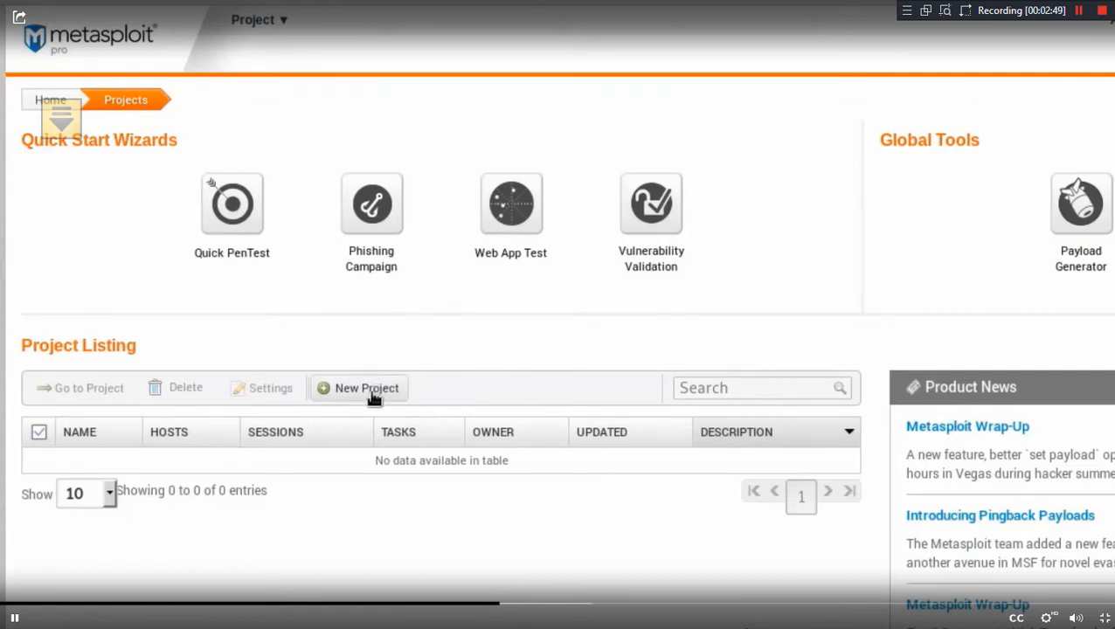
mouse_move(370, 441)
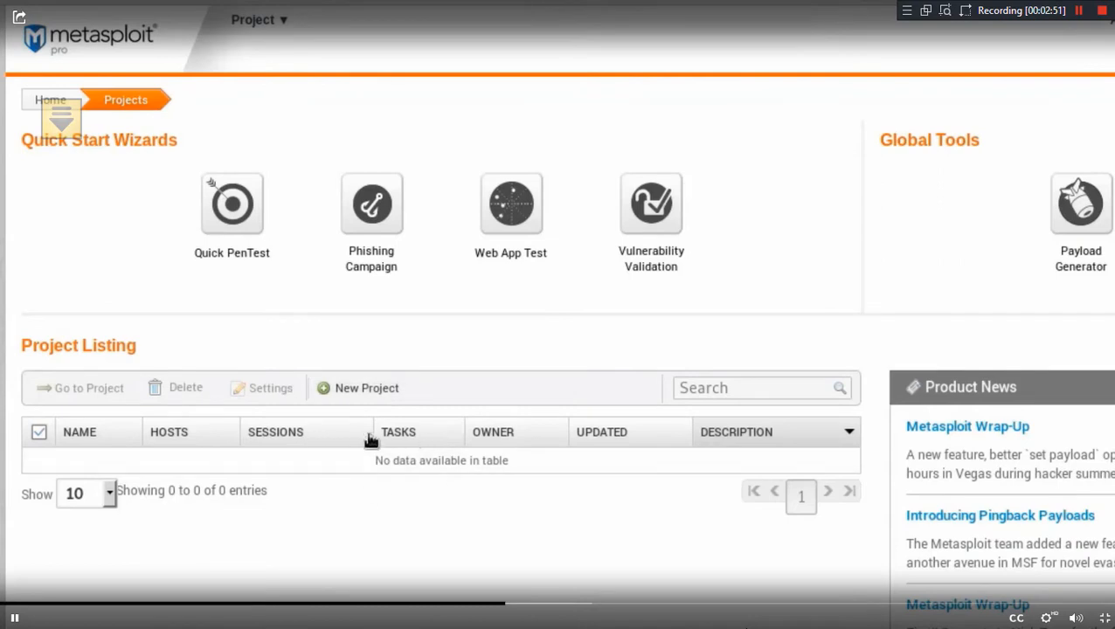
left_click(752, 388)
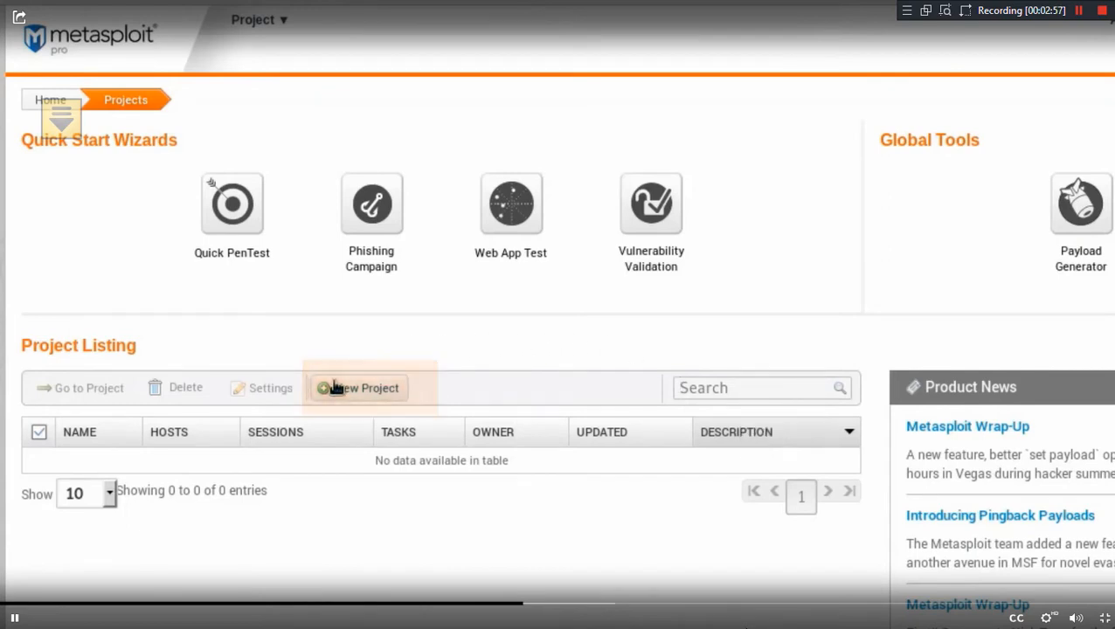
Create a new project with name Demo and description Demo
left_click(358, 388)
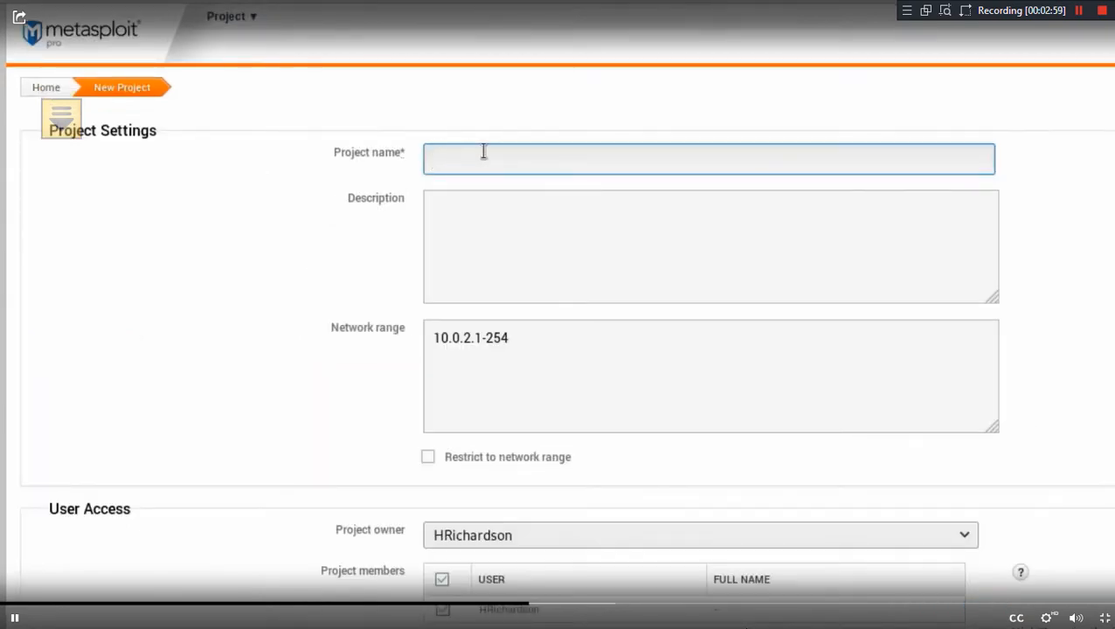
type("Demo")
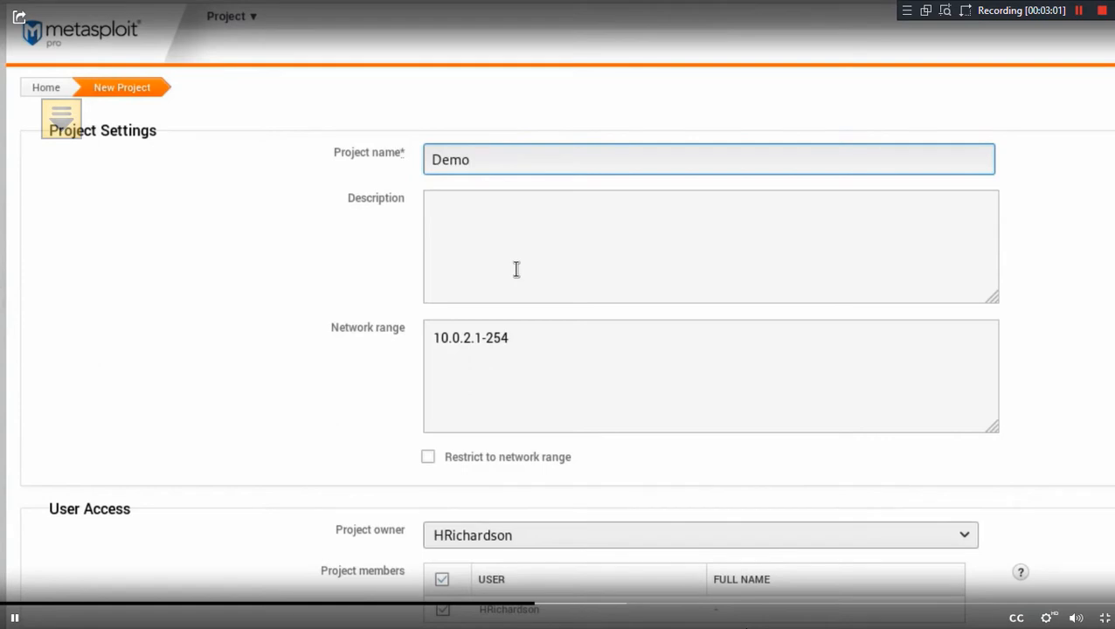
type("Demo")
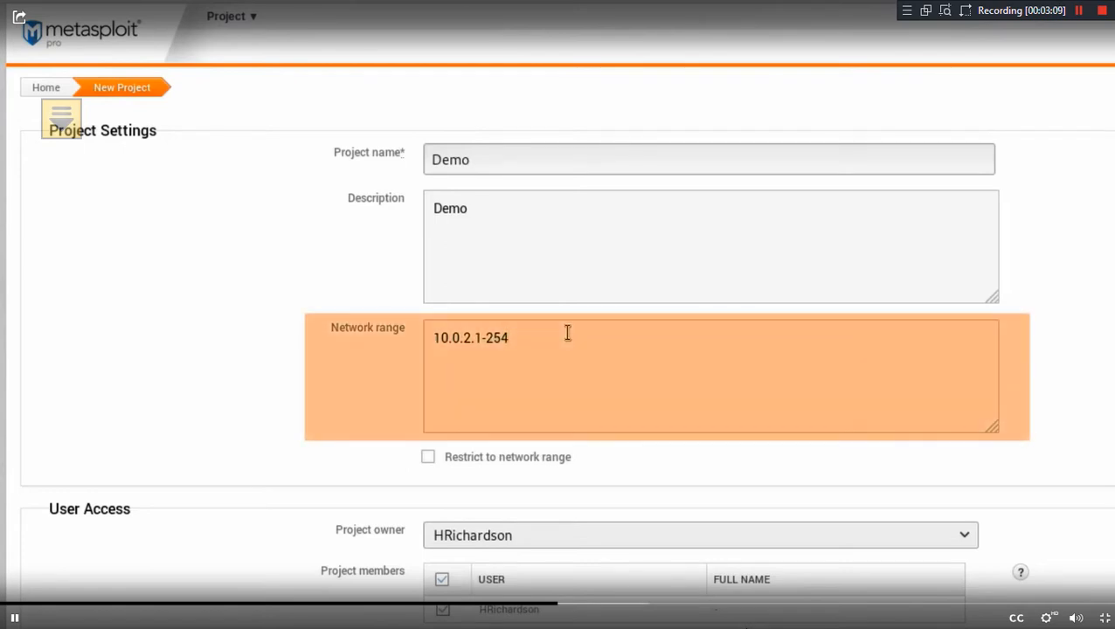
Change the project's network range to 10.0.2.4, 10.0.2.5
key("Backspace")
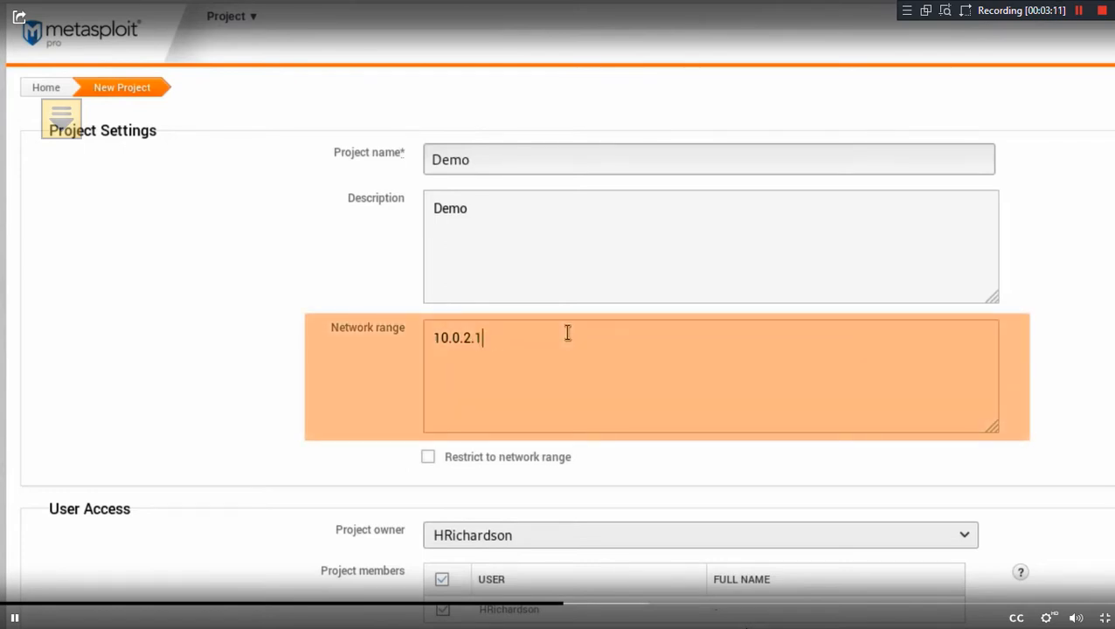
type("4")
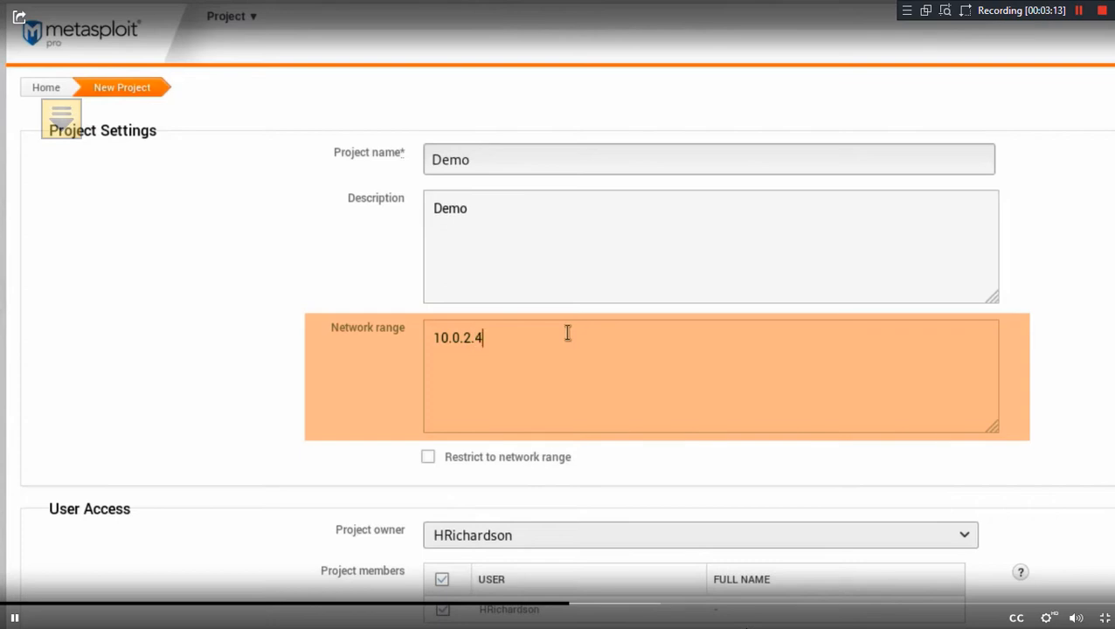
type(",")
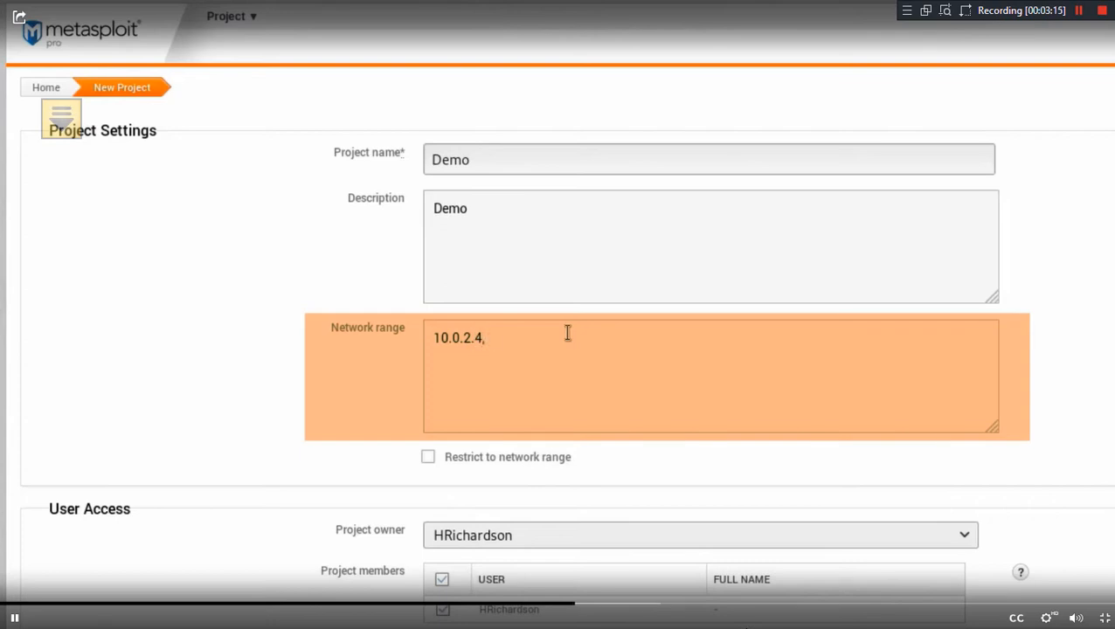
type("10.0.2.")
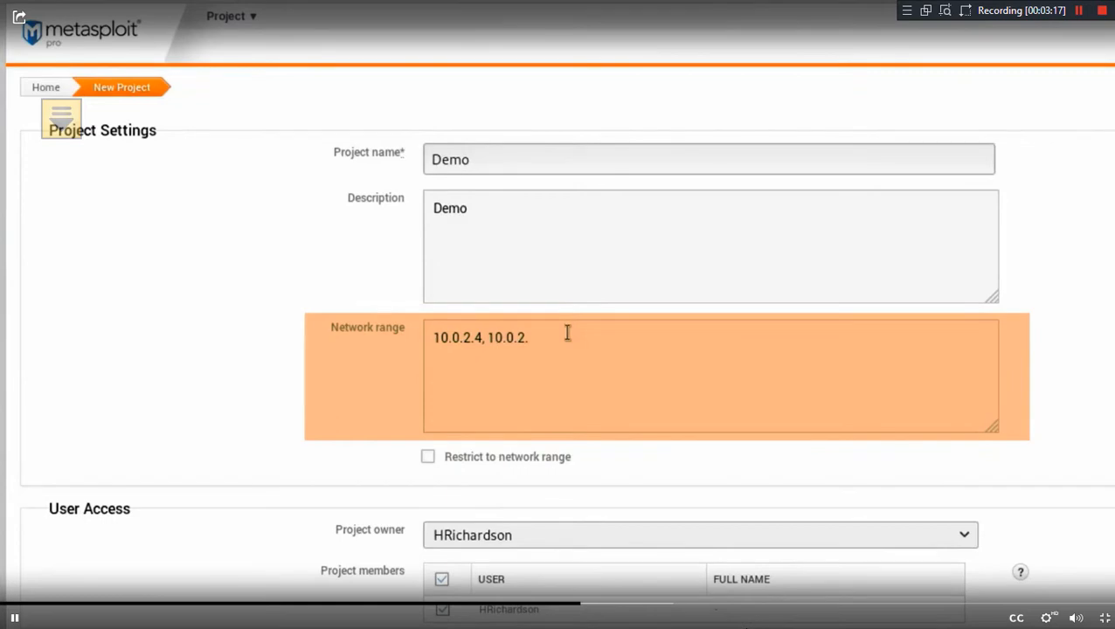
type("5")
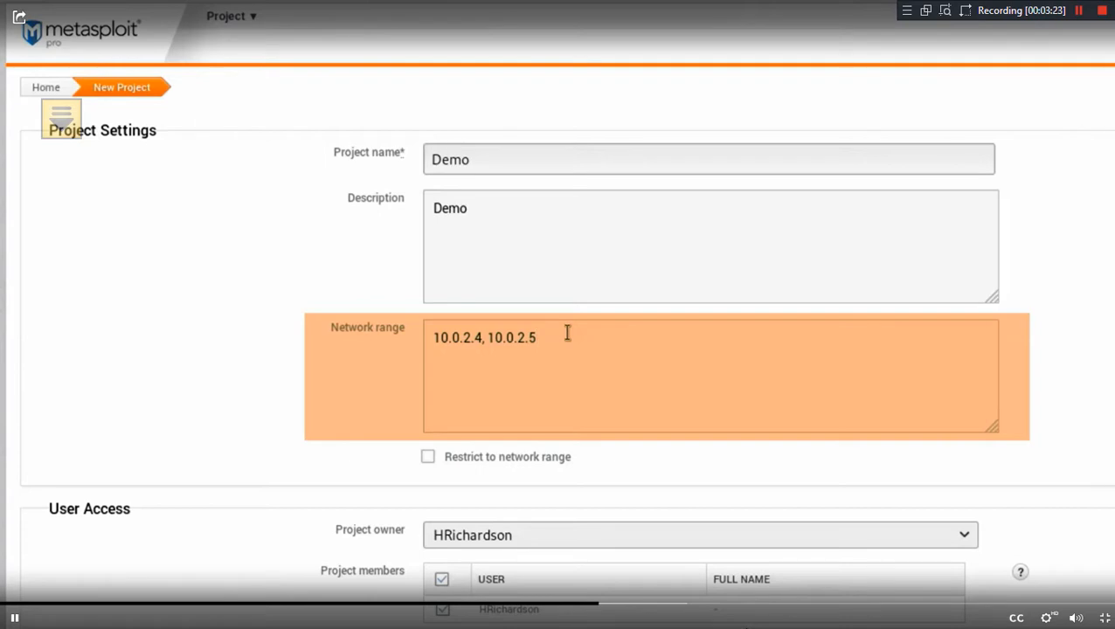
left_click(566, 338)
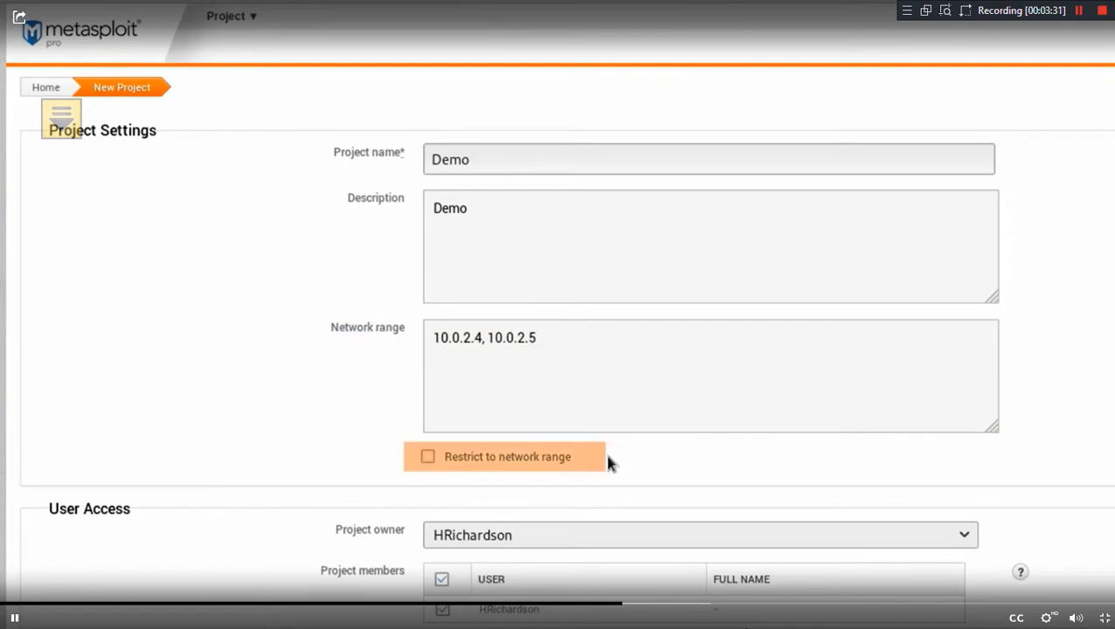
Restrict the Demo project to its network range and review the owner and member settings below
left_click(427, 456)
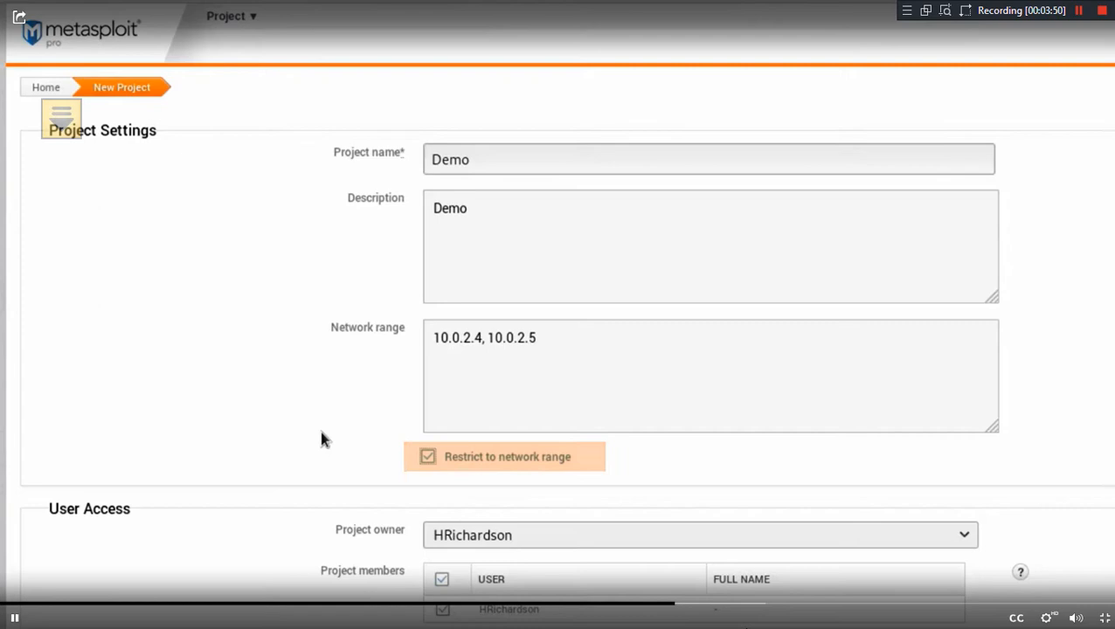
scroll("down", 3)
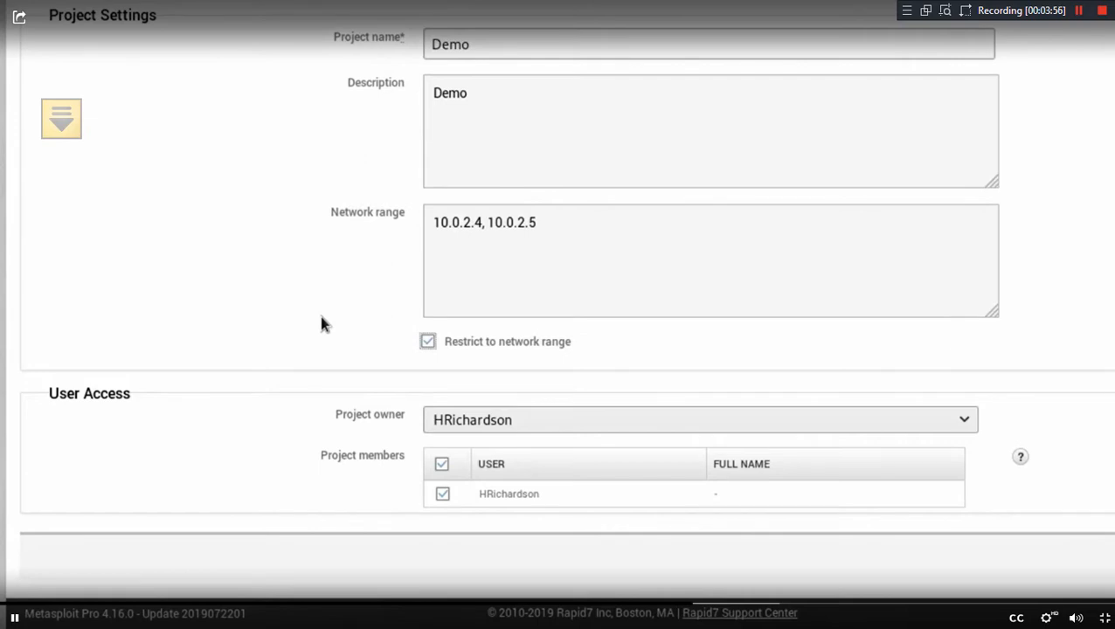
mouse_move(490, 532)
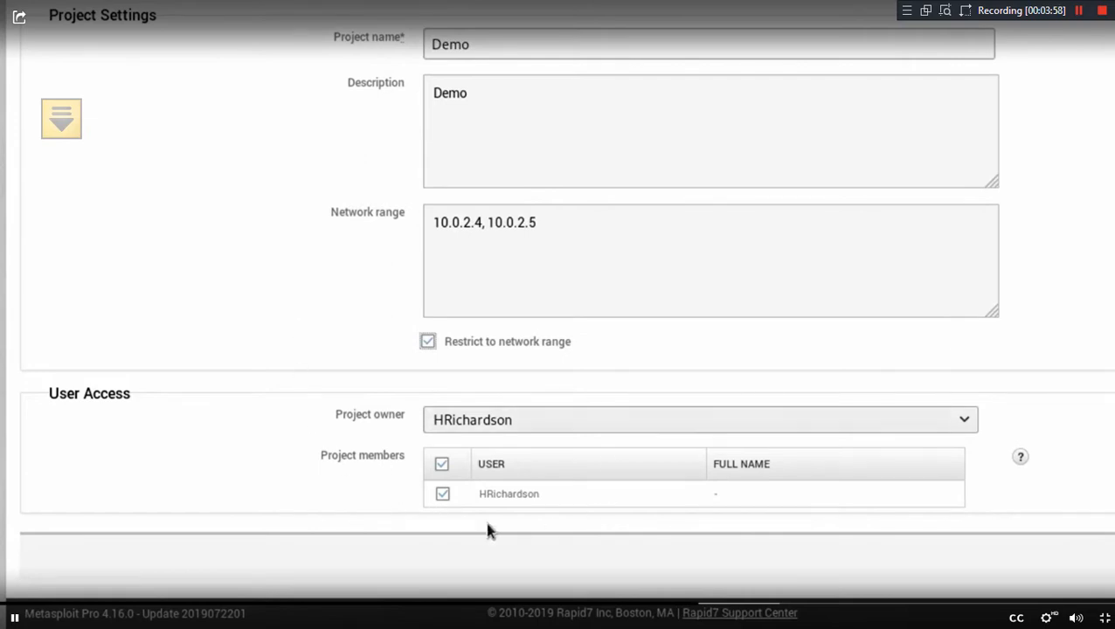
mouse_move(559, 567)
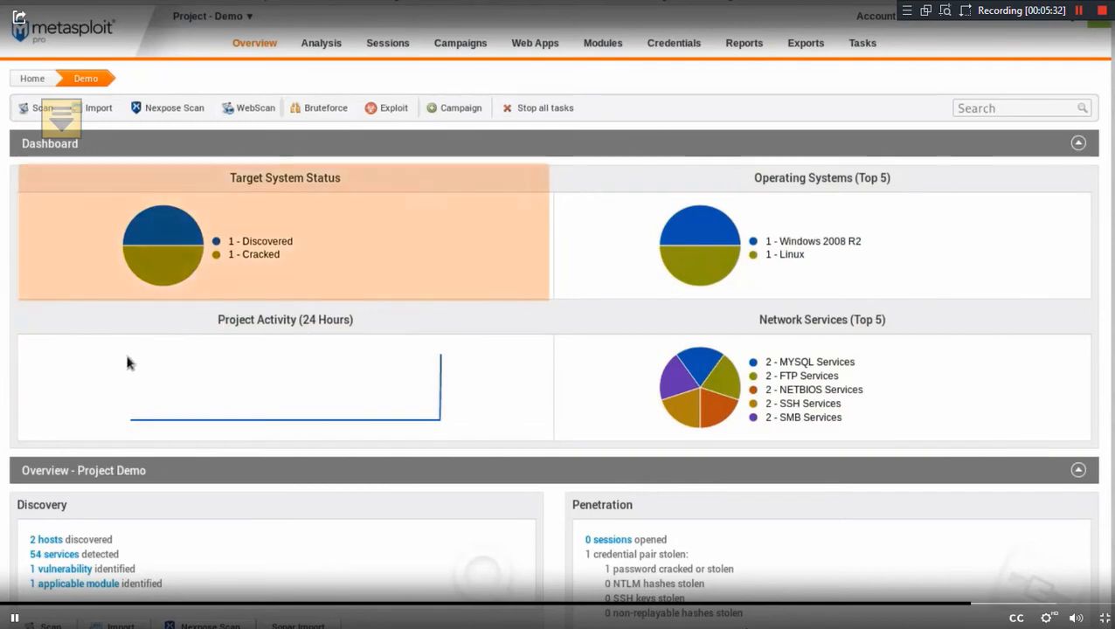
mouse_move(320, 301)
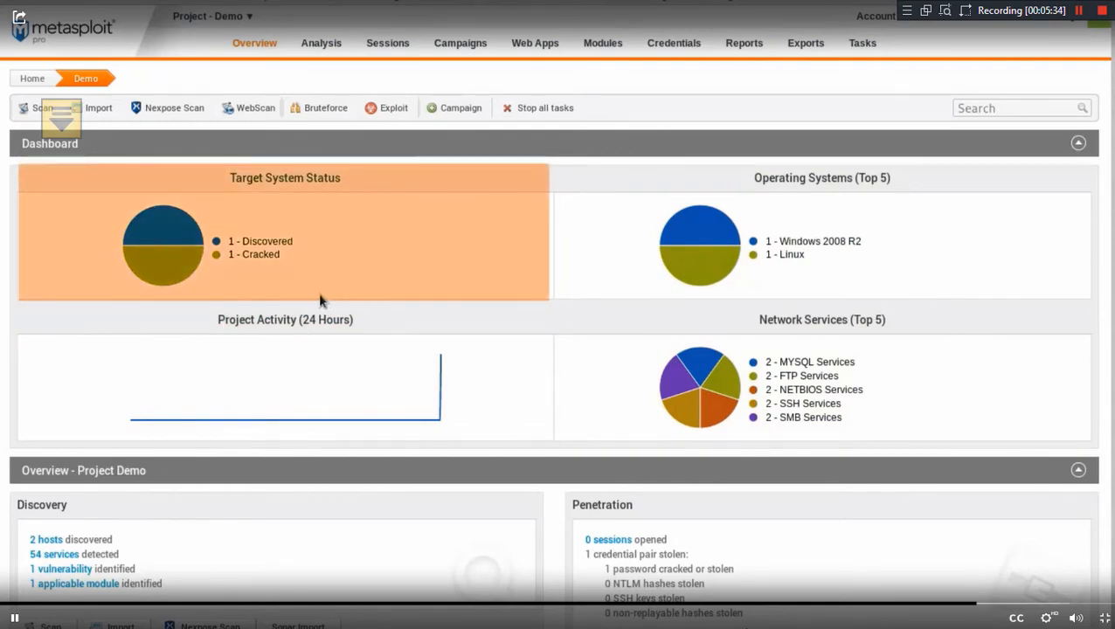
mouse_move(315, 280)
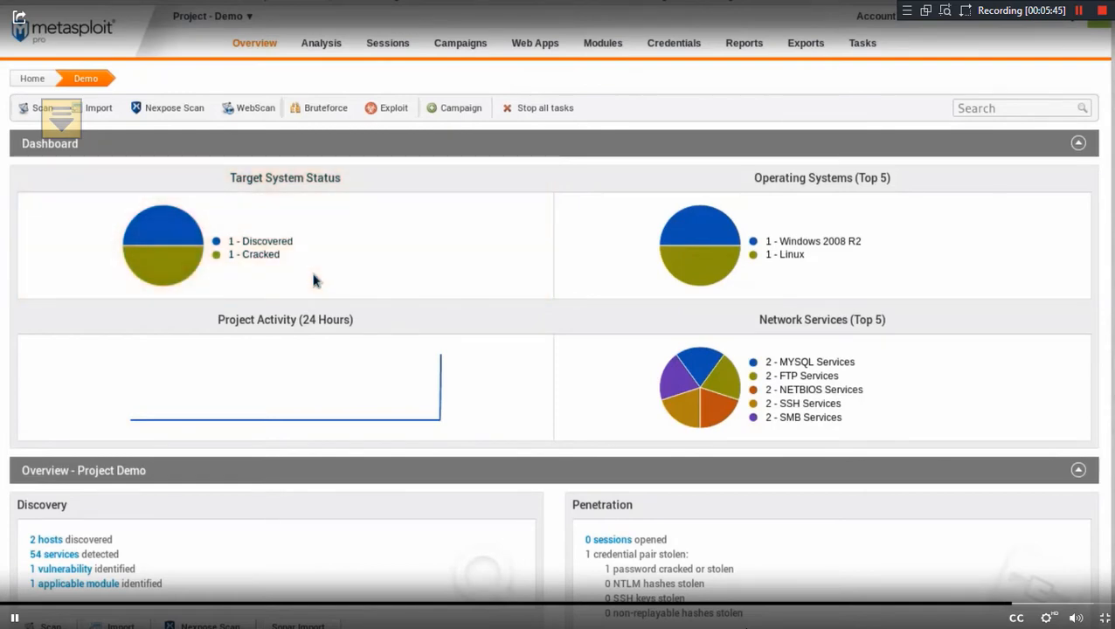
scroll("down", 3)
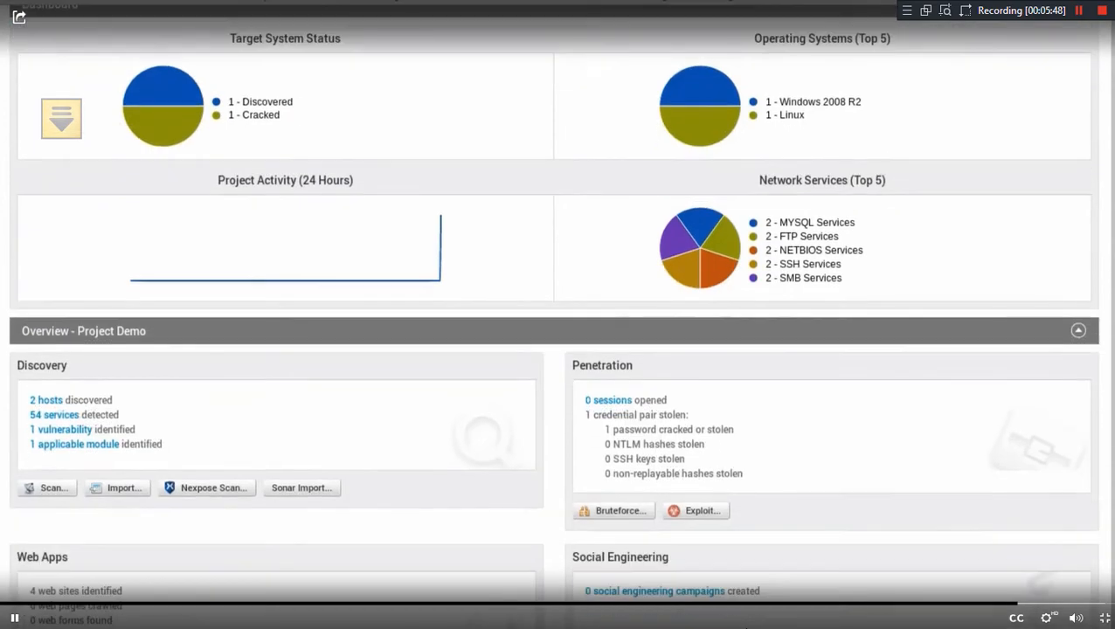
scroll("down", 3)
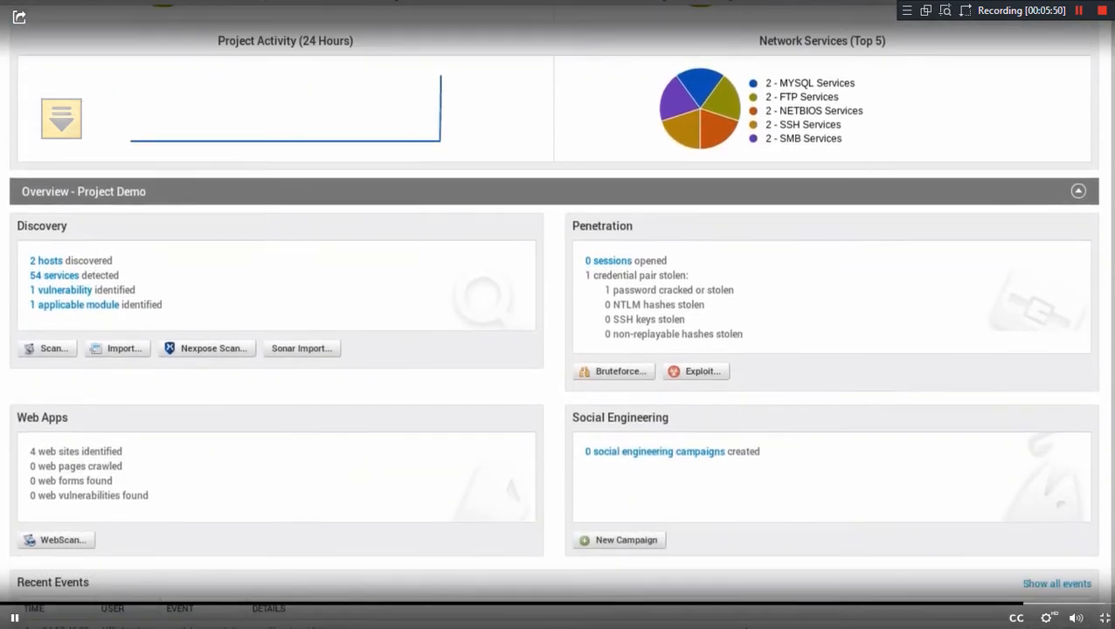
scroll("down", 3)
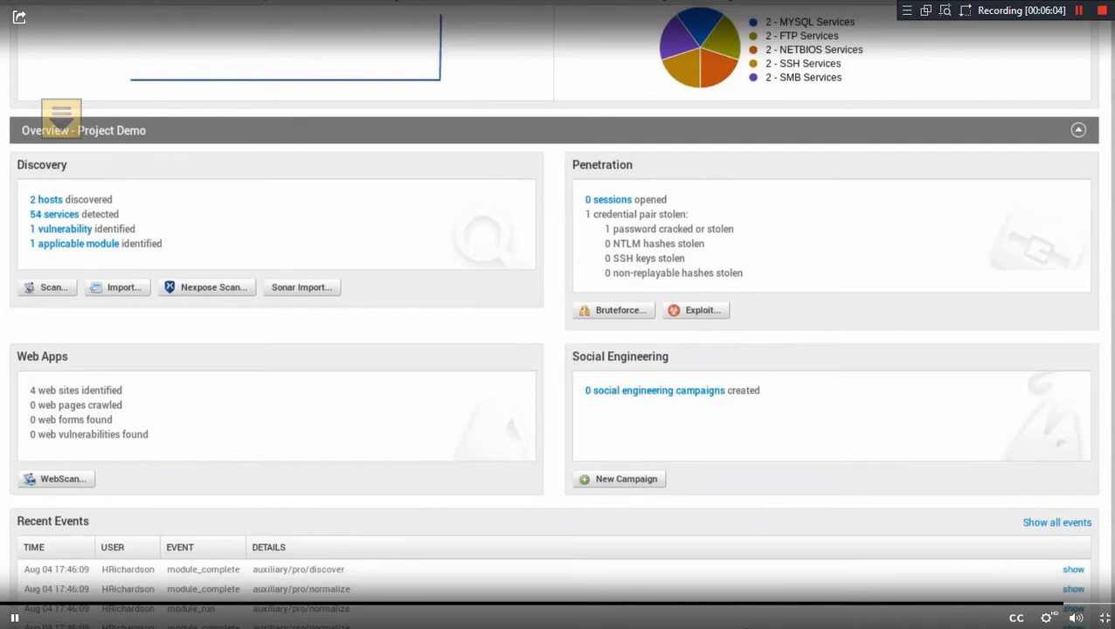
mouse_move(392, 392)
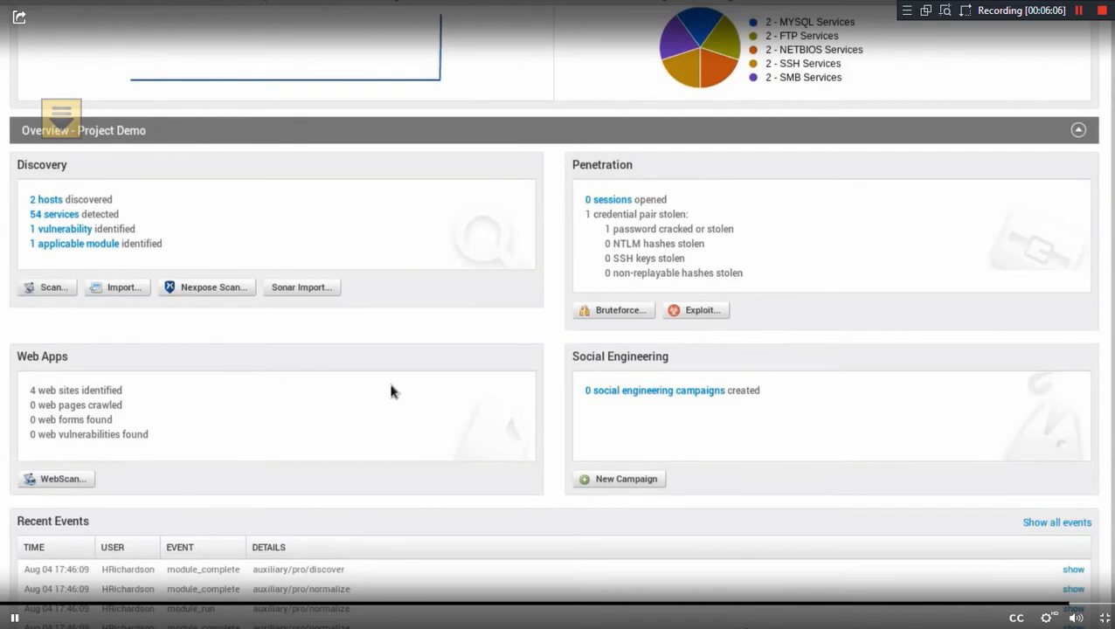
mouse_move(591, 322)
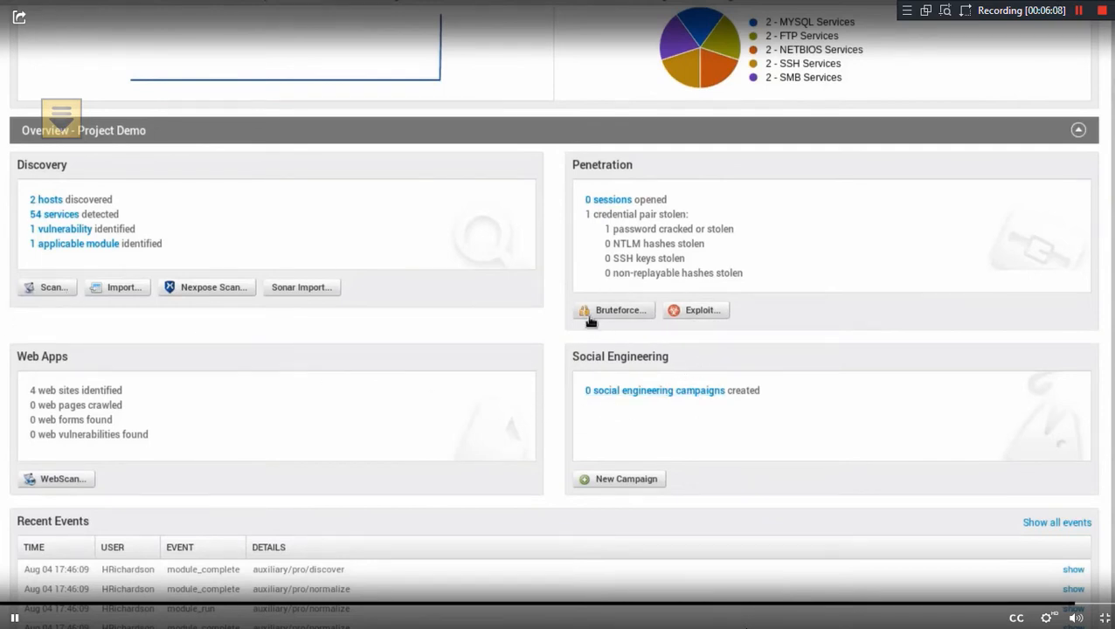
mouse_move(532, 329)
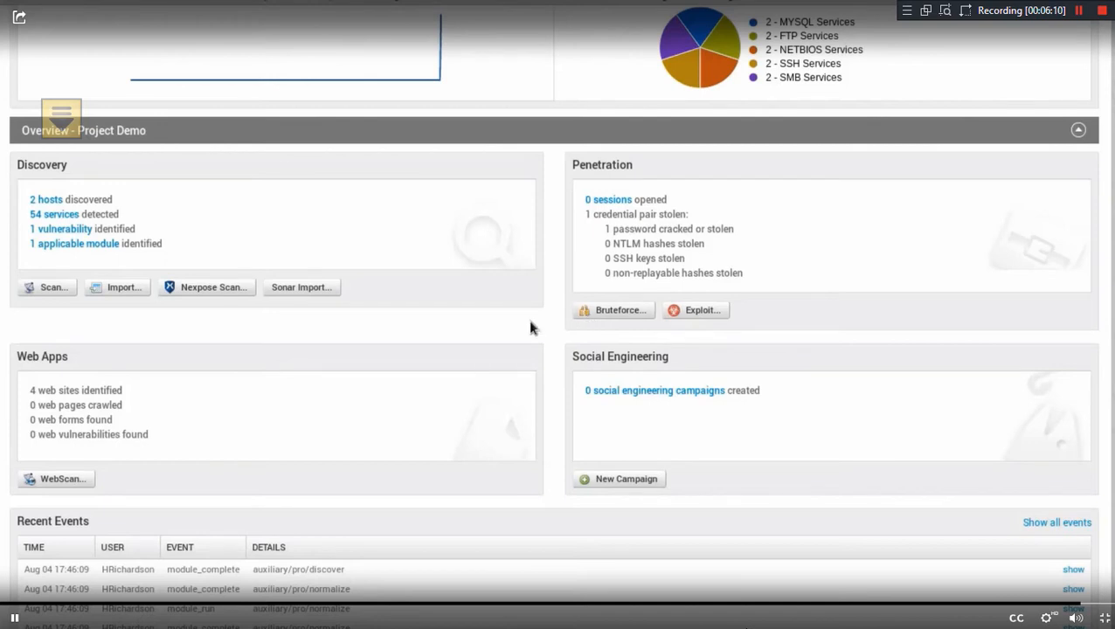
mouse_move(492, 339)
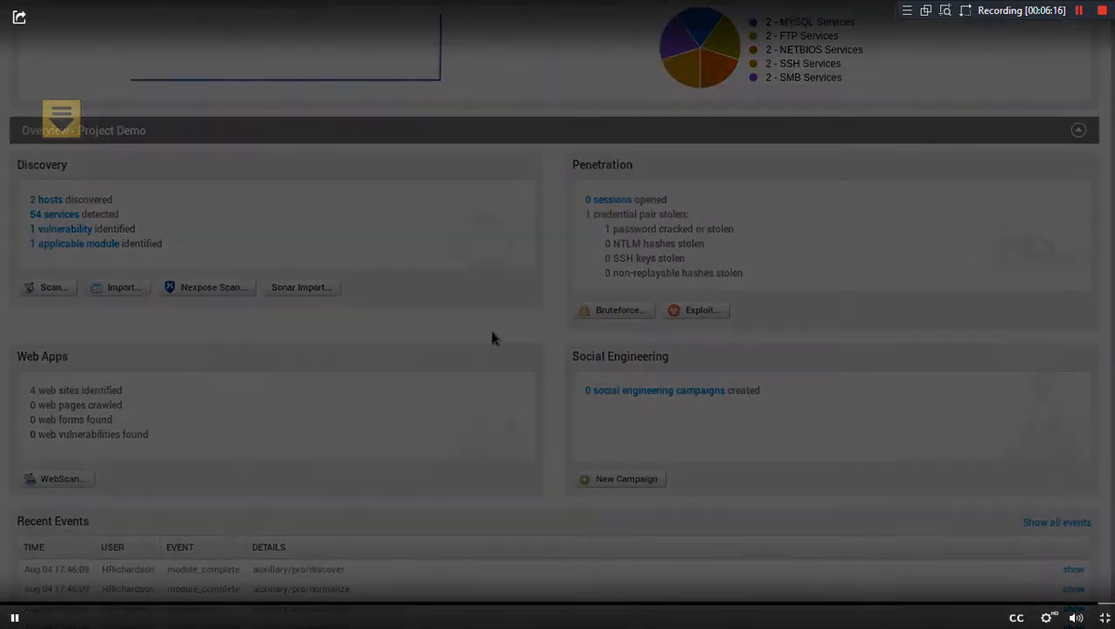
left_click(1078, 10)
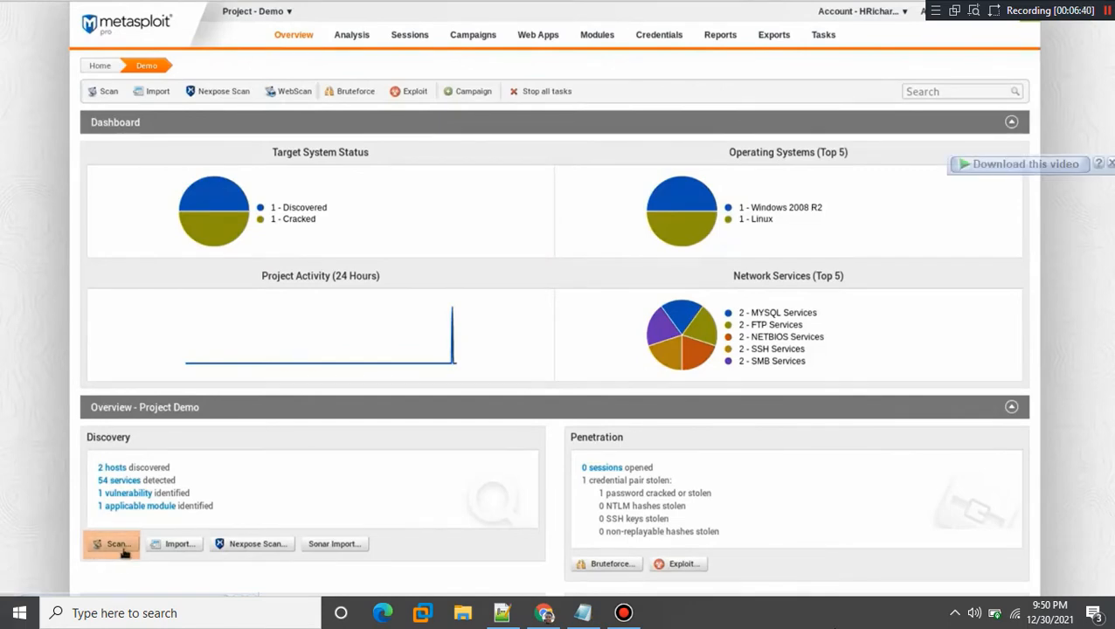
Start a new discovery scan of 10.0.2.4, 10.0.2.5 and reveal the advanced target settings
left_click(112, 543)
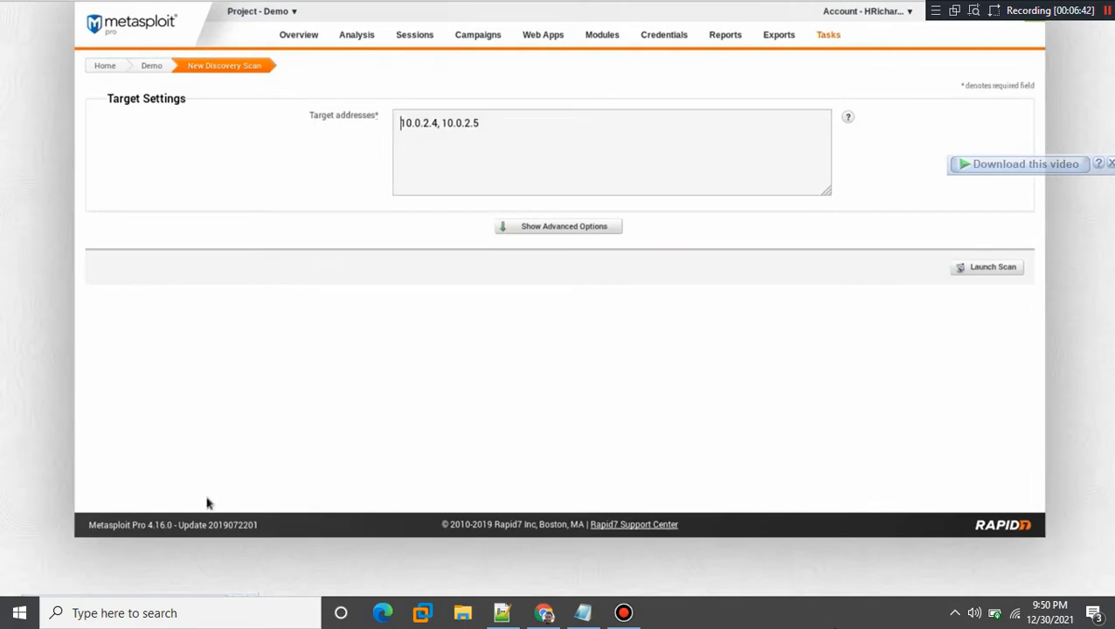
left_click(557, 226)
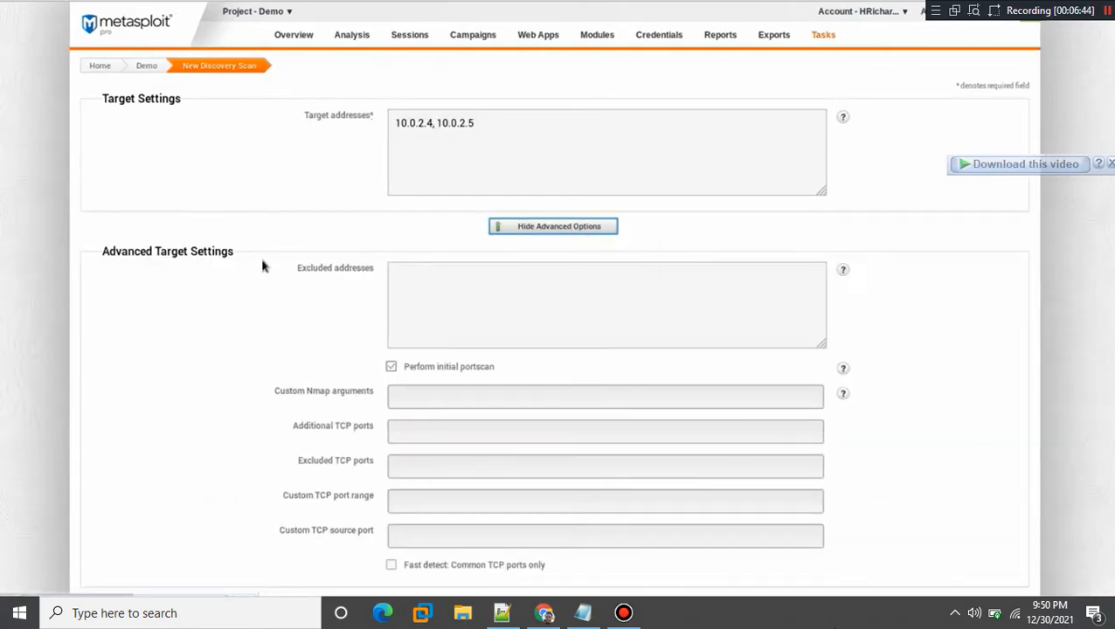
mouse_move(32, 203)
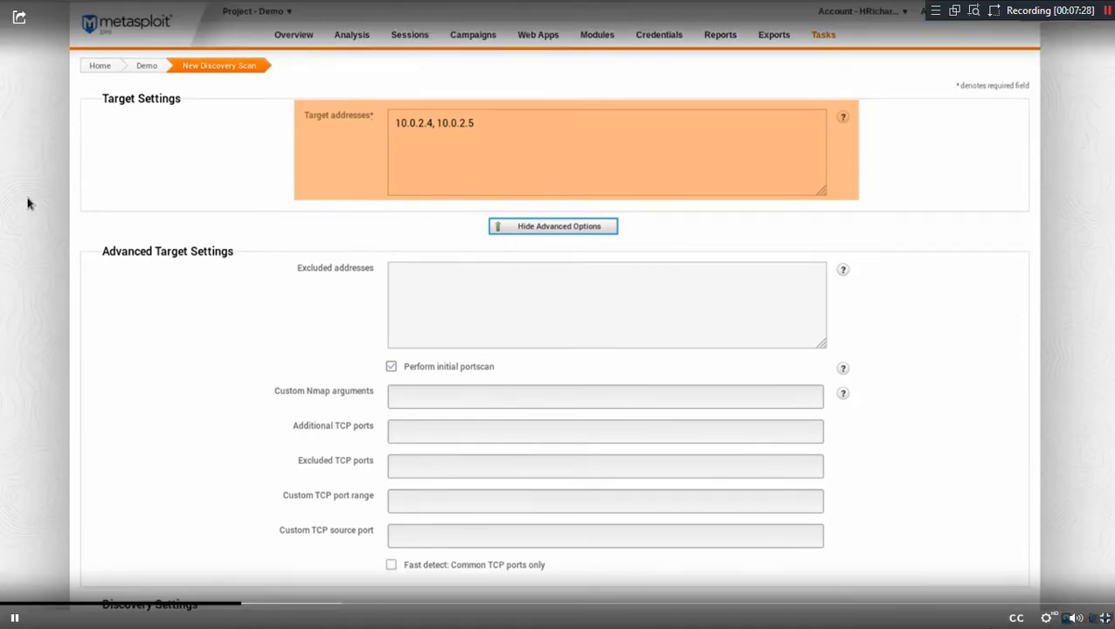
mouse_move(906, 566)
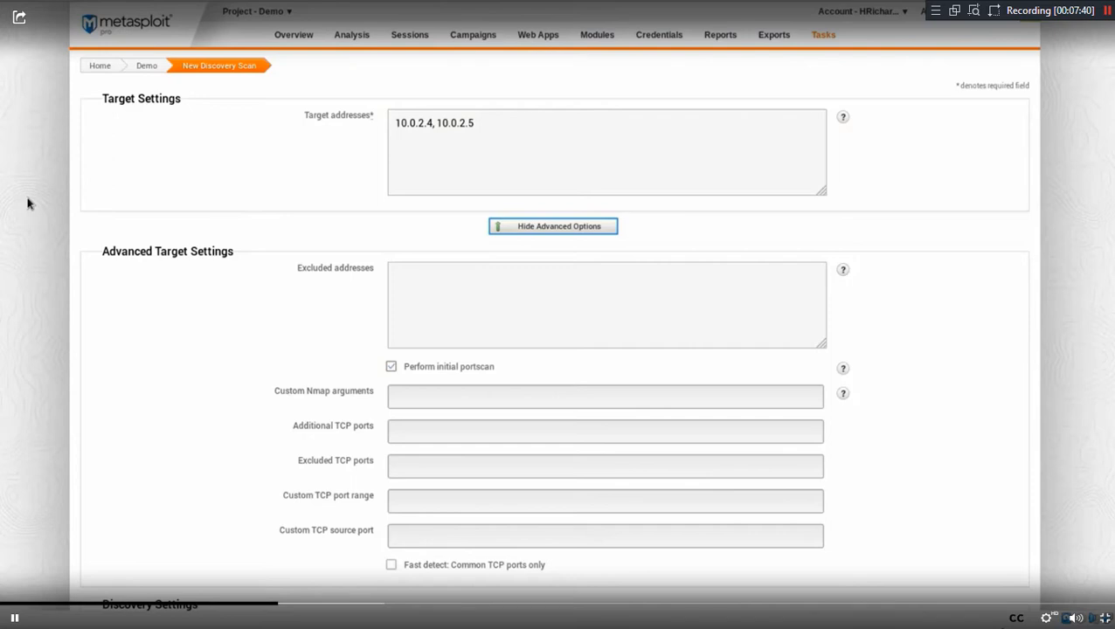
scroll("down", 3)
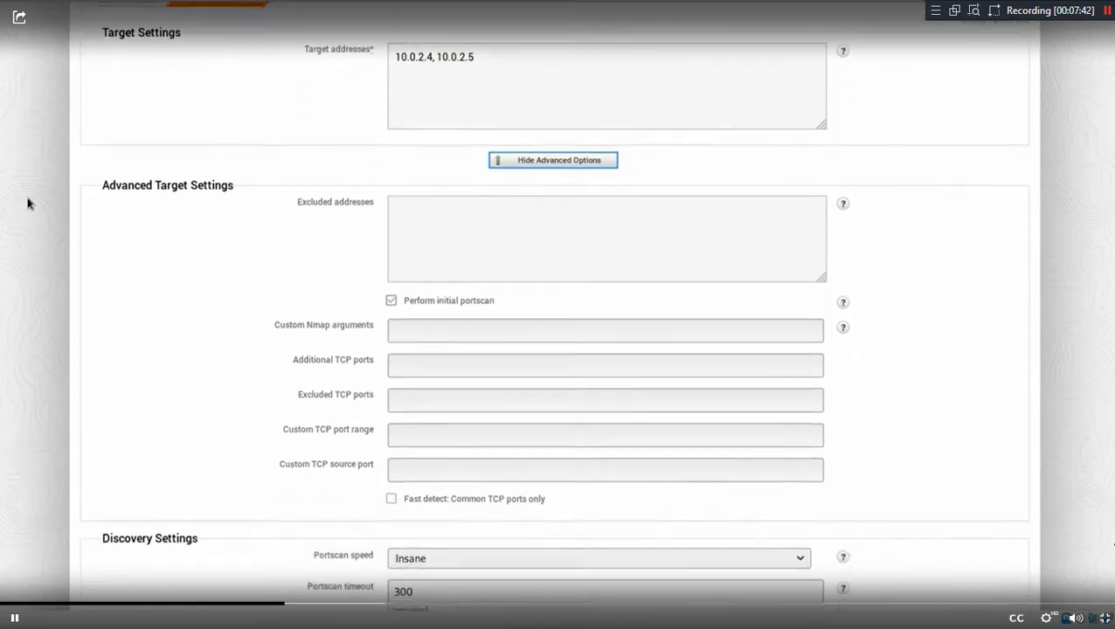
scroll("down", 3)
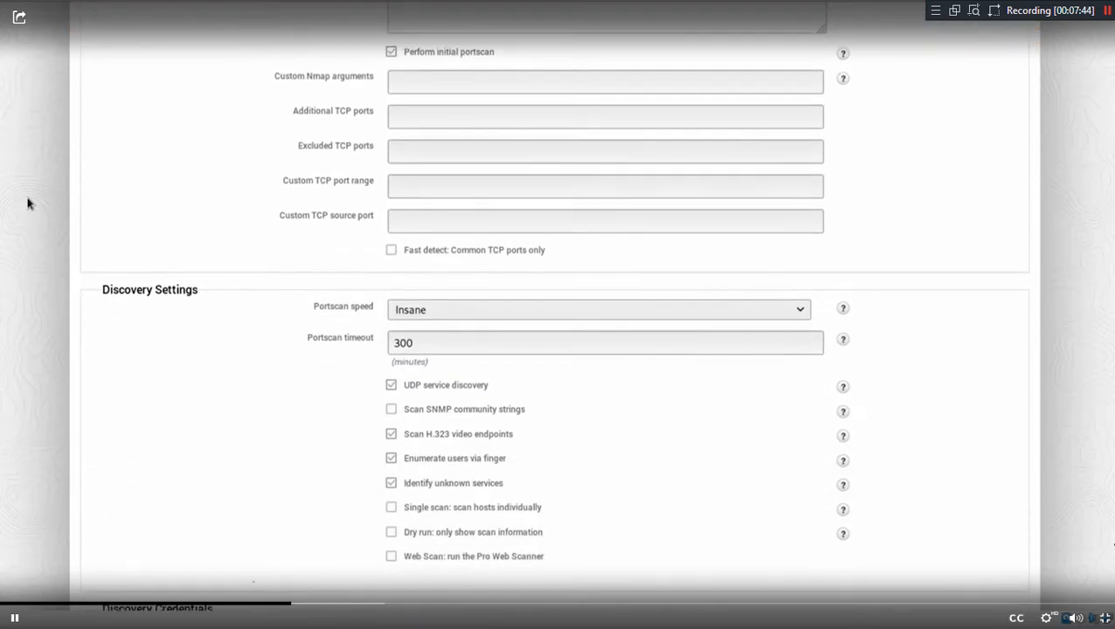
scroll("up", 3)
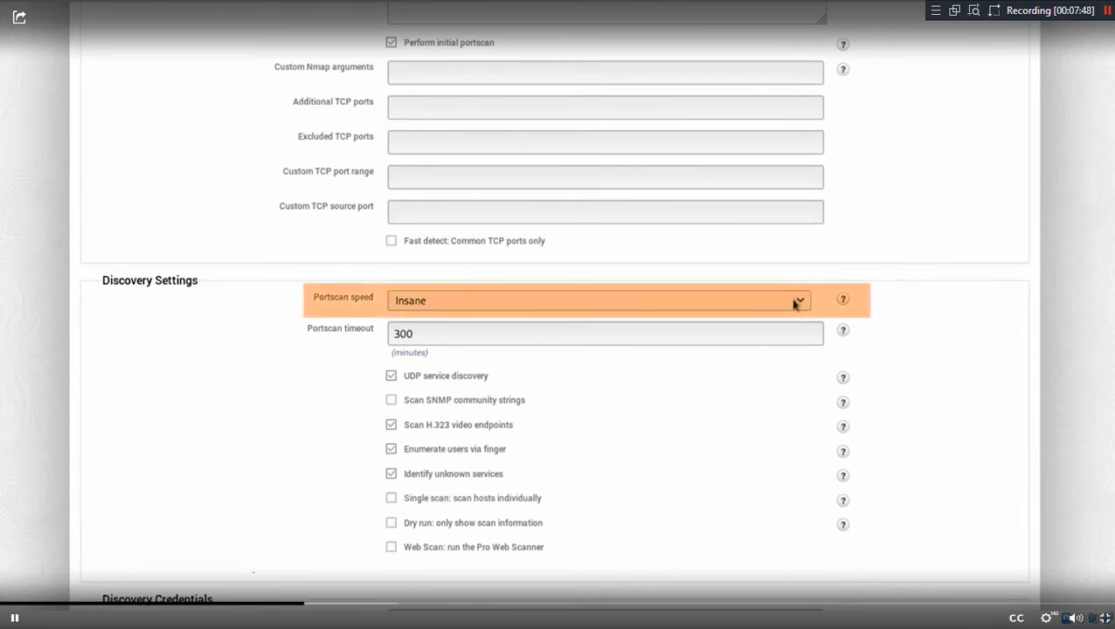
left_click(797, 301)
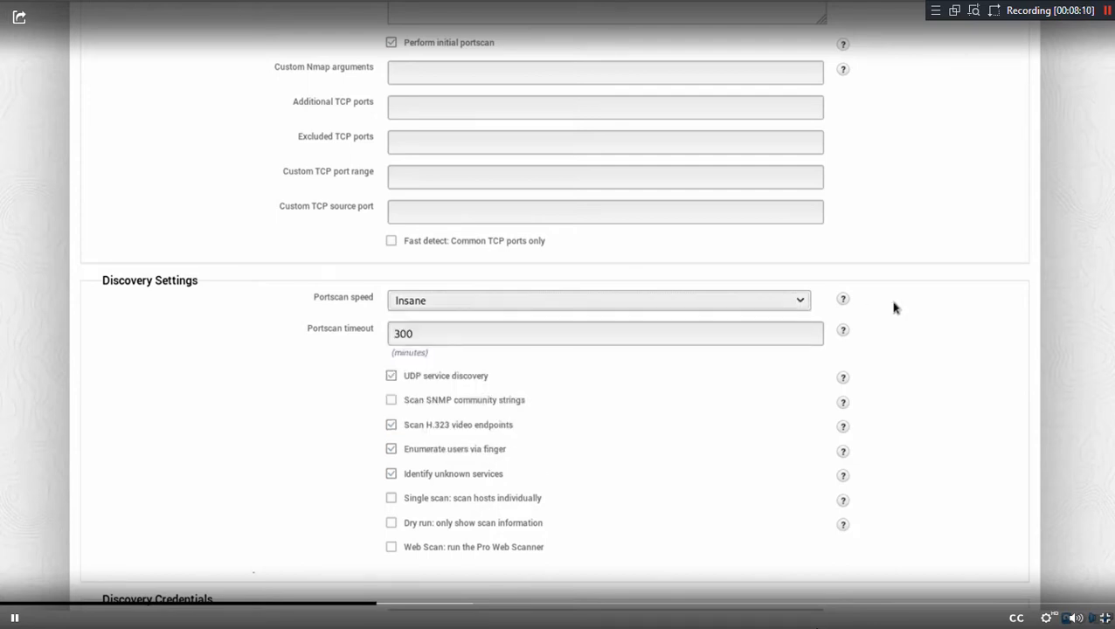
Enter custom Nmap arguments (-S 8.8. -v), then clear them again, leaving the scan unconfigured
scroll("up", 3)
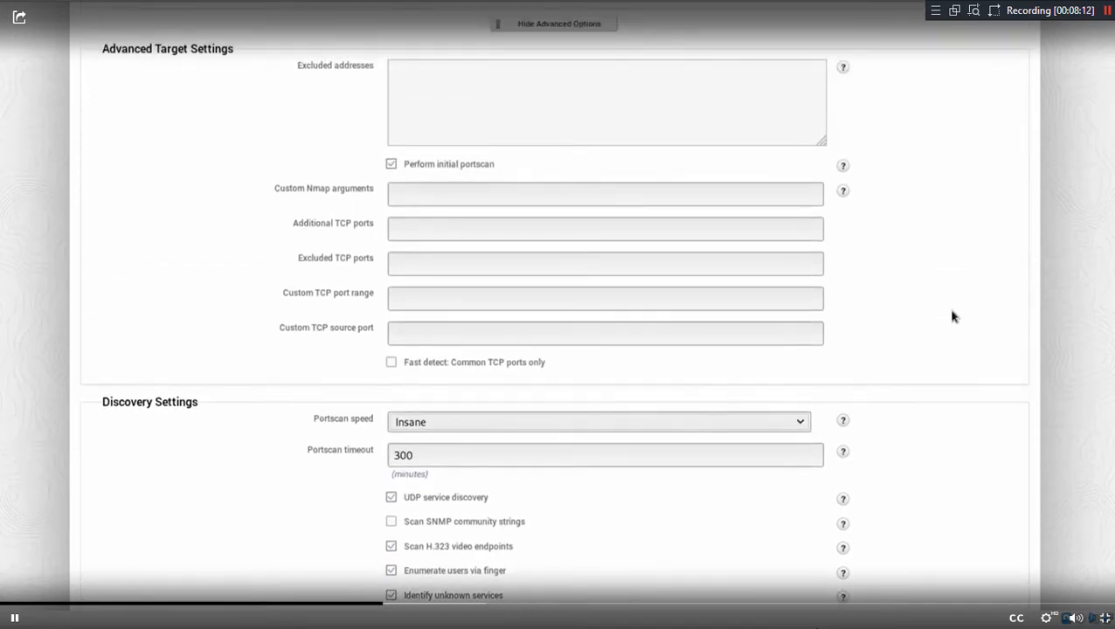
left_click(604, 192)
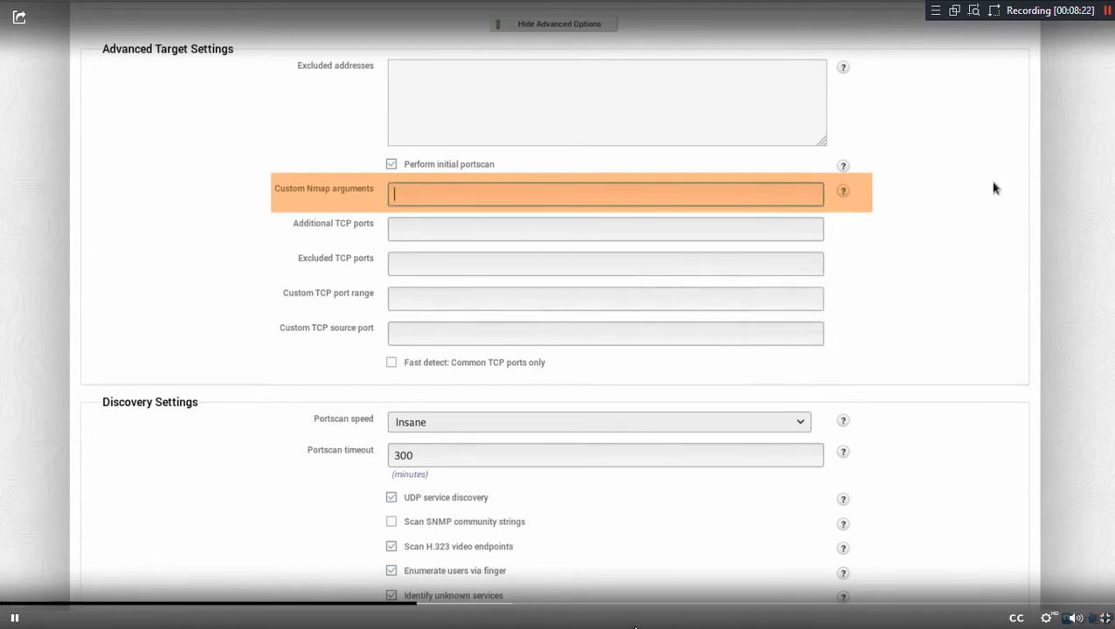
type("-S")
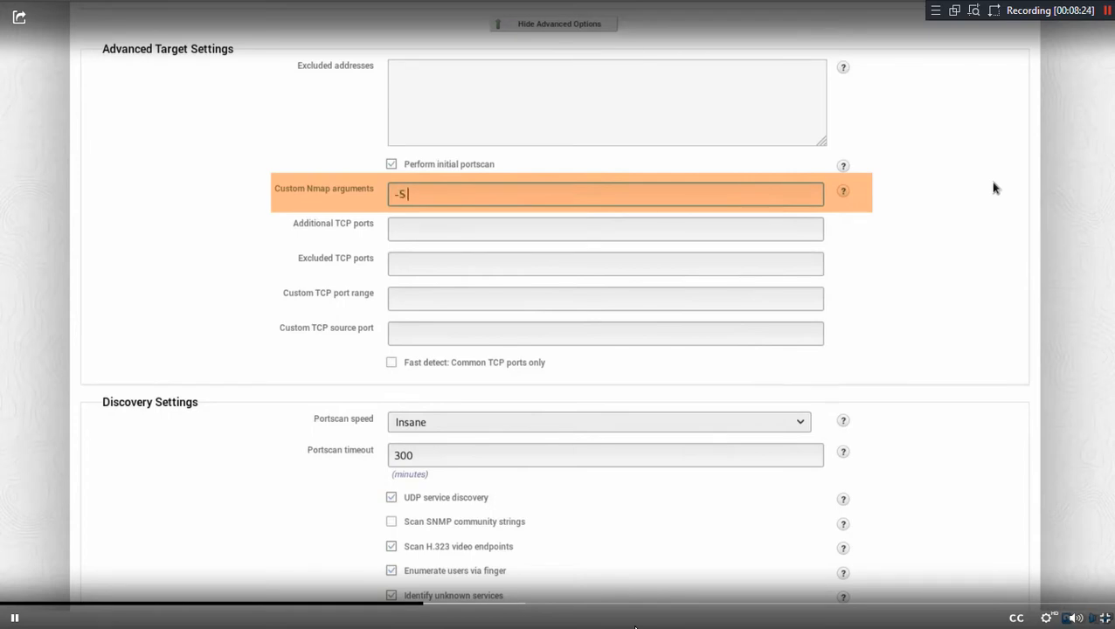
type("8.8.8.8")
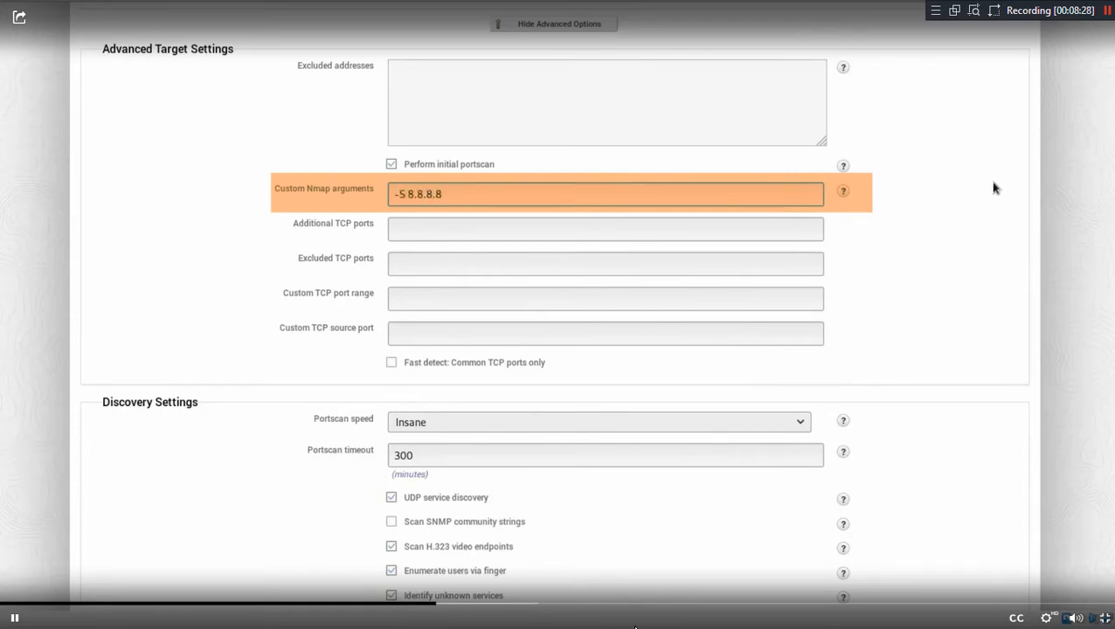
type("-v")
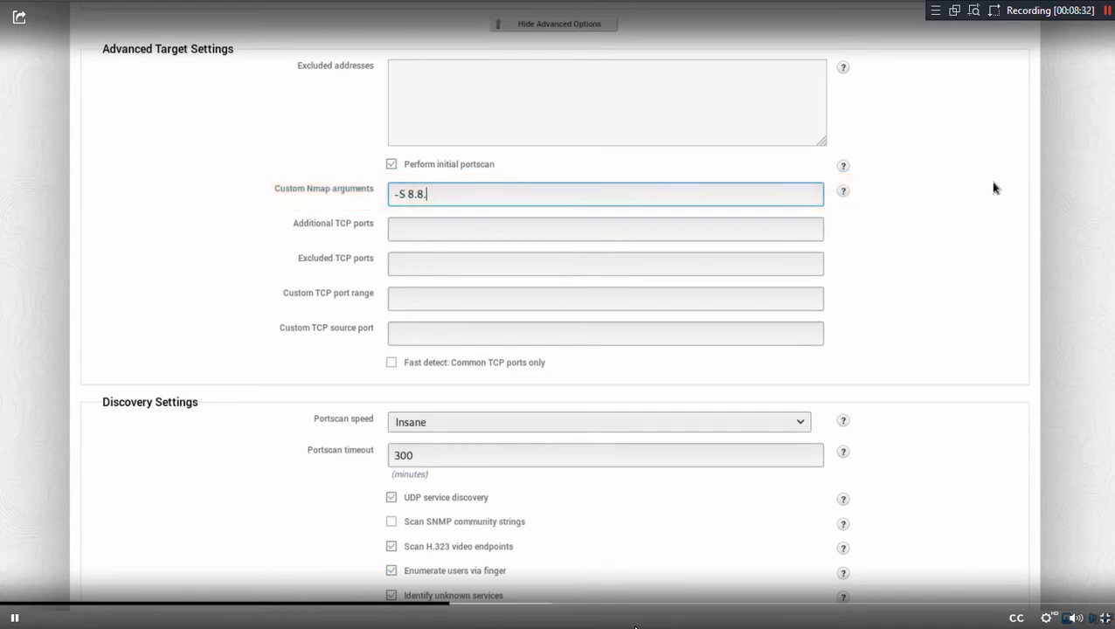
key("ctrl+a")
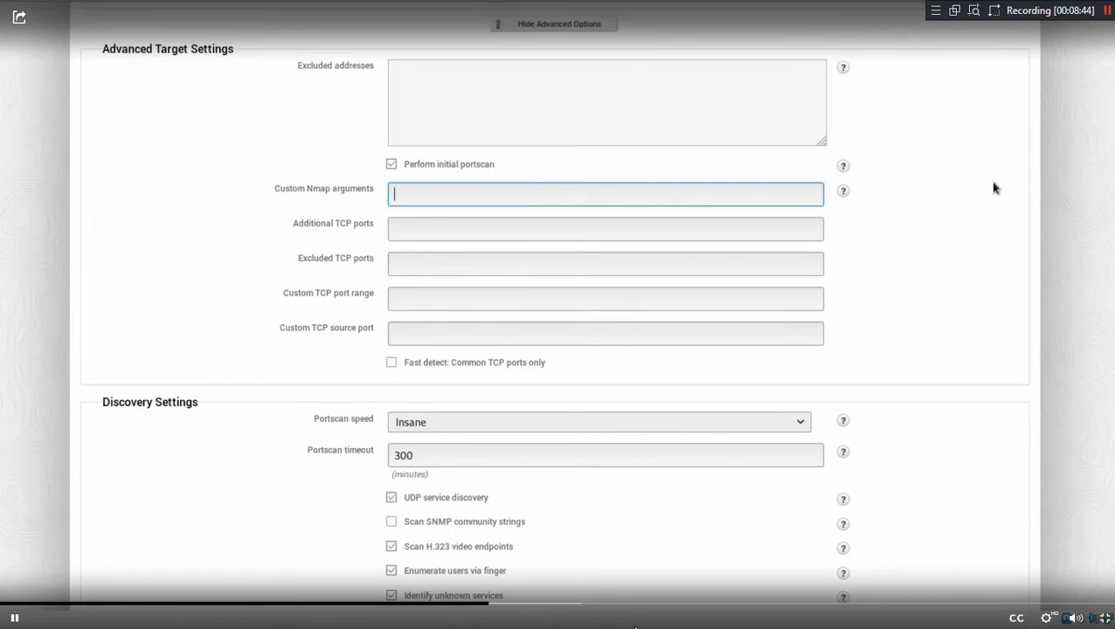
scroll("down", 3)
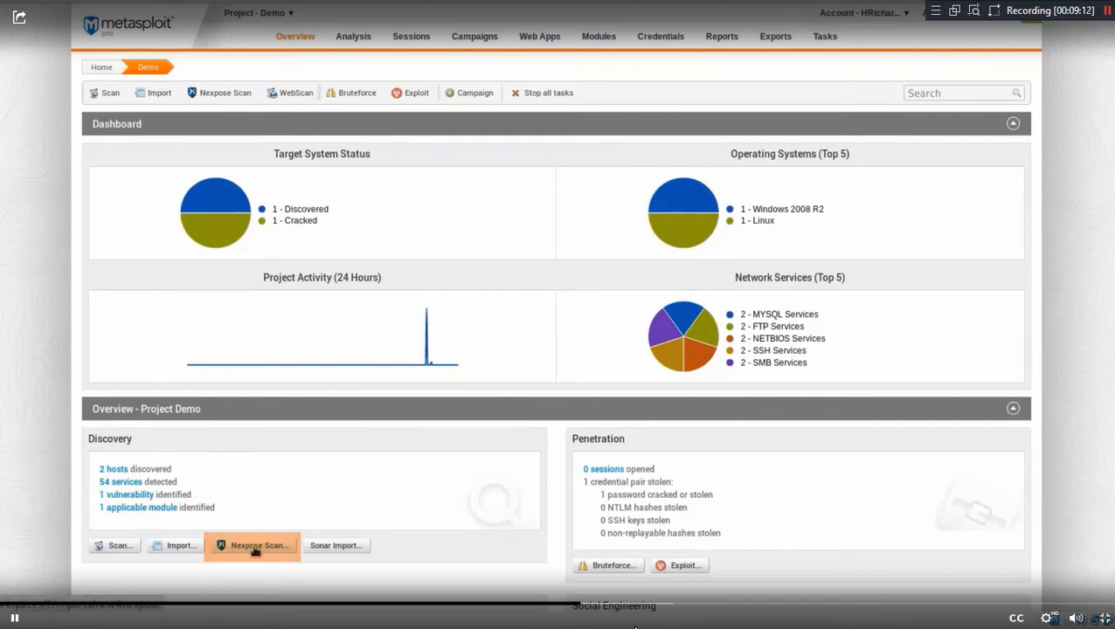
Bring up the Nexpose data import page for the Demo project
left_click(252, 545)
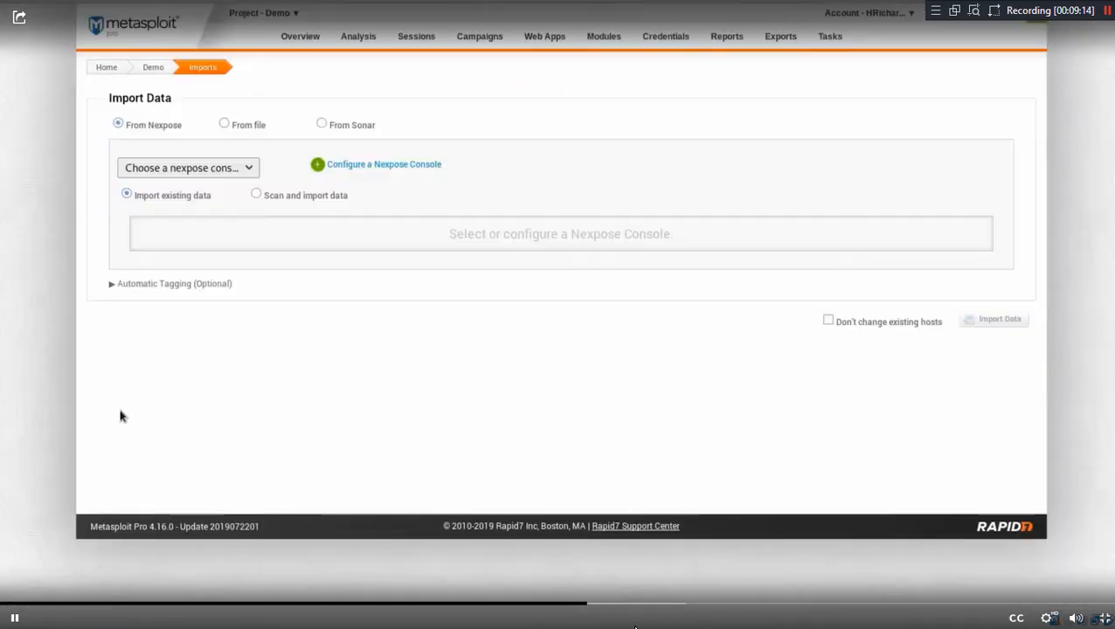
mouse_move(11, 329)
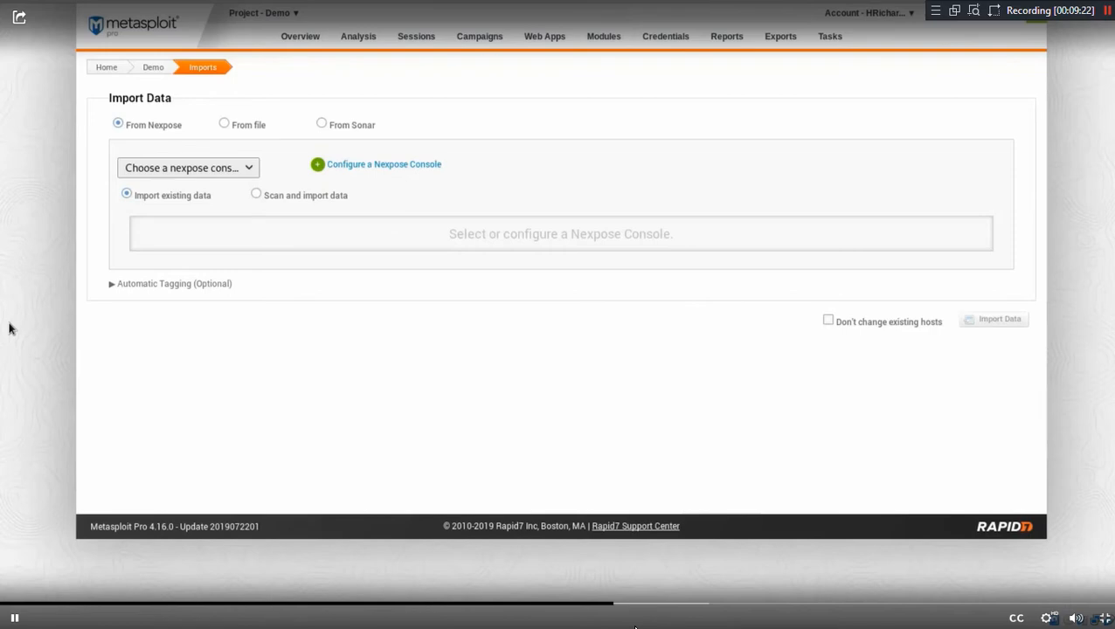
mouse_move(385, 164)
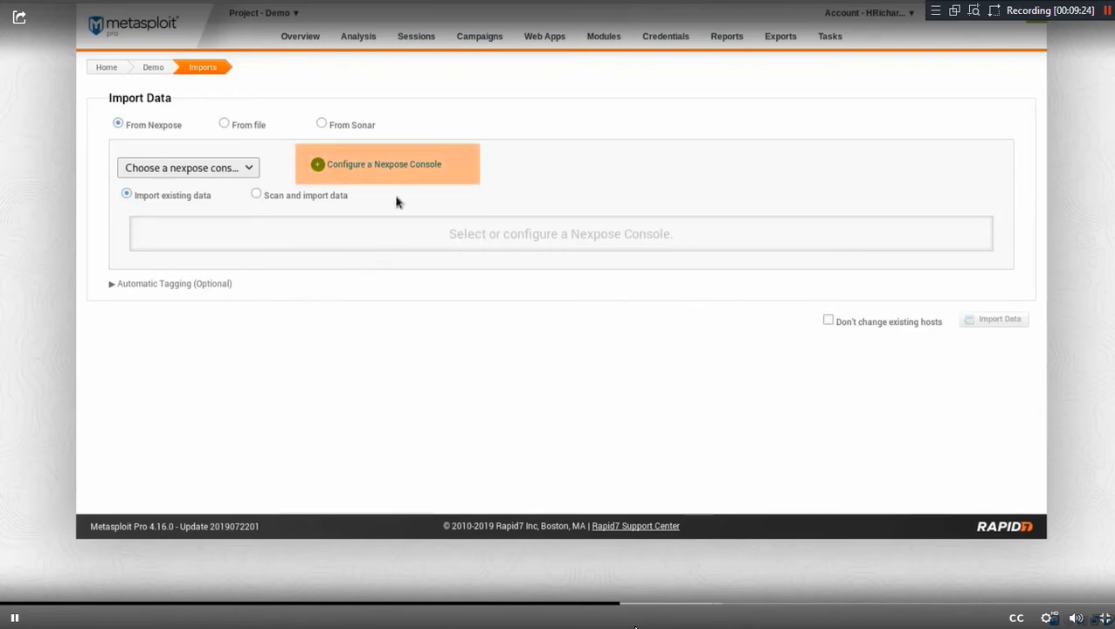
mouse_move(385, 165)
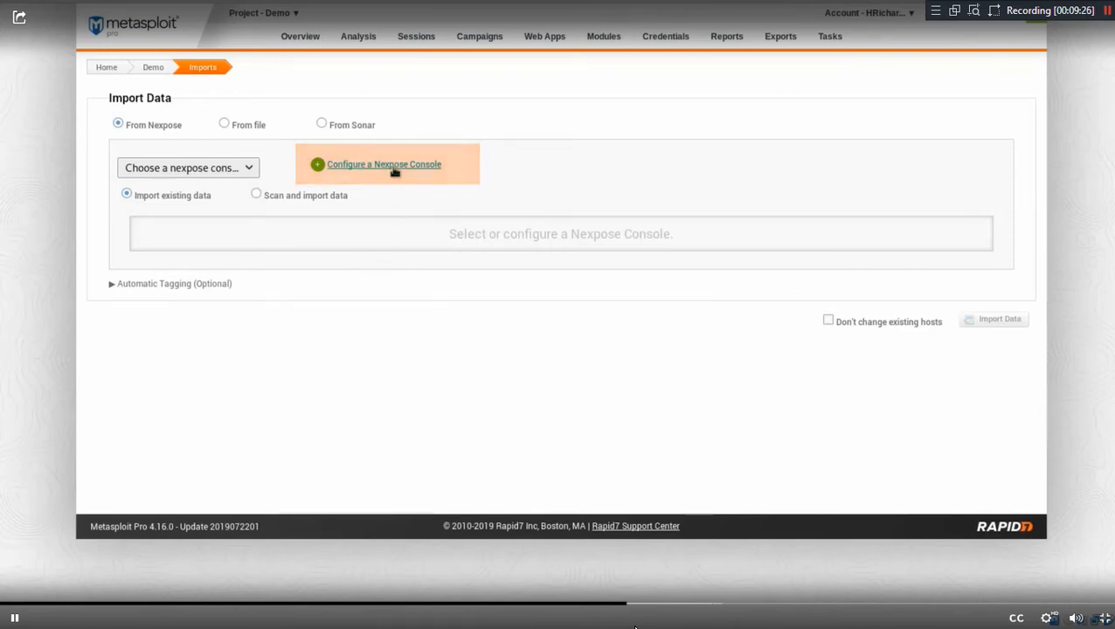
Add a Nexpose console named Console at address 10.0.2.5, port 3780
left_click(385, 164)
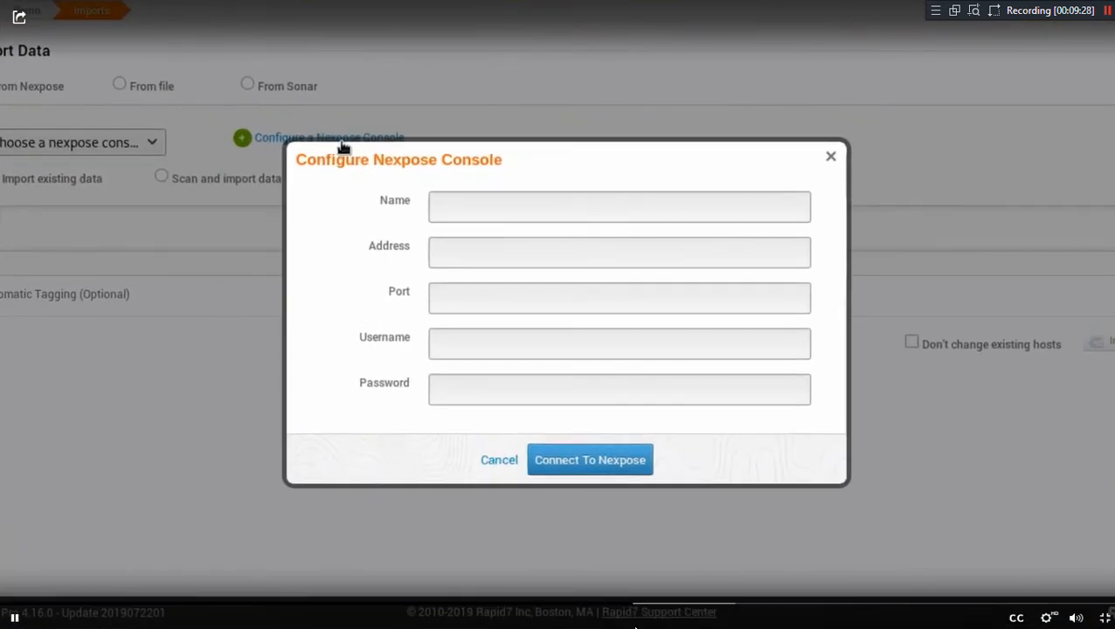
left_click(619, 206)
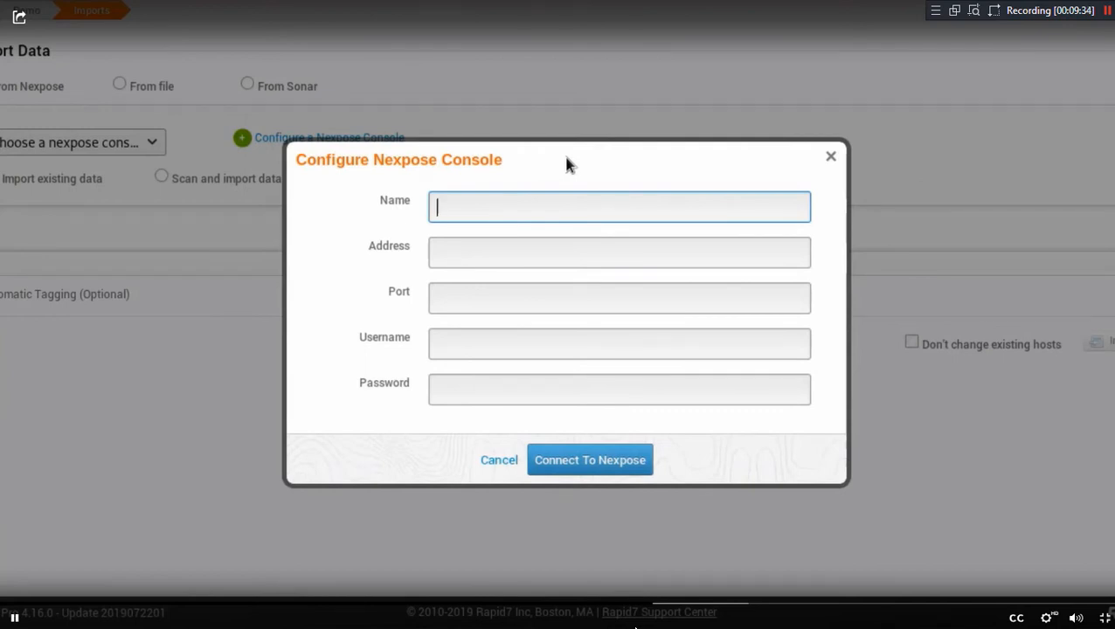
type("Console")
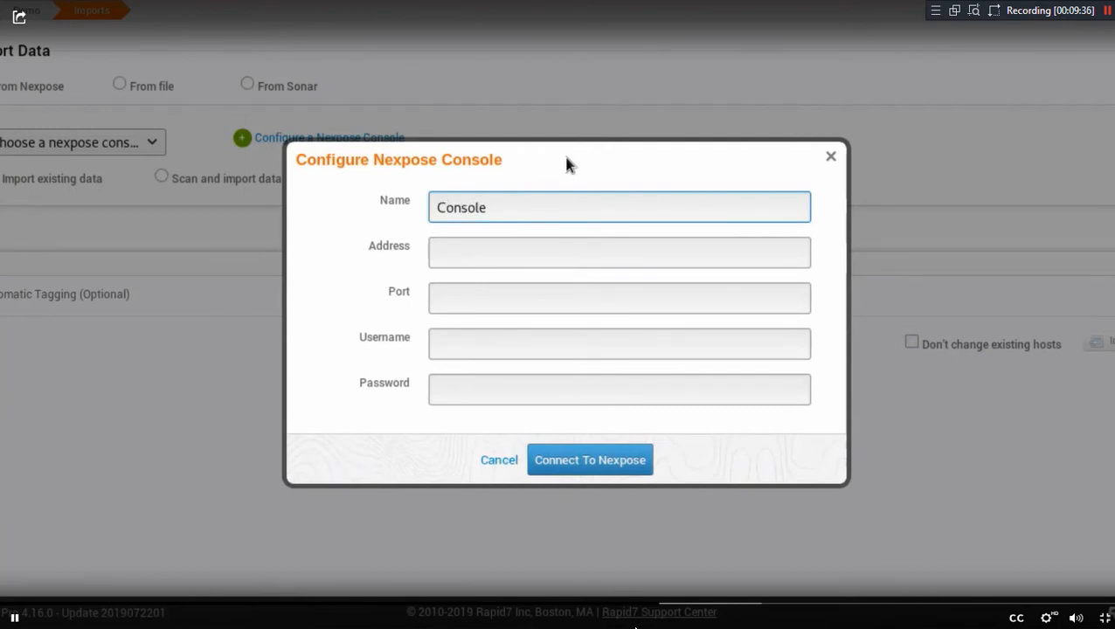
left_click(619, 252)
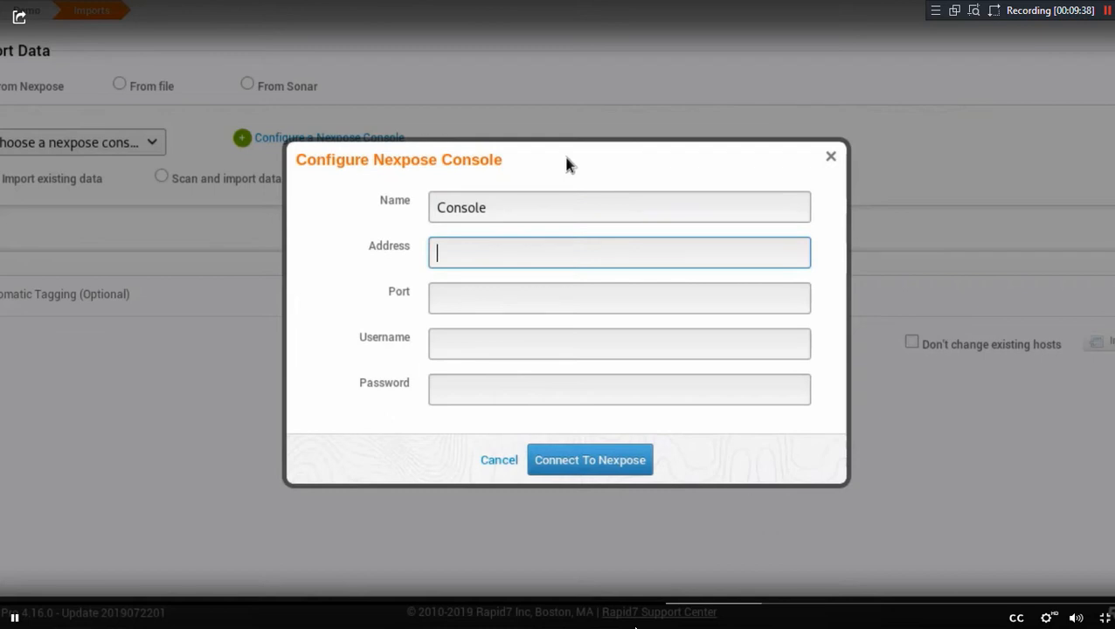
type("10.0.2.5")
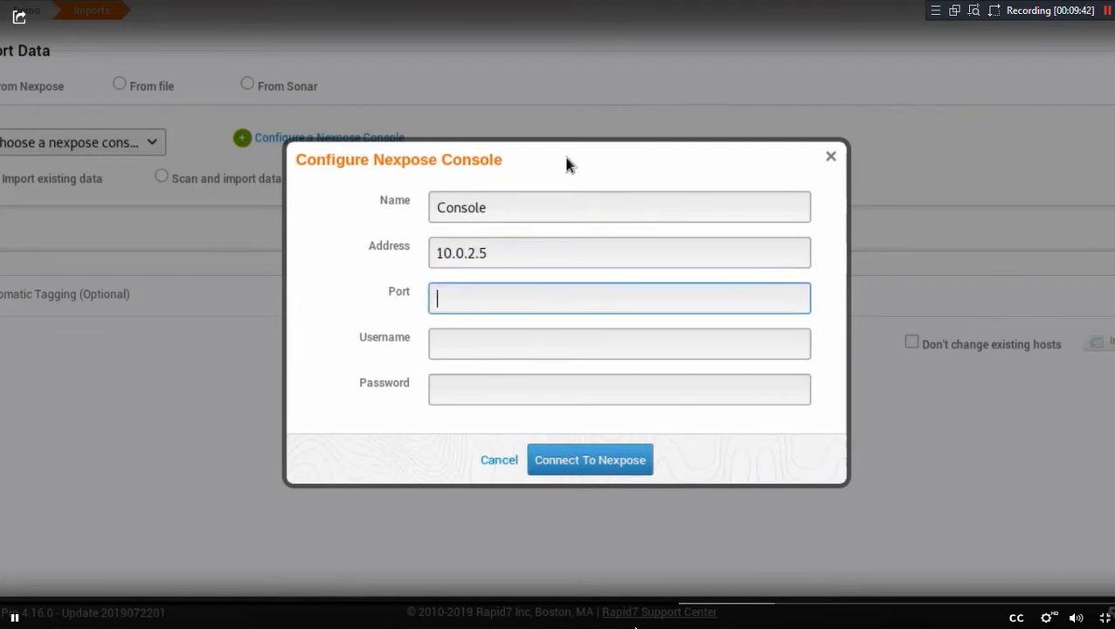
type("3780")
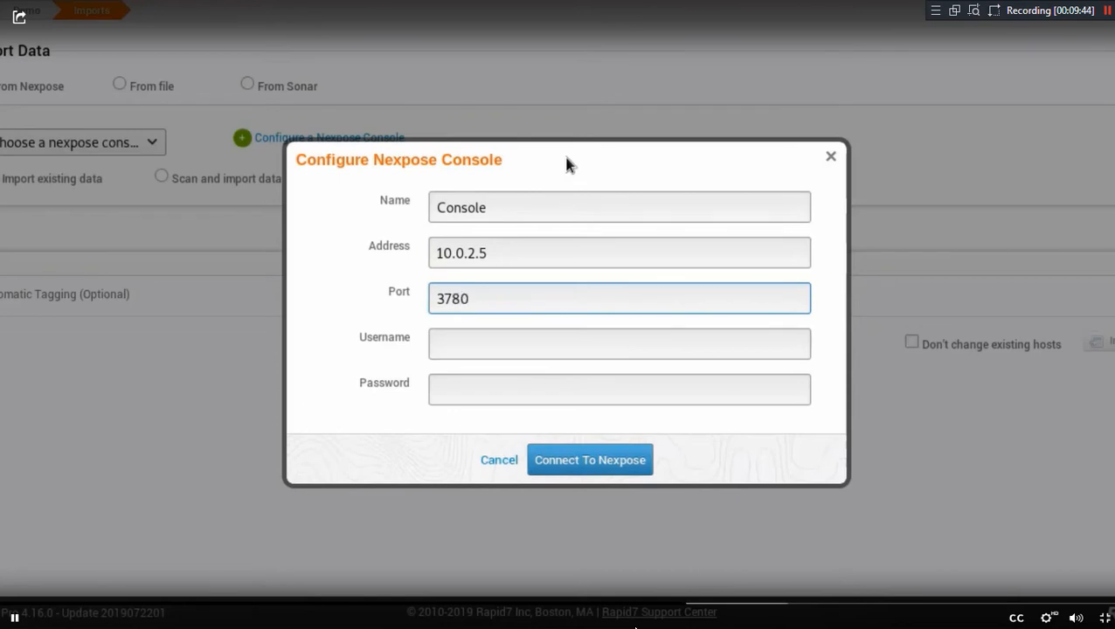
left_click(619, 343)
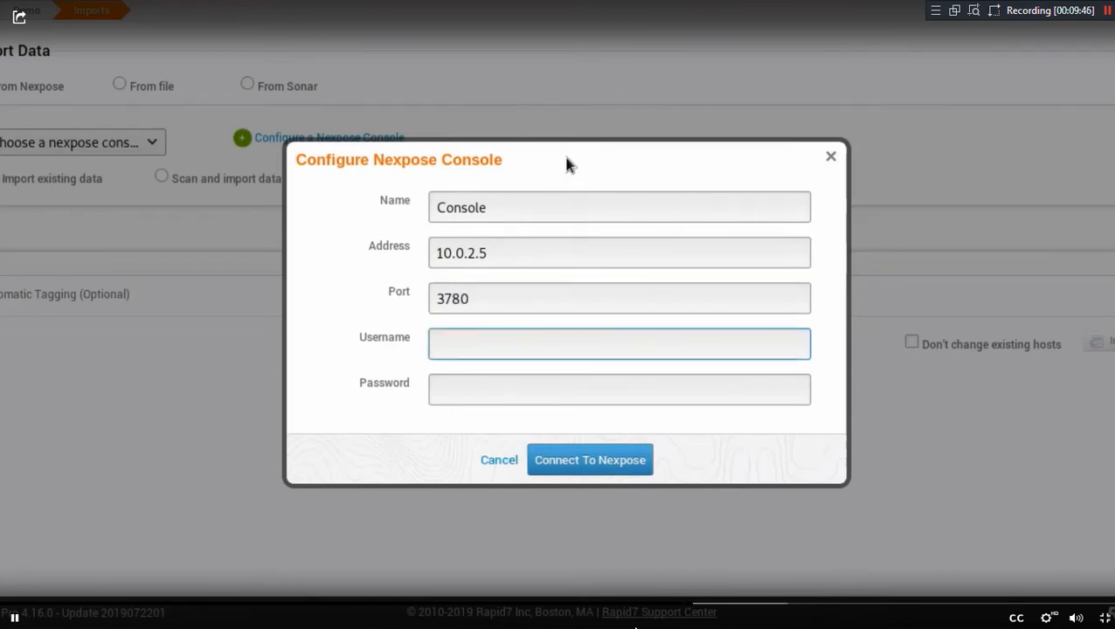
type("hrichardson")
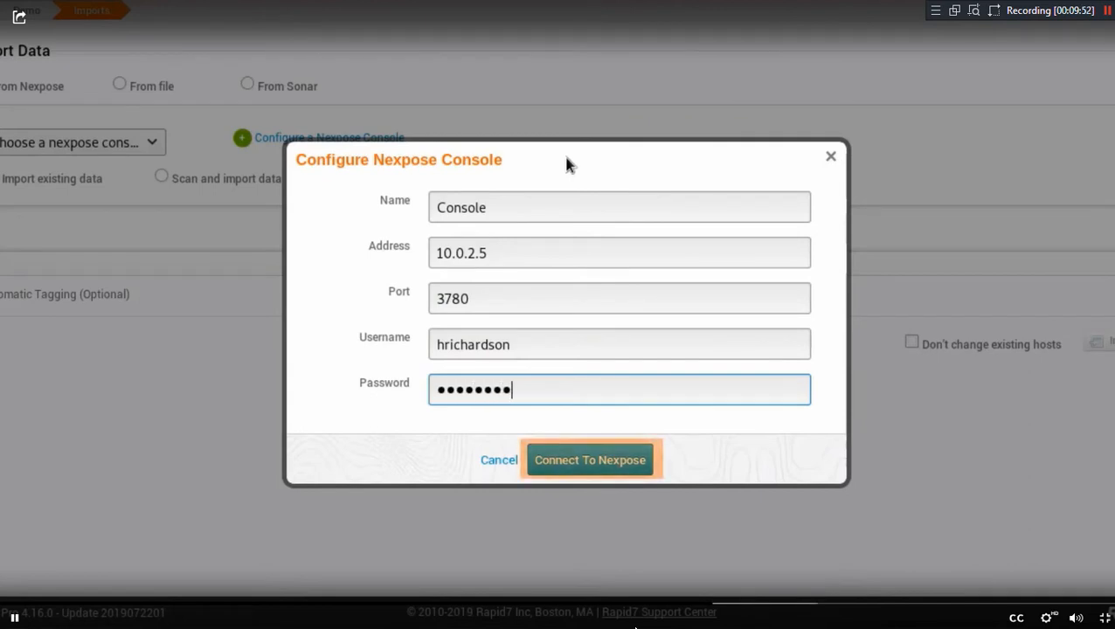
mouse_move(568, 470)
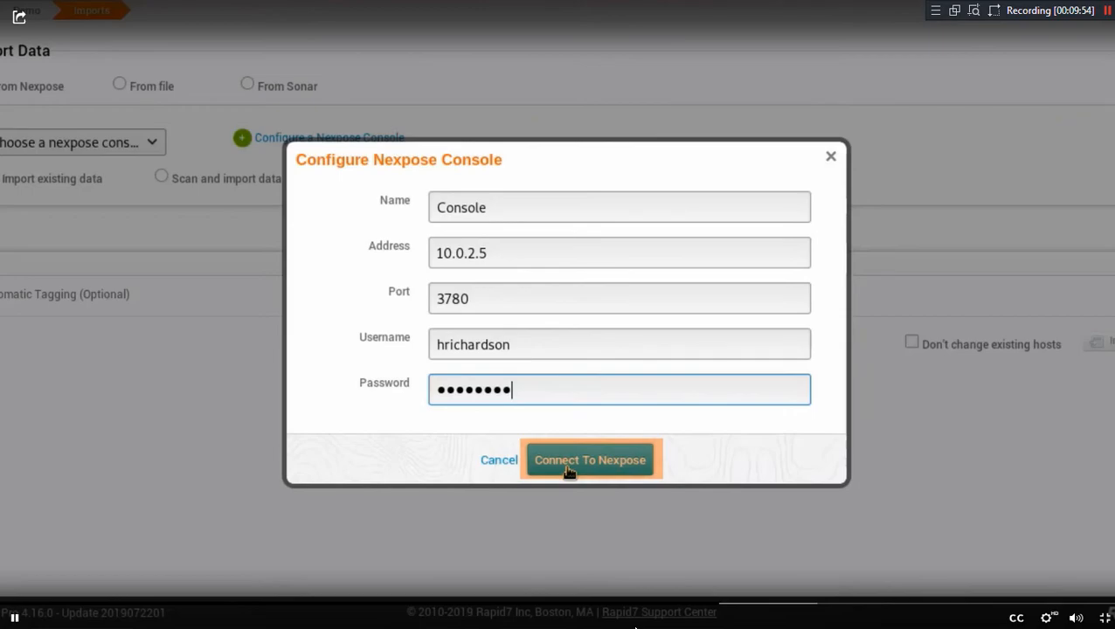
left_click(591, 460)
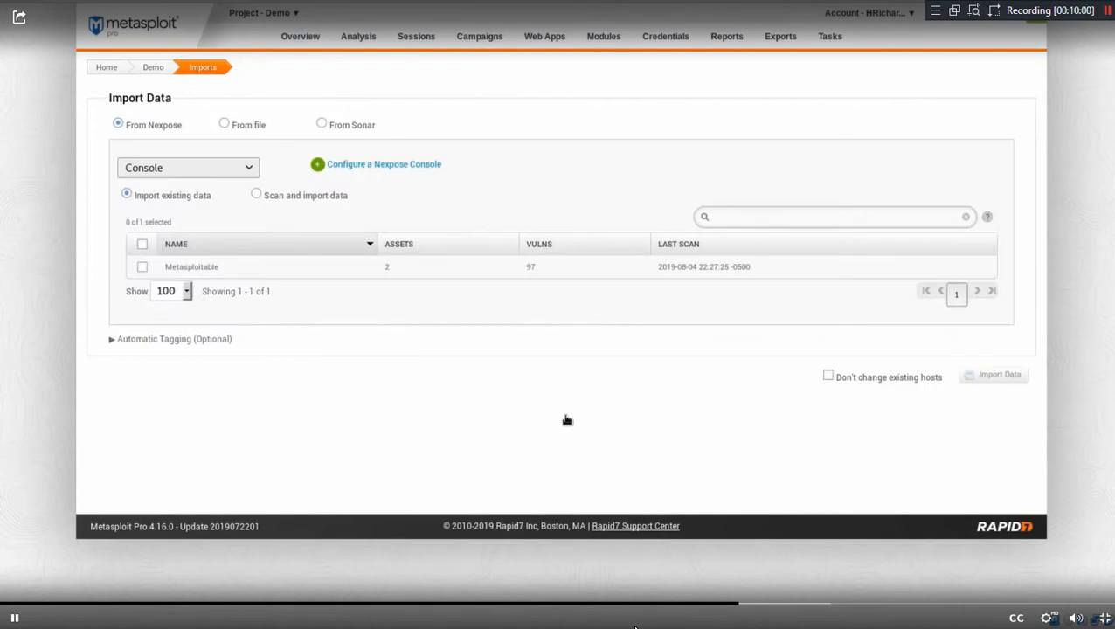
Mark the Metasploitable site and import its existing Nexpose scan data into the project
left_click(192, 265)
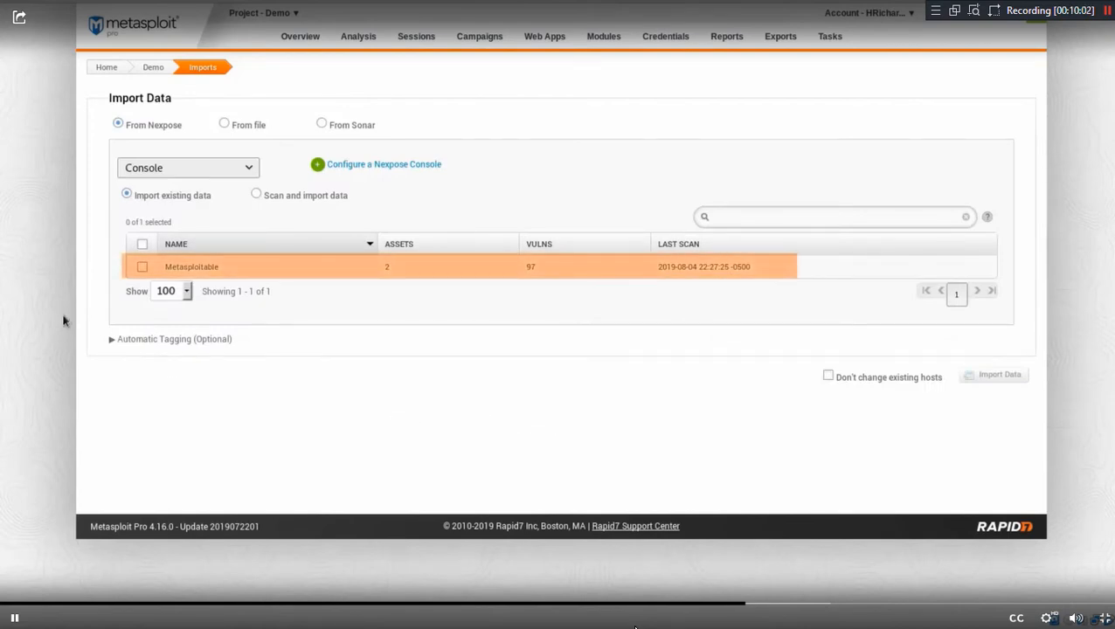
left_click(141, 266)
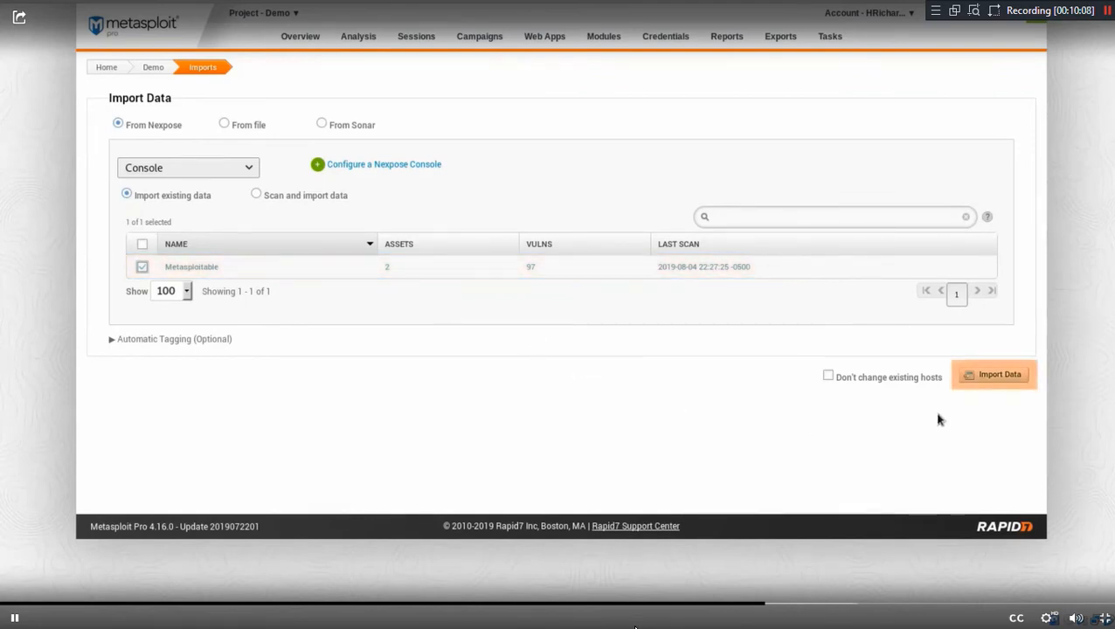
left_click(992, 374)
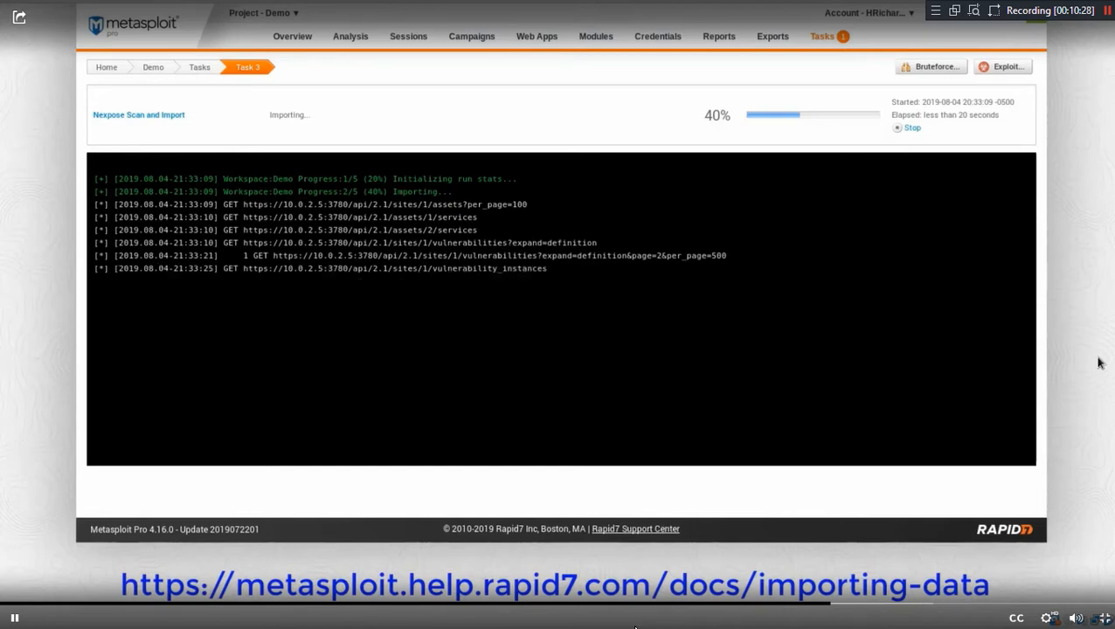
Show the Demo project's Hosts list with metasploitable (10.0.2.4) and VAGRANT-2008R2 (10.0.2.5)
left_click(349, 35)
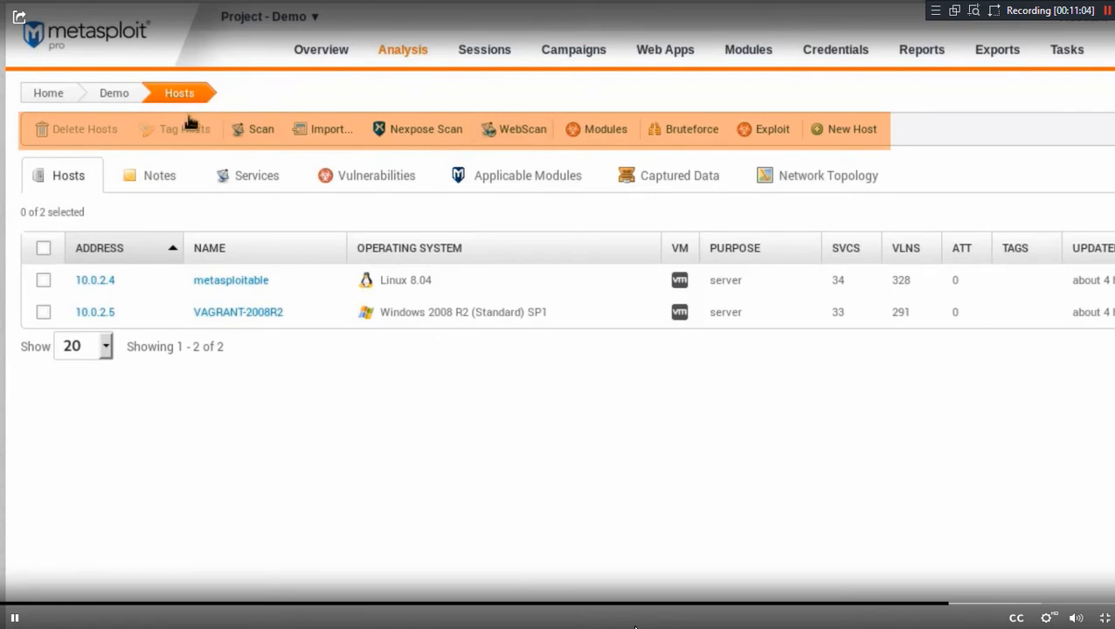
mouse_move(597, 130)
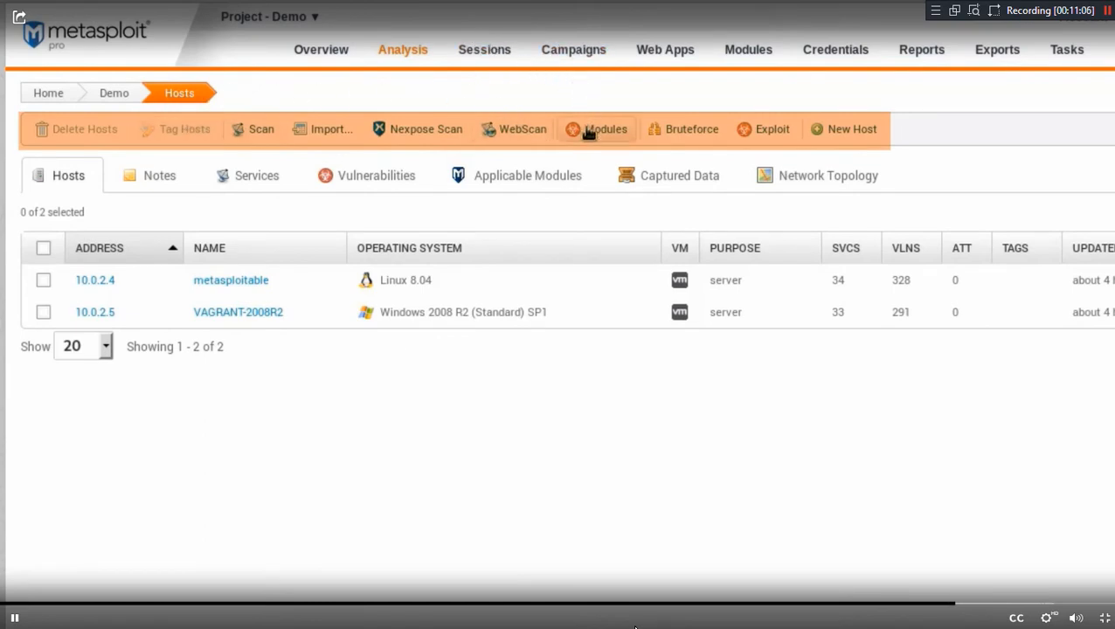
mouse_move(683, 129)
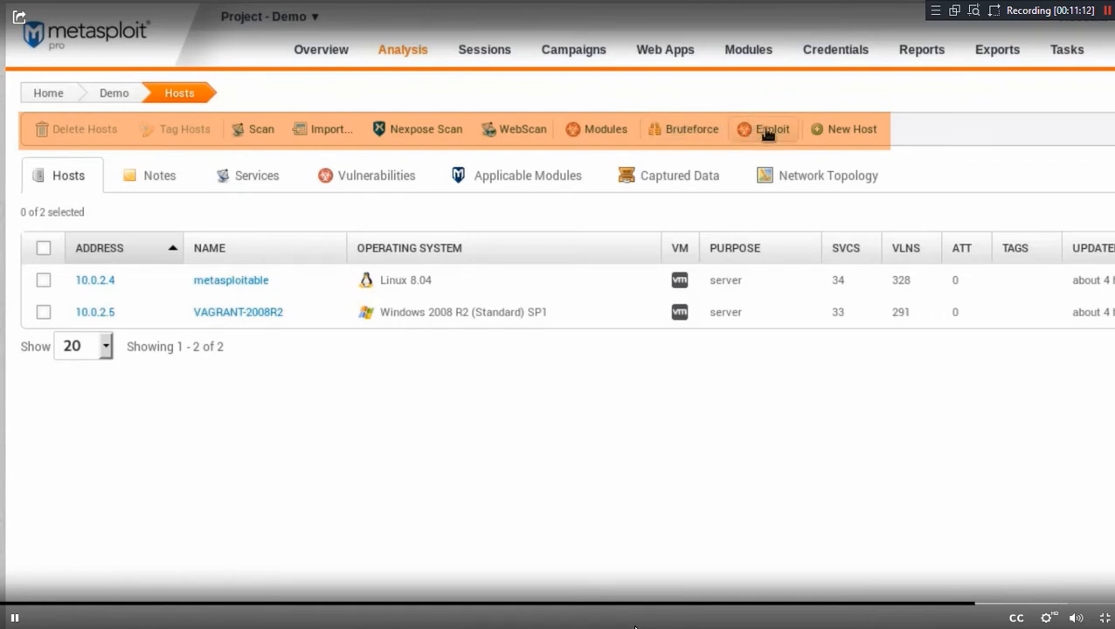
mouse_move(759, 148)
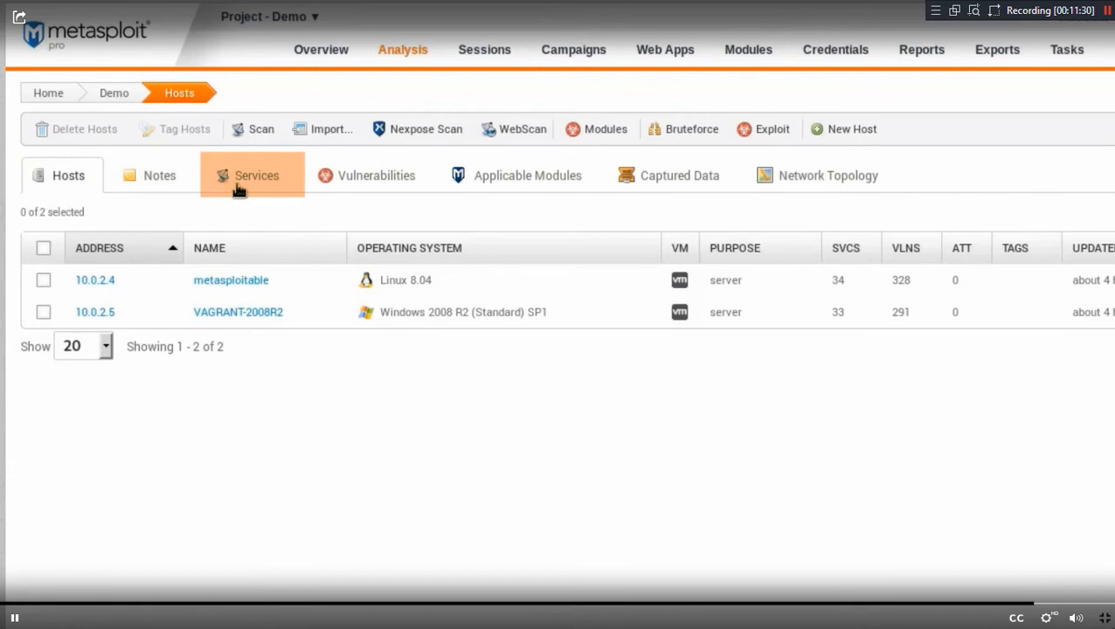
left_click(253, 174)
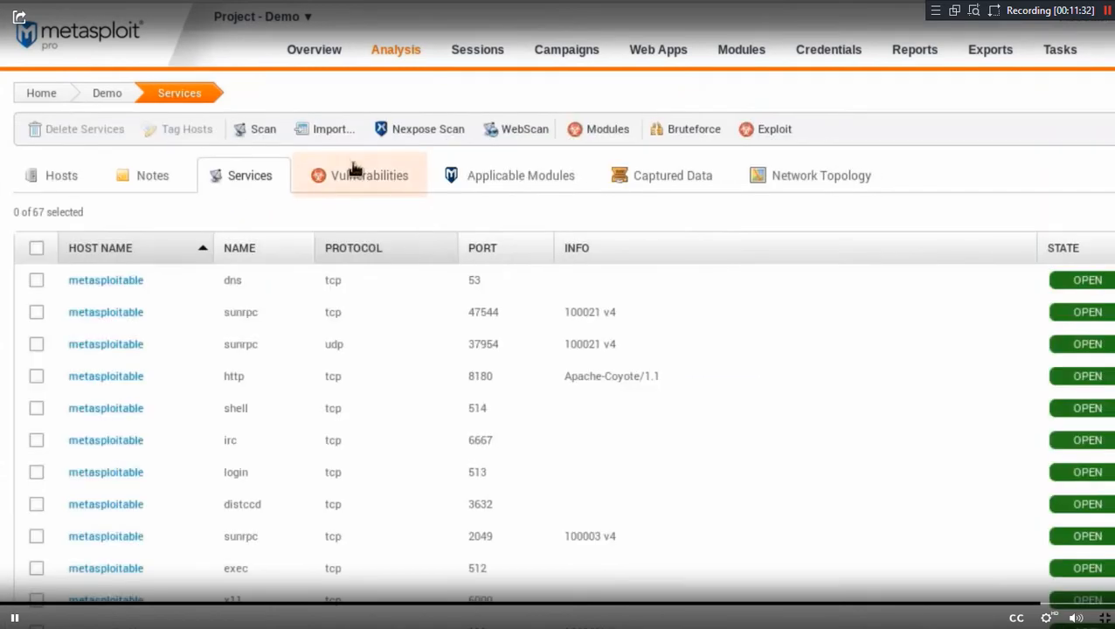
left_click(369, 175)
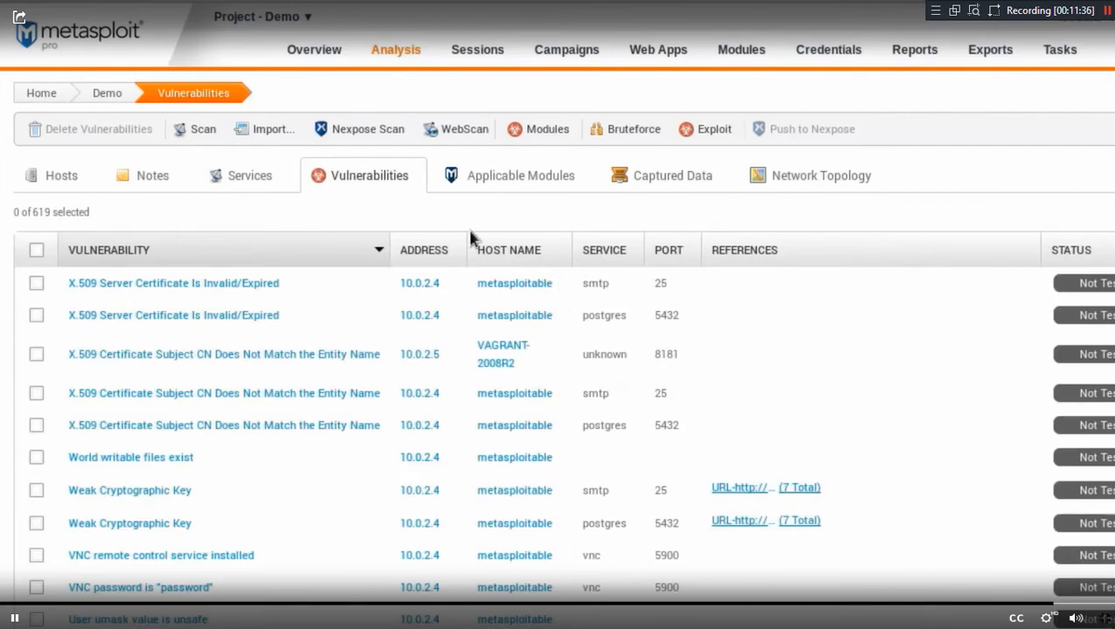
mouse_move(778, 183)
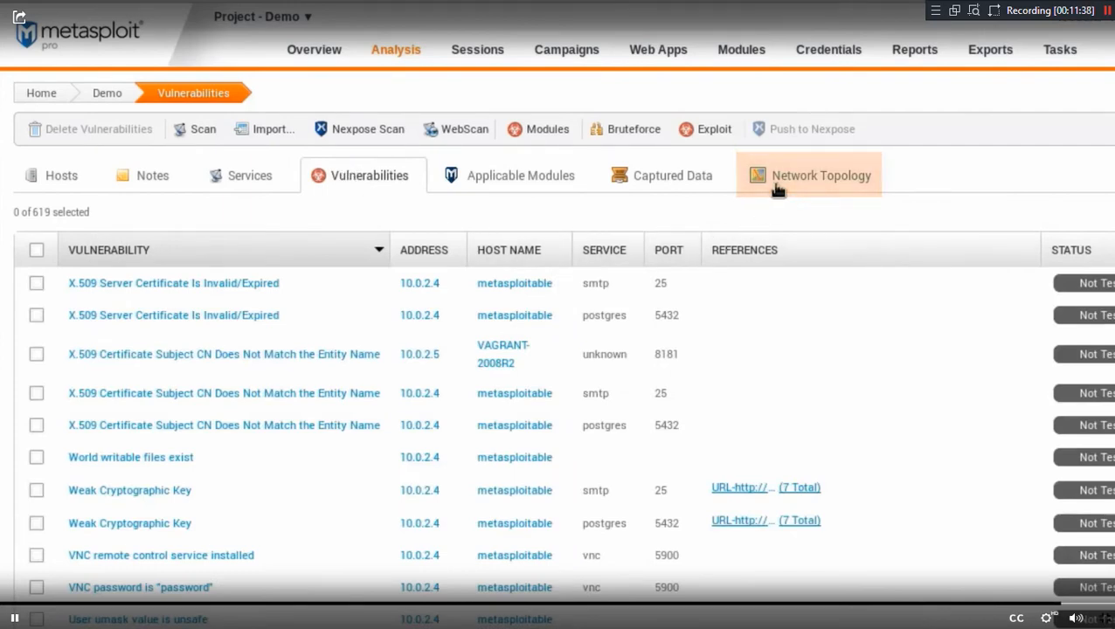
left_click(820, 175)
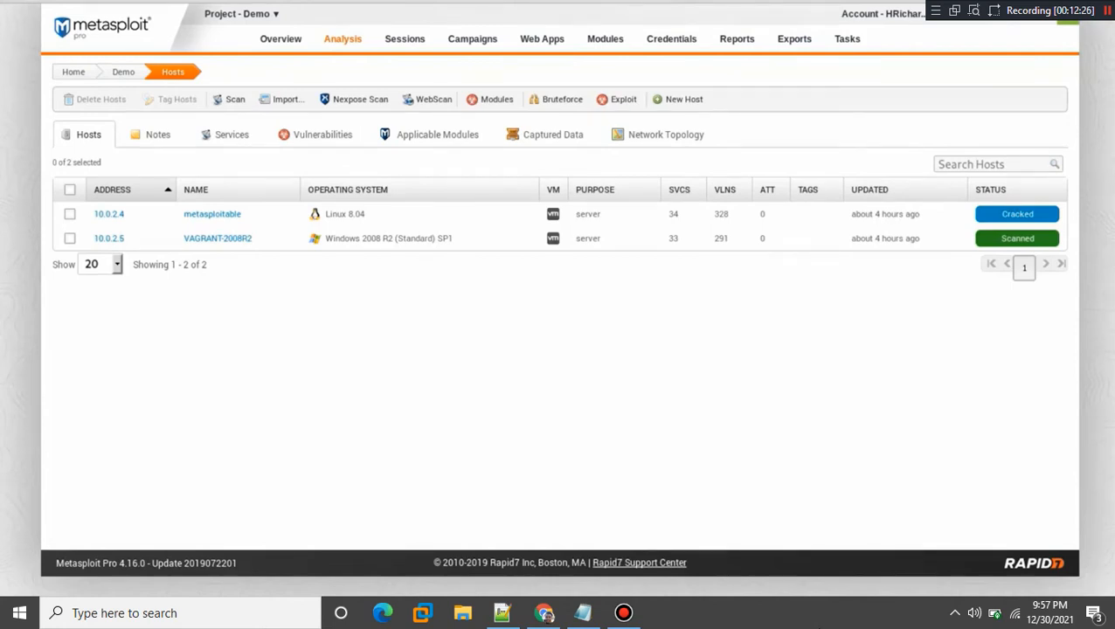
Begin an automated exploitation attempt targeting hosts 10.0.2.4 and 10.0.2.5
left_click(70, 213)
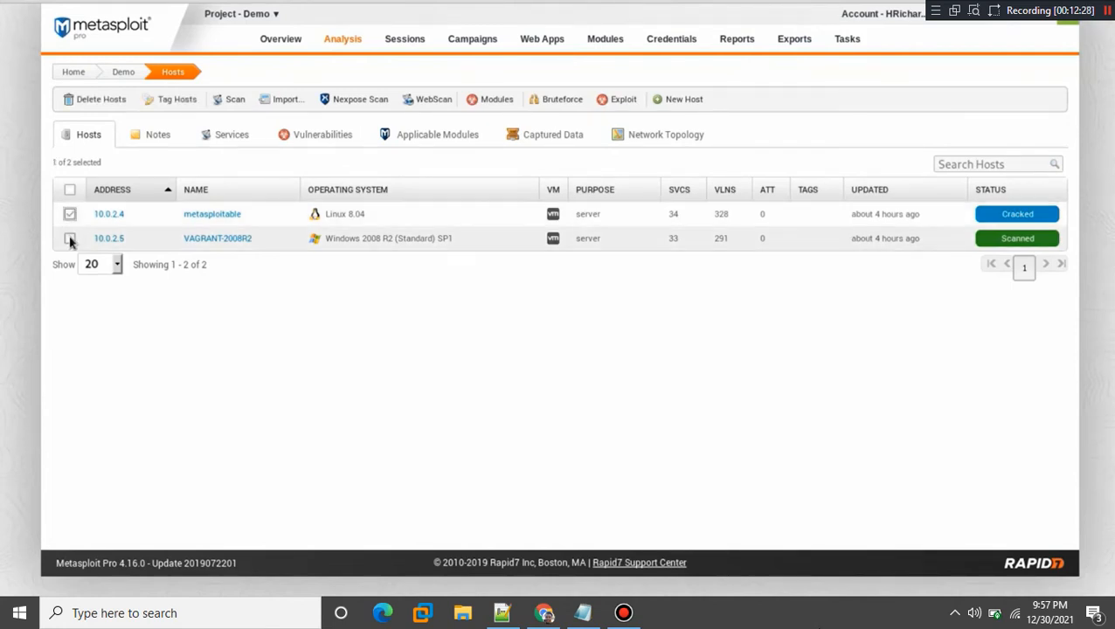
left_click(70, 237)
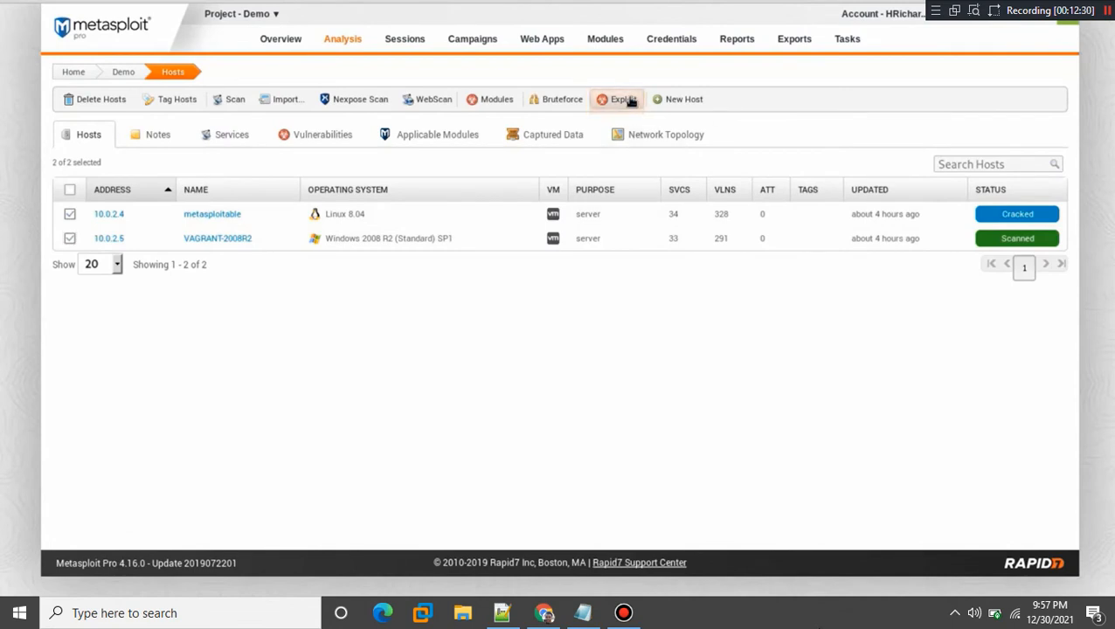
left_click(621, 98)
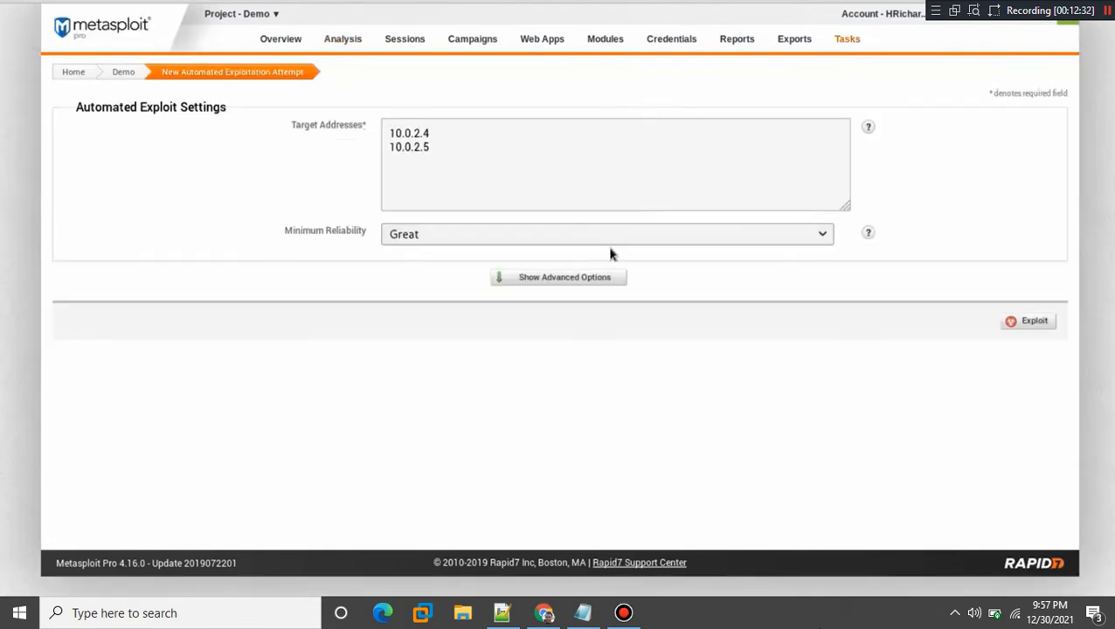
Expand the advanced exploit options and keep Great as the minimum reliability
left_click(559, 277)
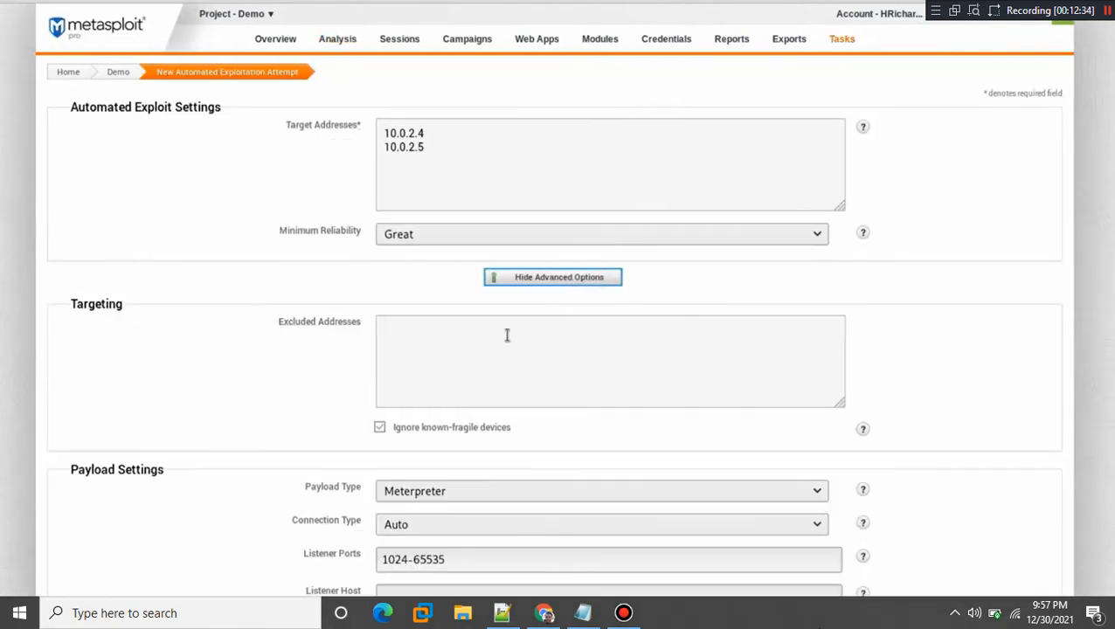
mouse_move(172, 198)
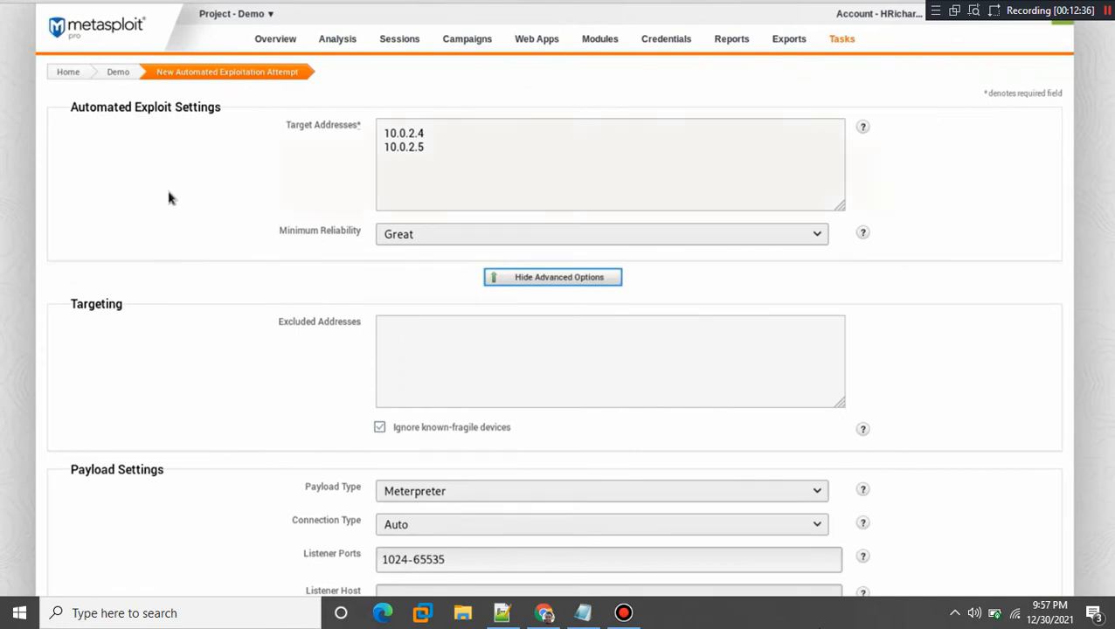
left_click(610, 164)
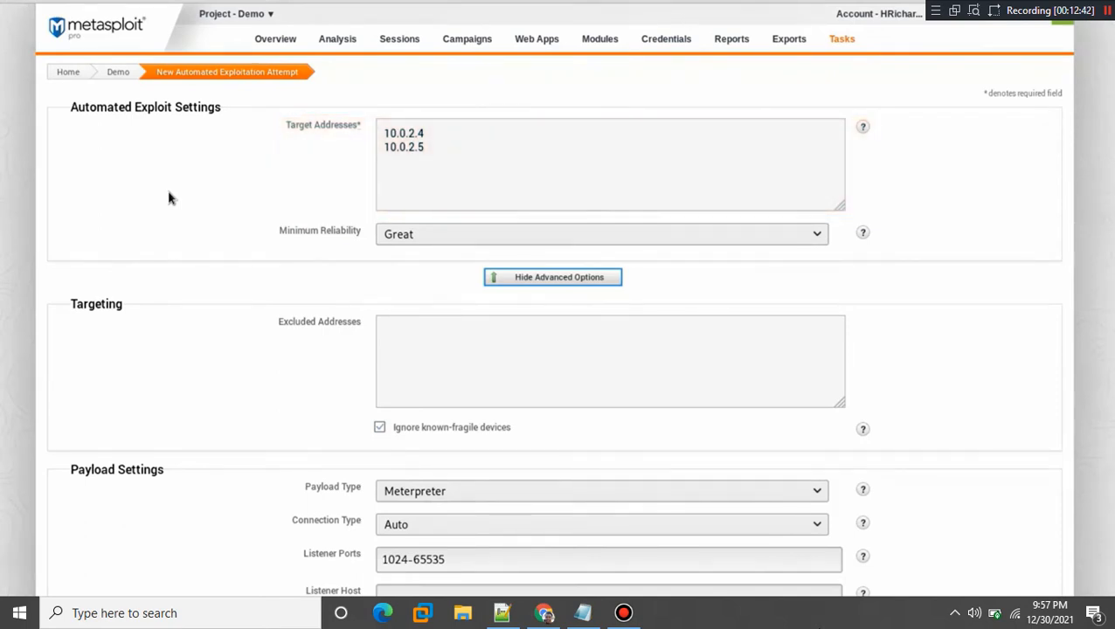
left_click(602, 234)
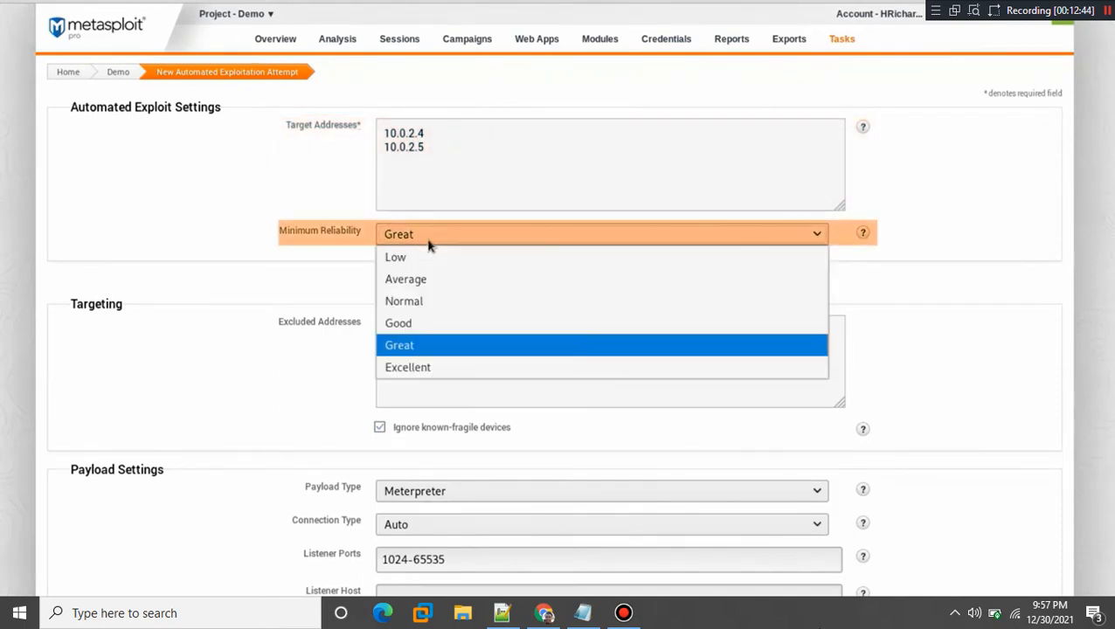
mouse_move(329, 246)
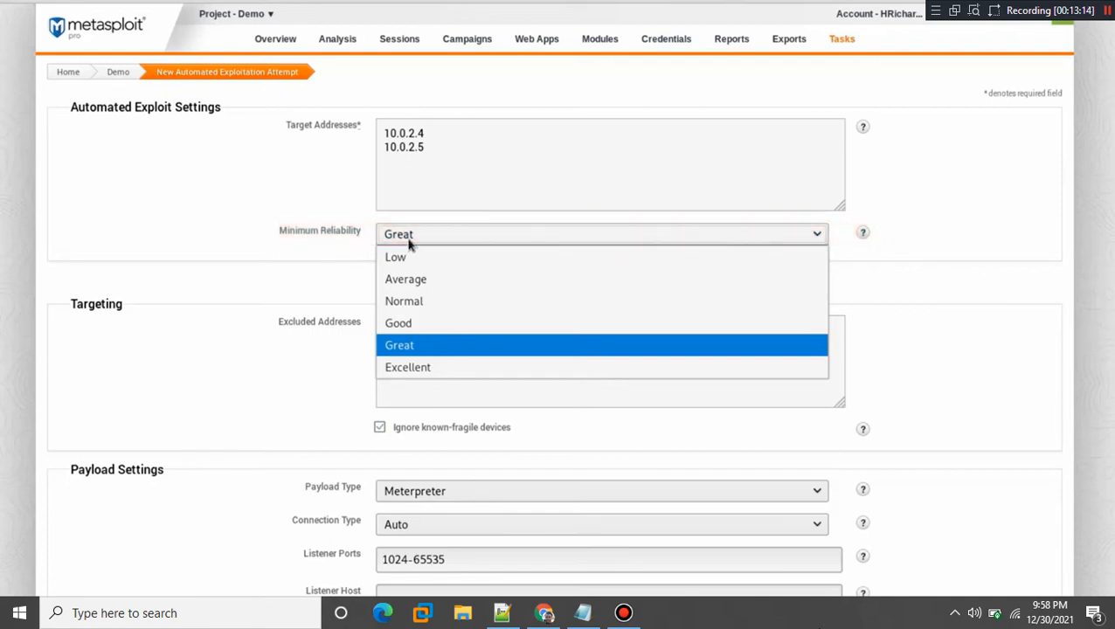
left_click(398, 344)
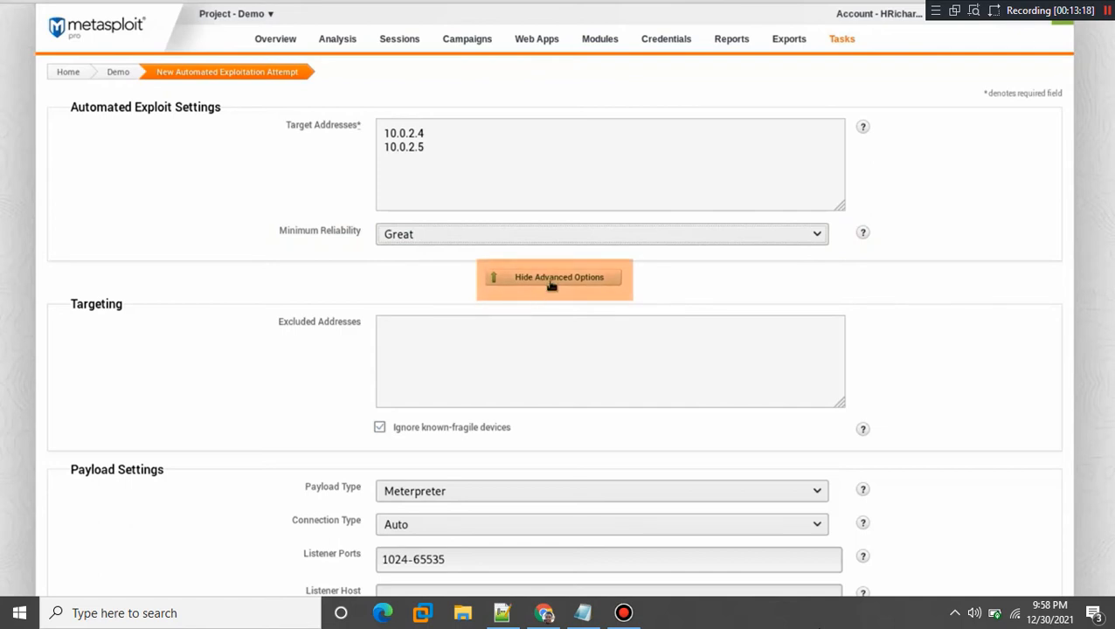
left_click(554, 276)
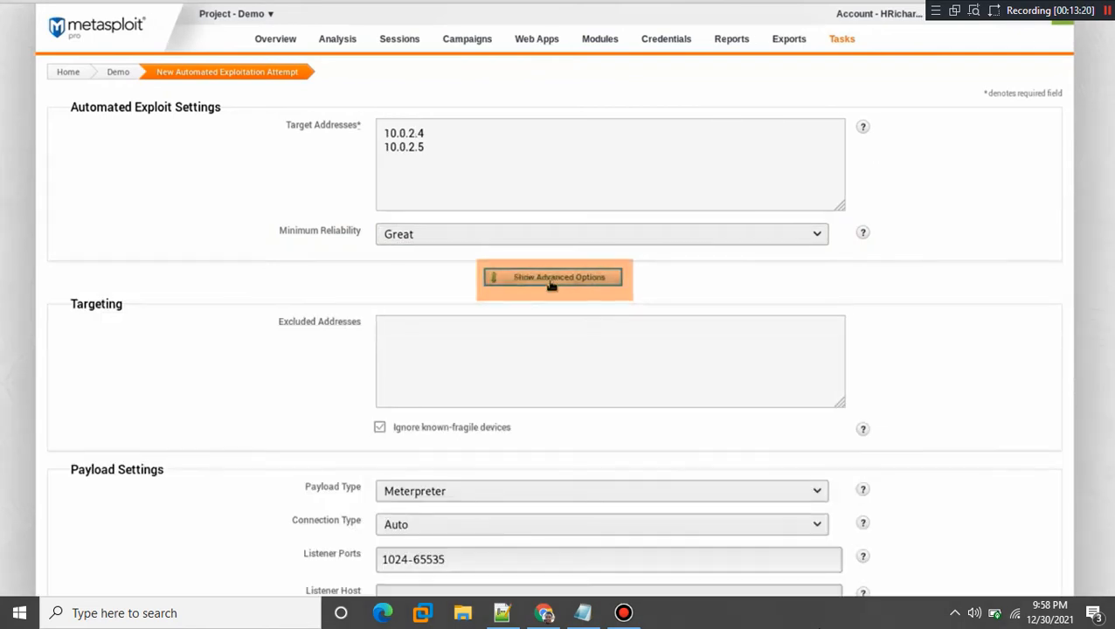
left_click(554, 276)
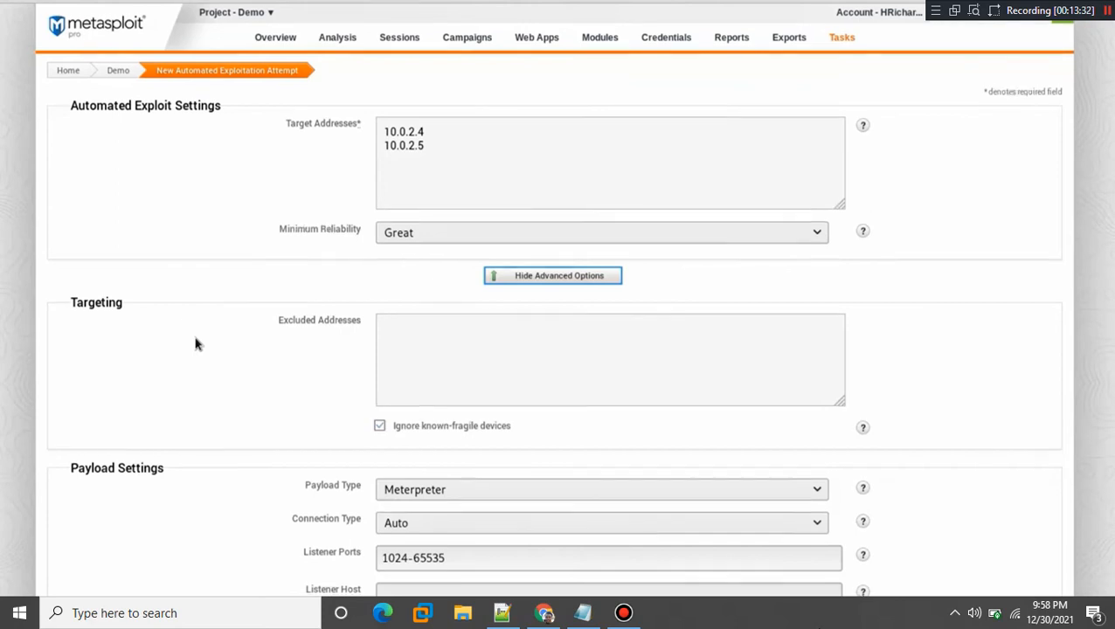
scroll("down", 3)
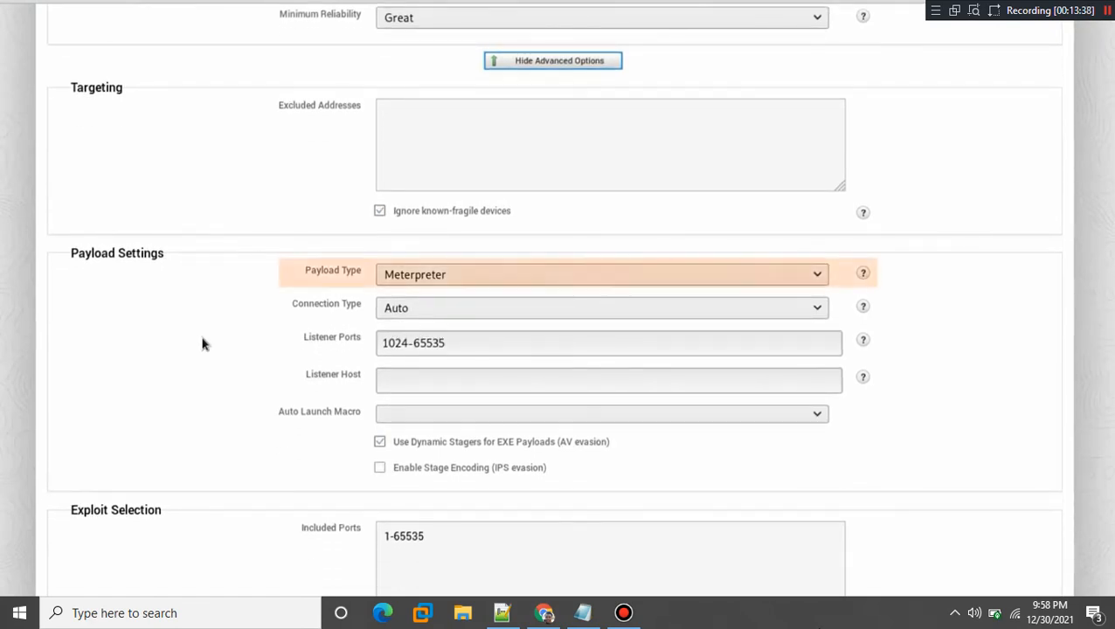
mouse_move(363, 311)
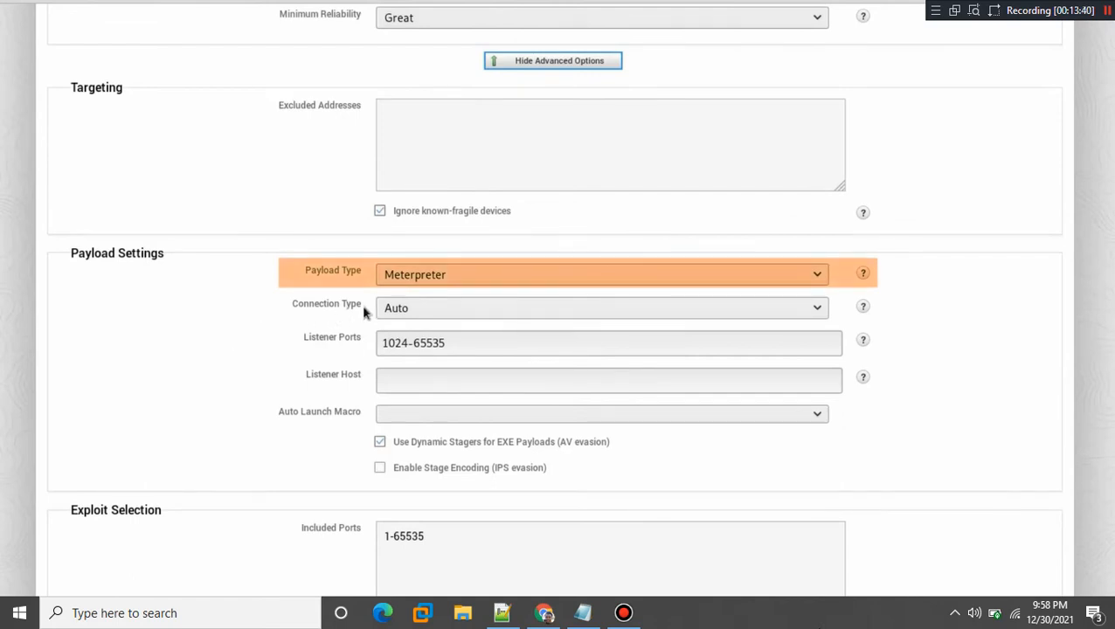
left_click(601, 274)
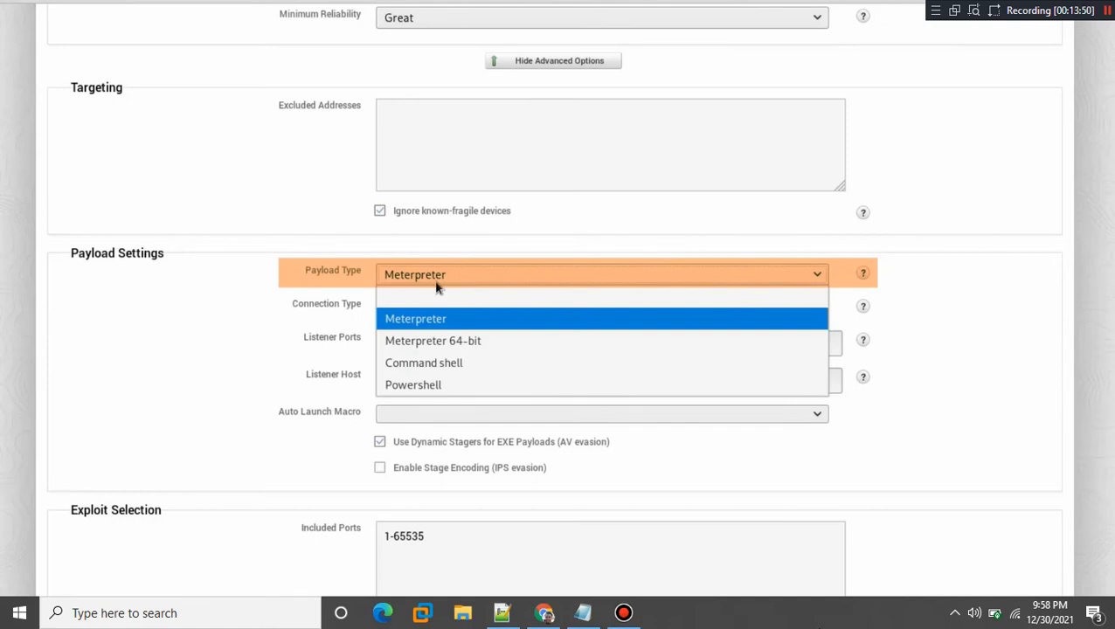
left_click(416, 318)
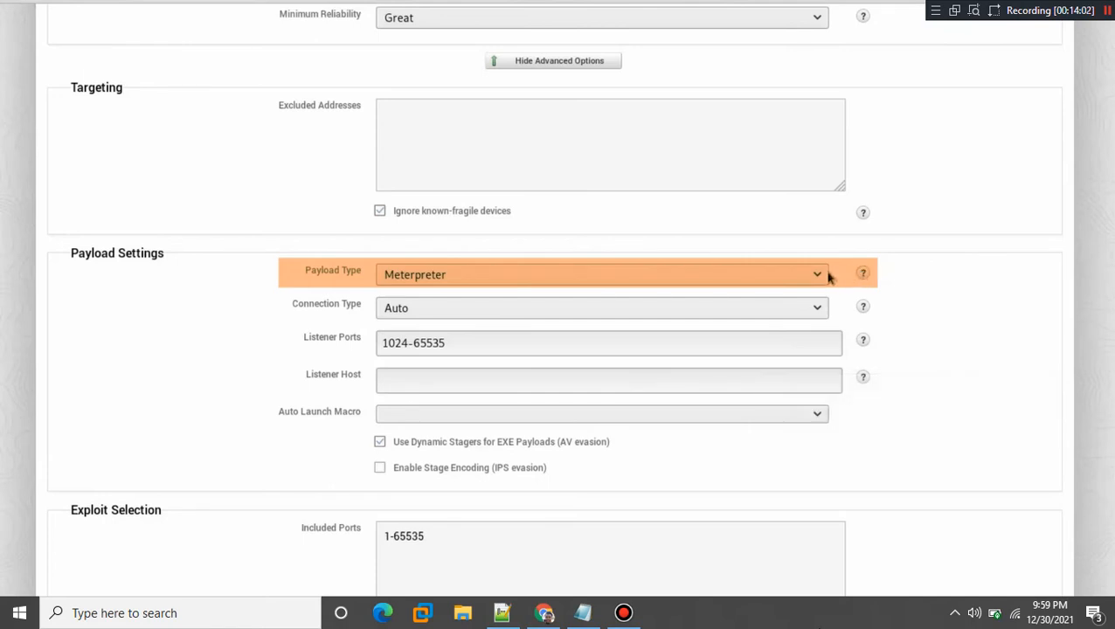
mouse_move(220, 297)
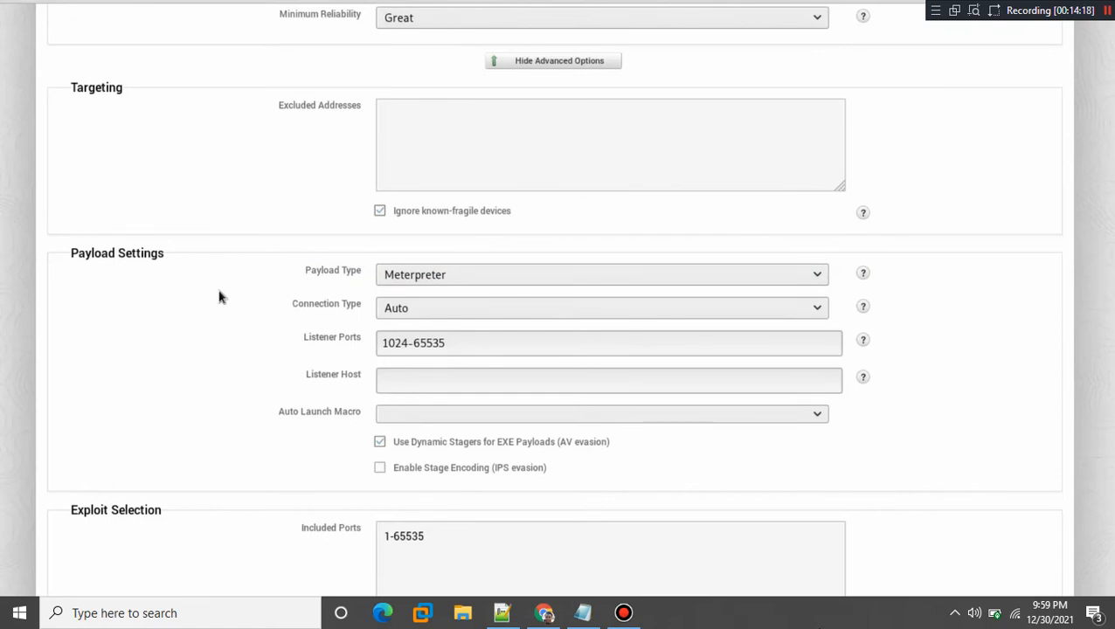
Review the remaining exploit and advanced settings and launch the task against both hosts
scroll("down", 3)
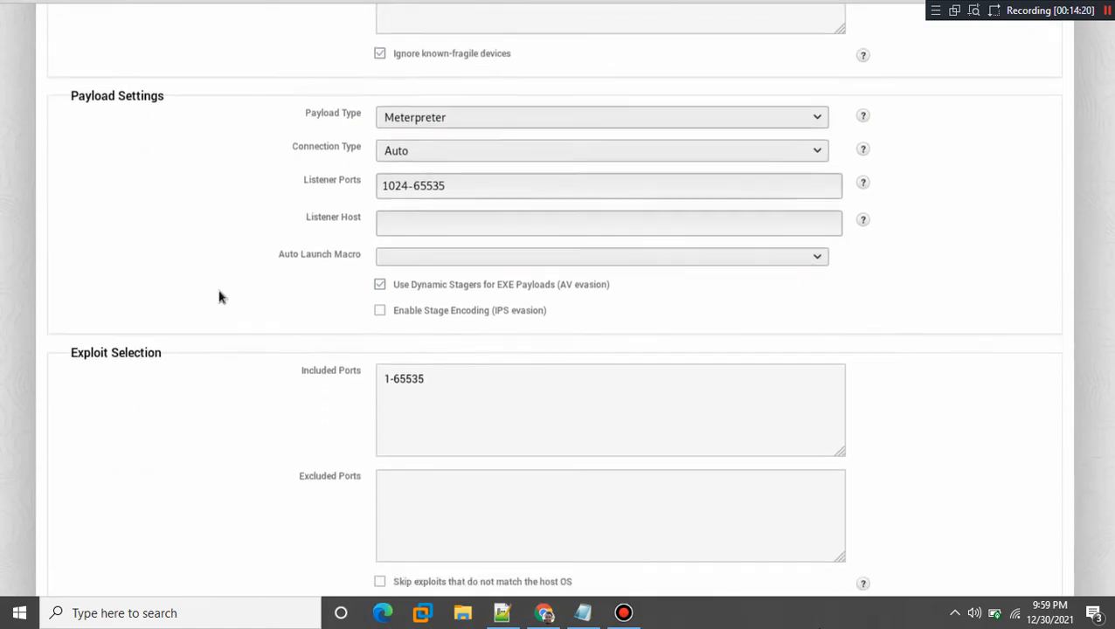
scroll("down", 3)
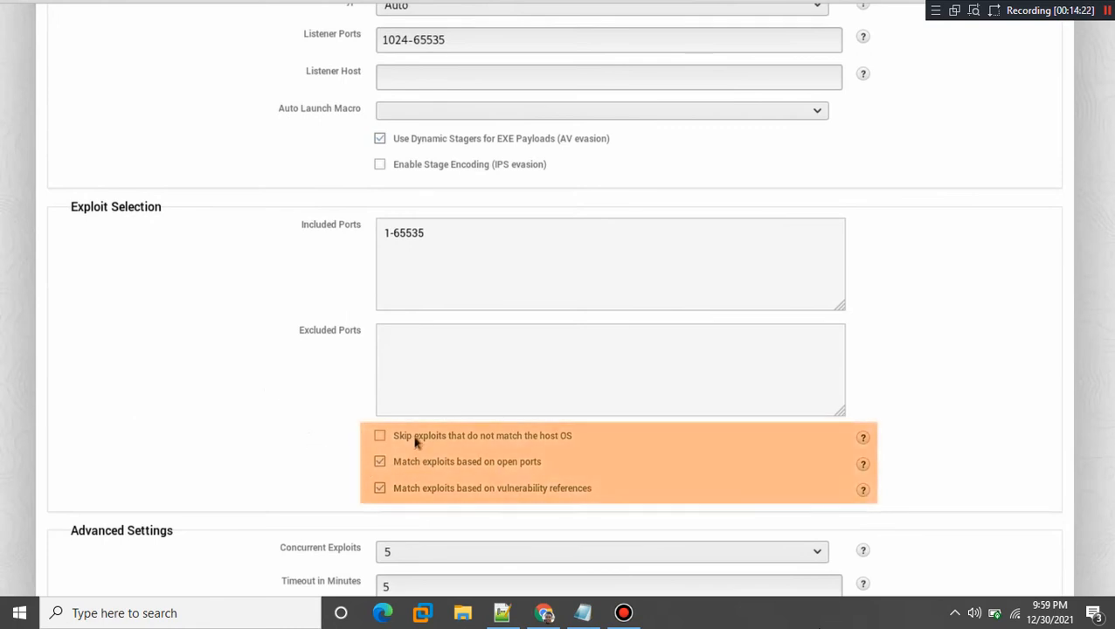
scroll("up", 3)
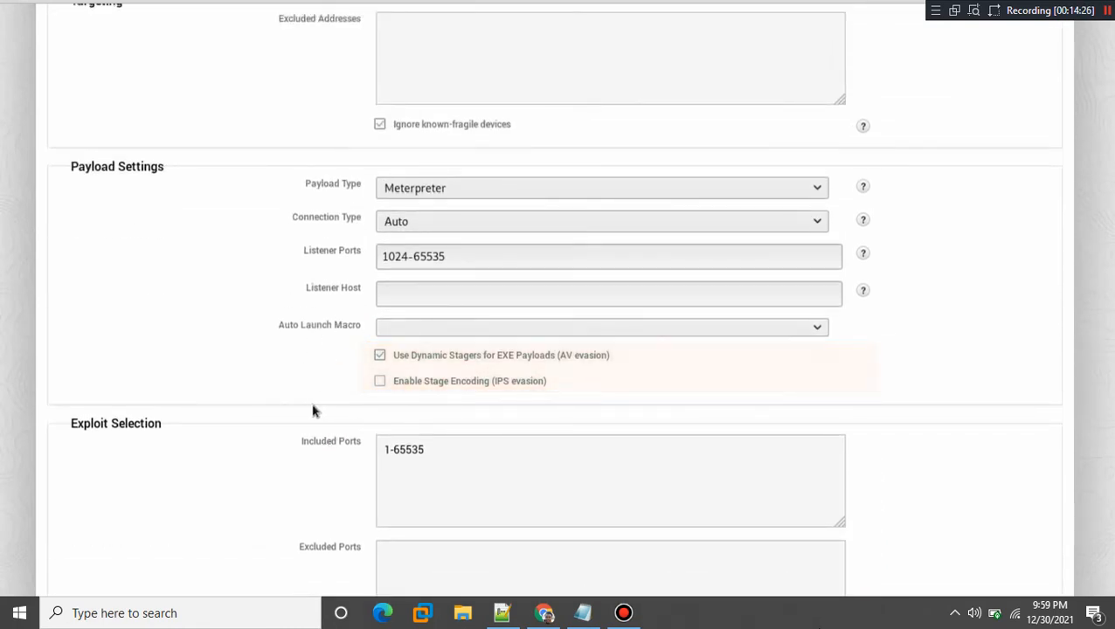
scroll("down", 3)
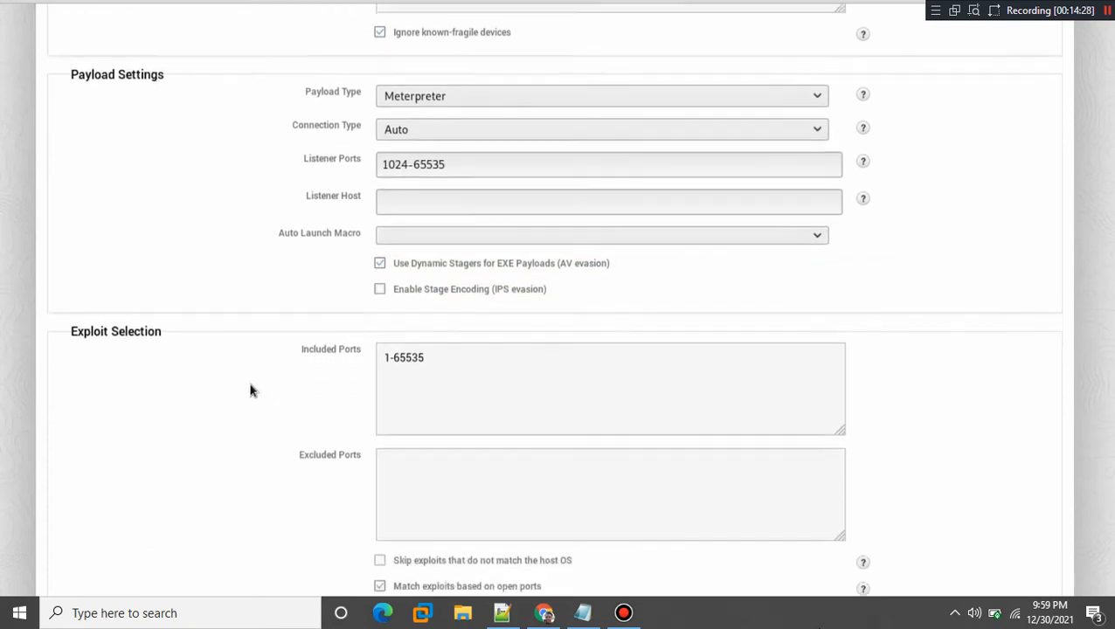
scroll("down", 3)
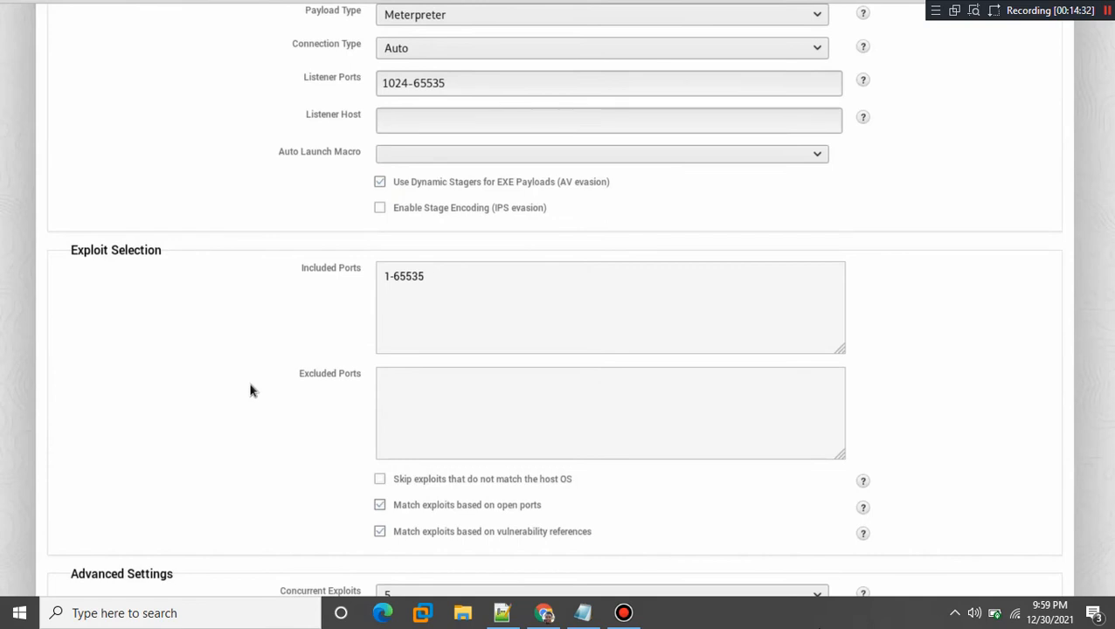
scroll("down", 3)
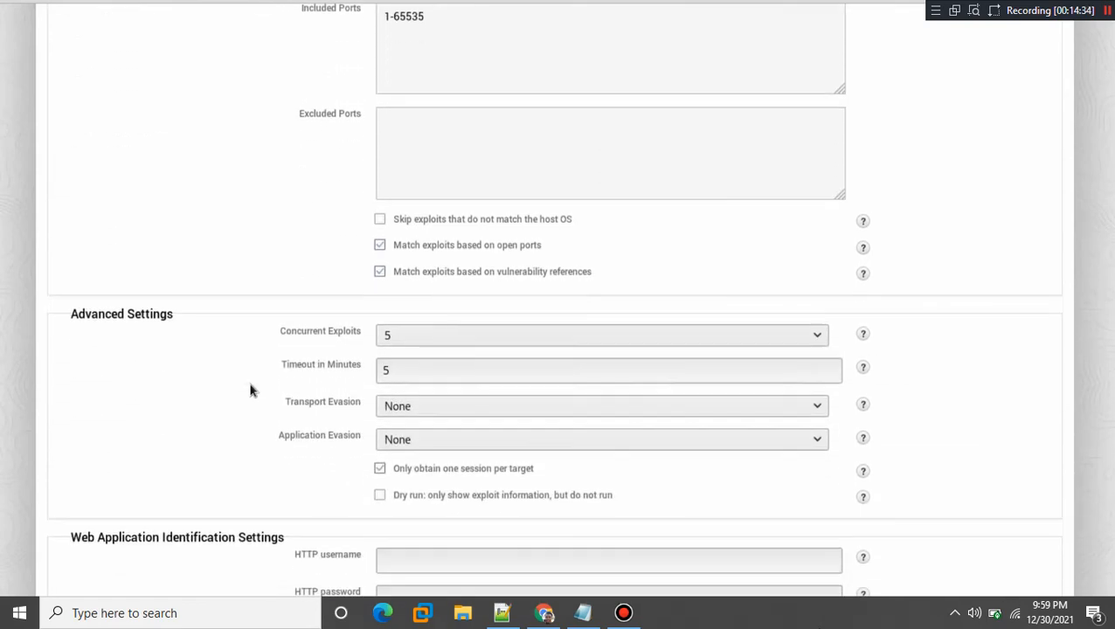
scroll("down", 3)
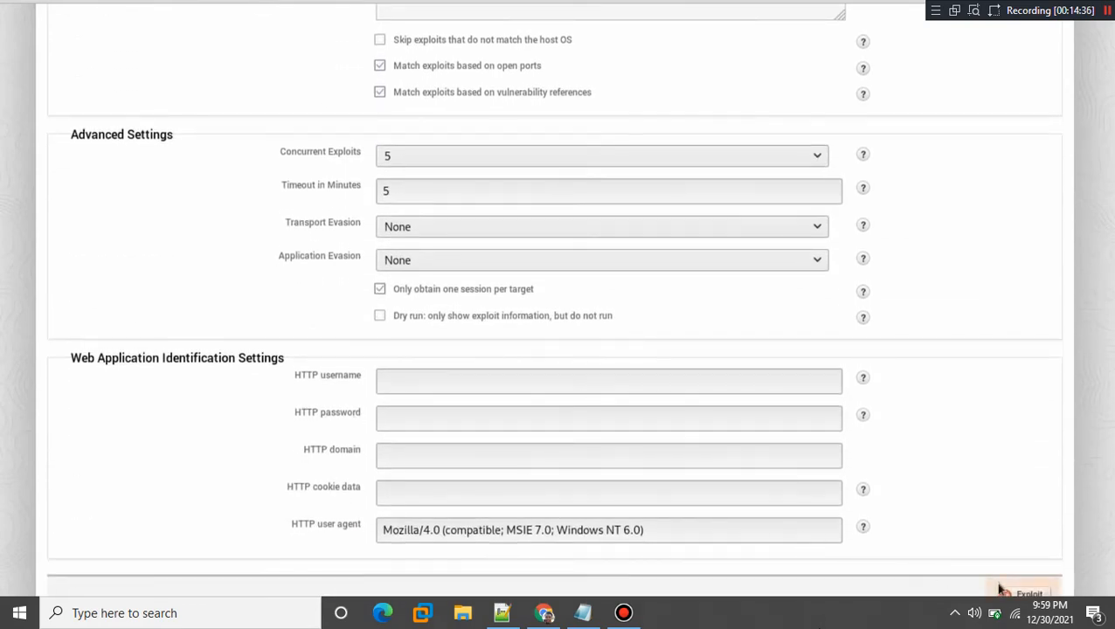
left_click(1024, 594)
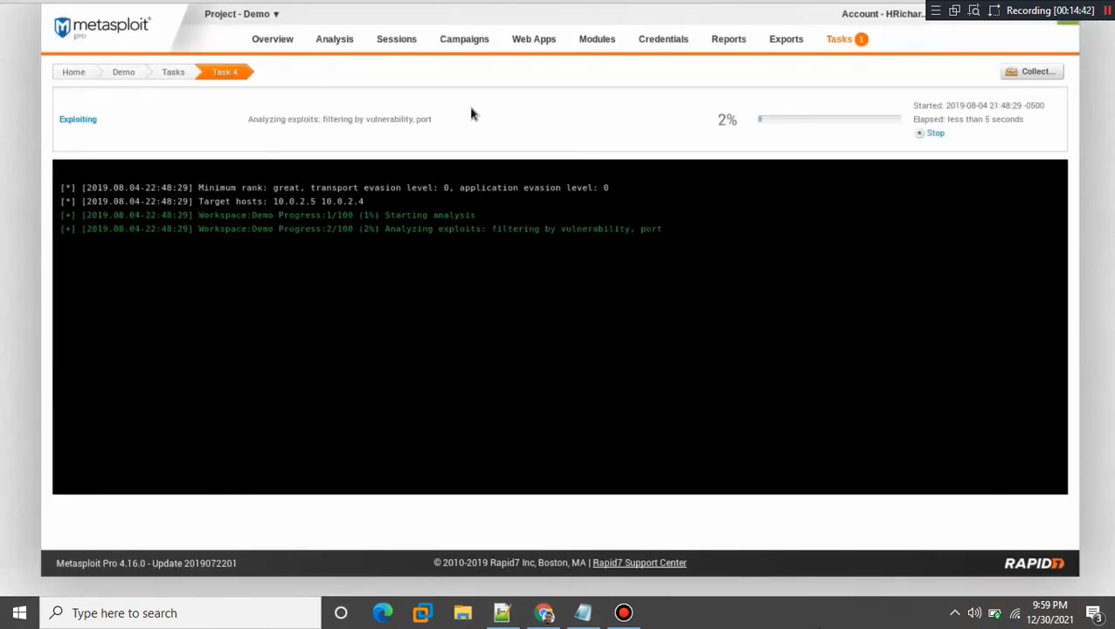
Check the Hosts list, then return to the Demo dashboard reporting 3 sessions and one cracked password
left_click(334, 39)
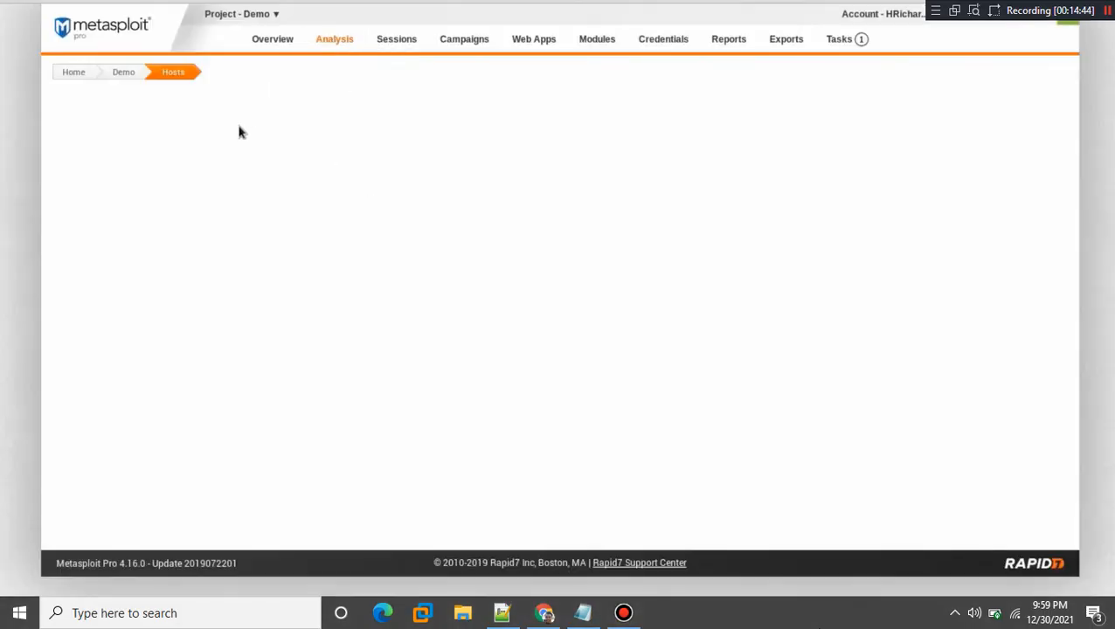
left_click(173, 72)
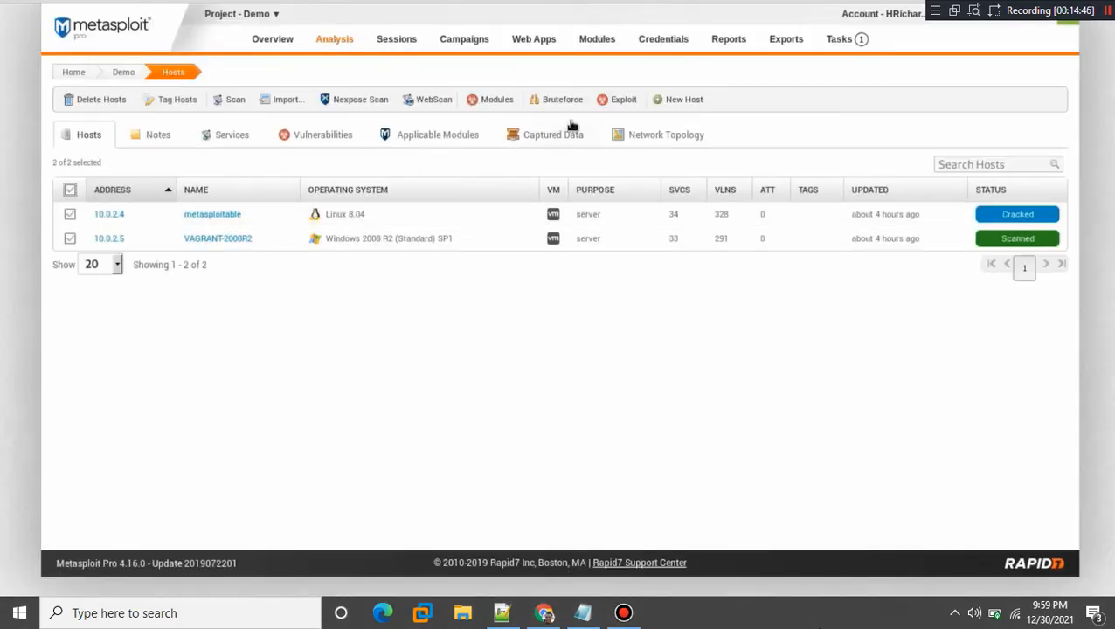
left_click(623, 98)
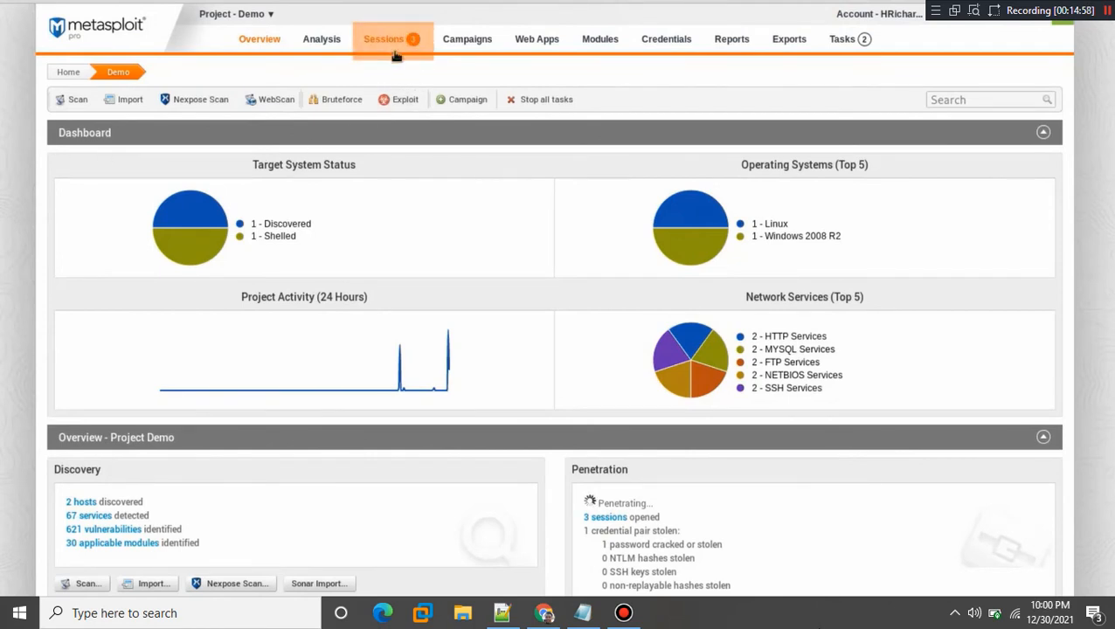
mouse_move(394, 67)
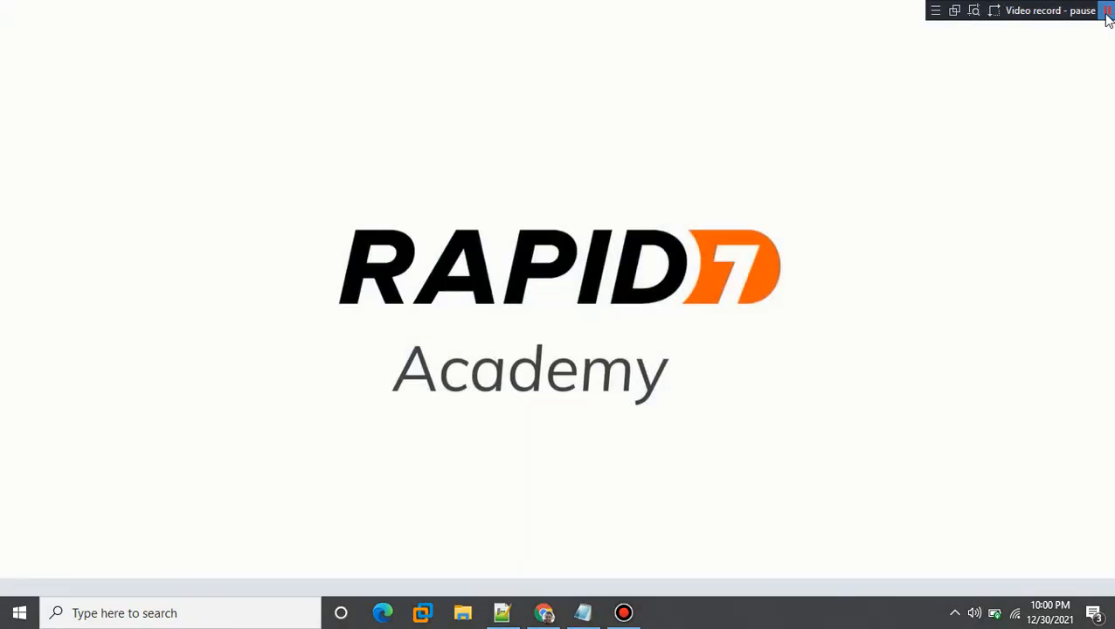
left_click(1107, 11)
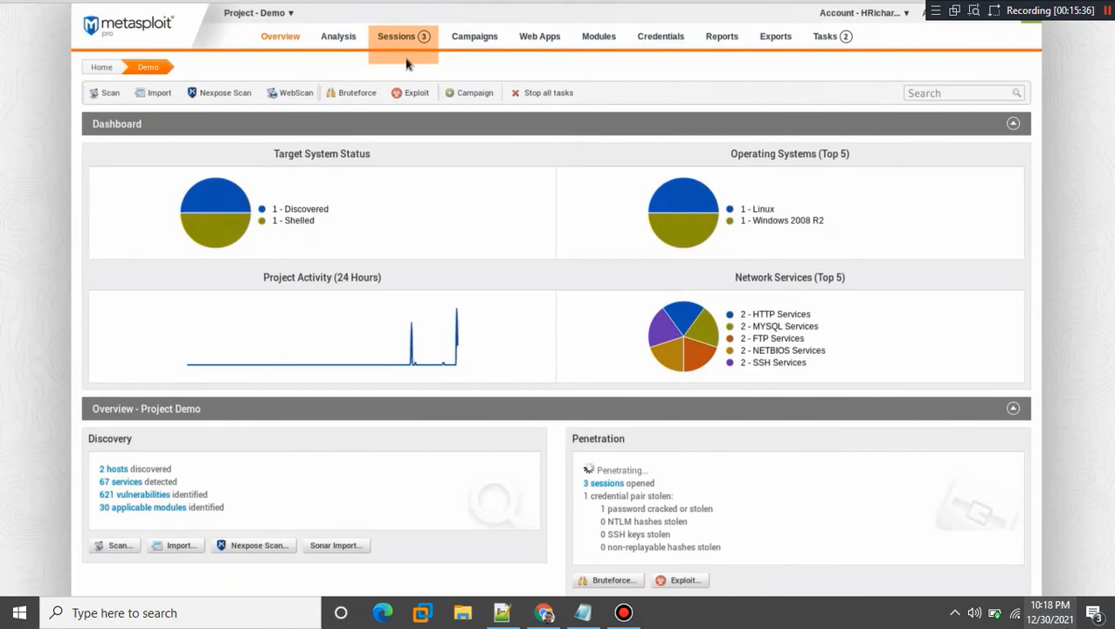
View the three active sessions on 10.0.2.4 and inspect Session 1's details
left_click(404, 34)
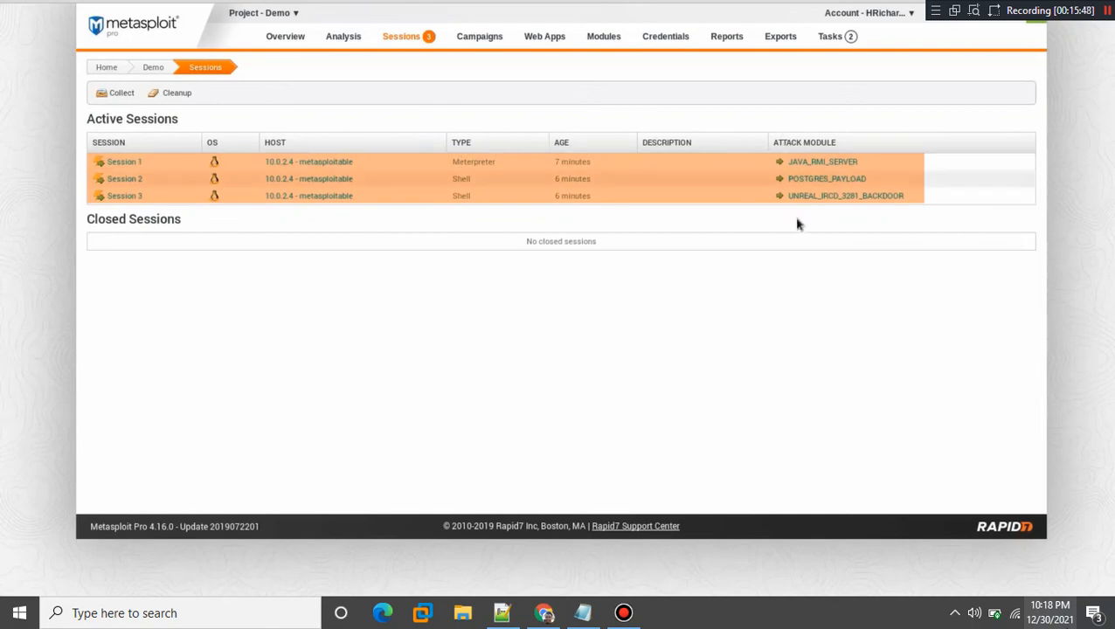
mouse_move(147, 168)
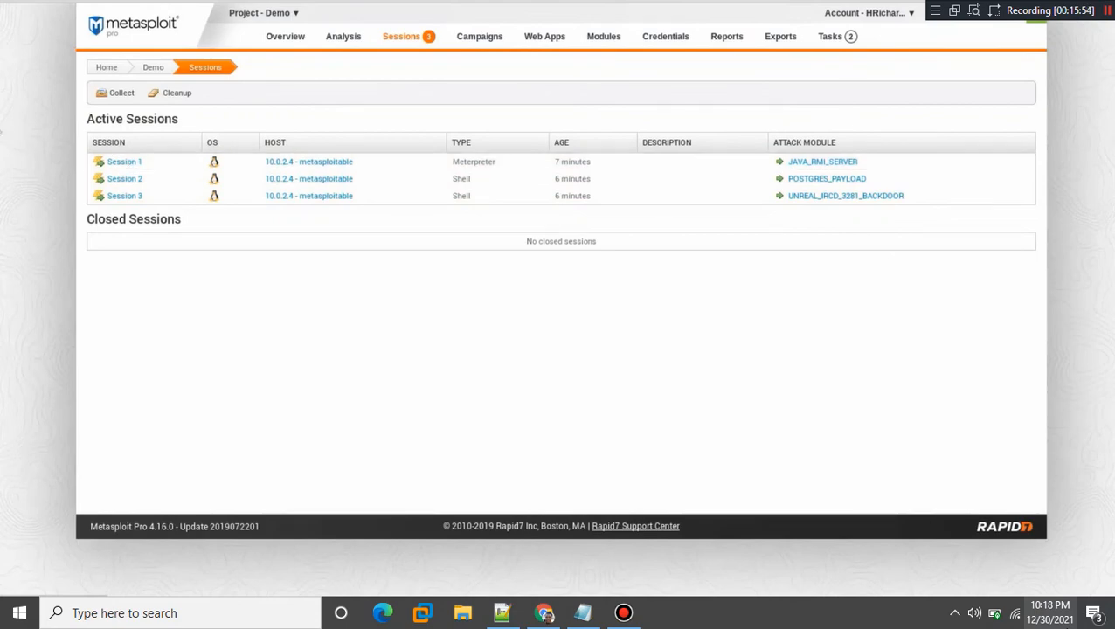
left_click(123, 161)
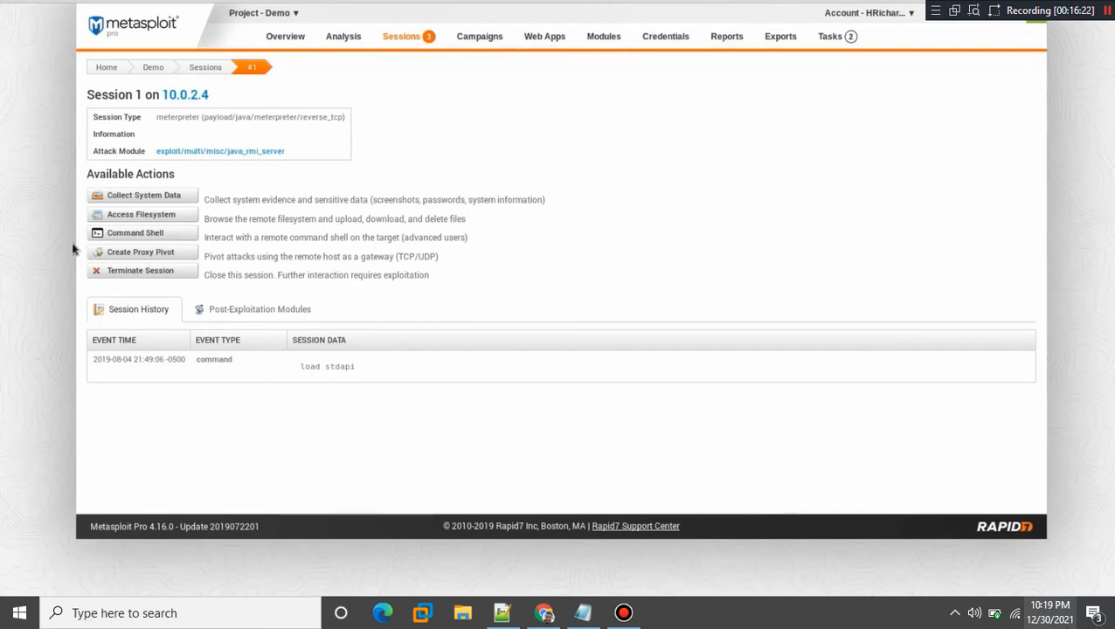
right_click(135, 233)
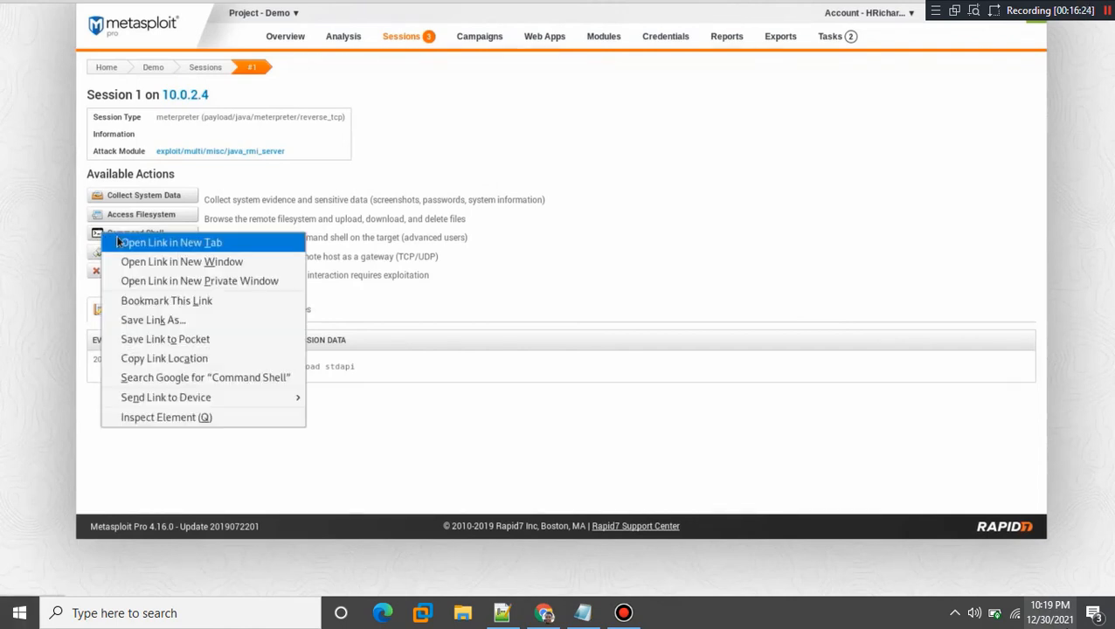
left_click(171, 241)
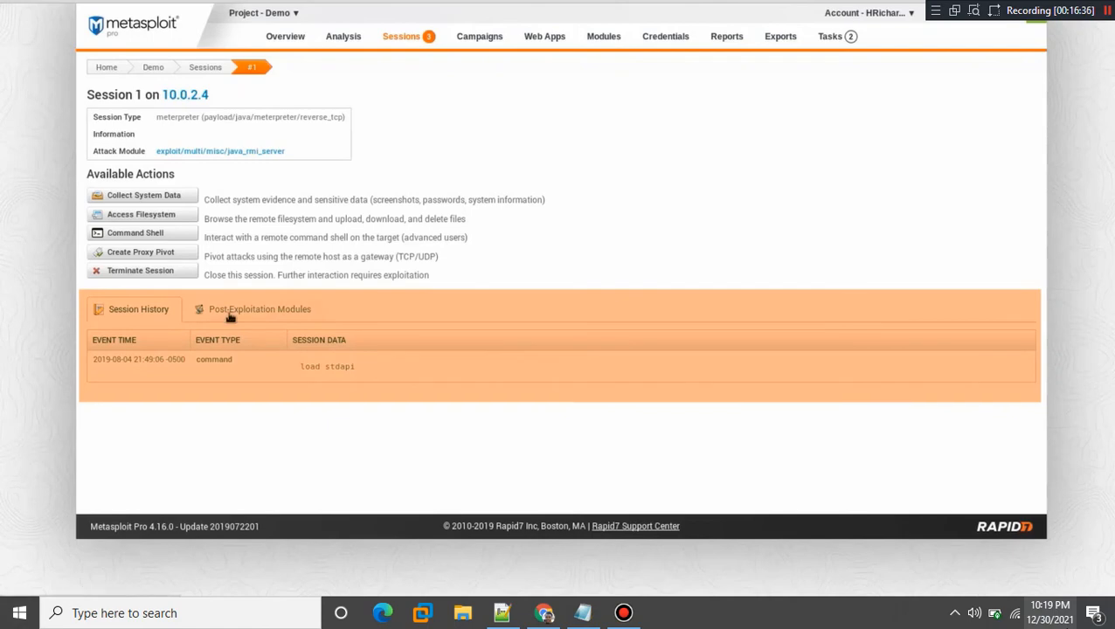
Review the post-exploitation modules available for Session 1
left_click(258, 308)
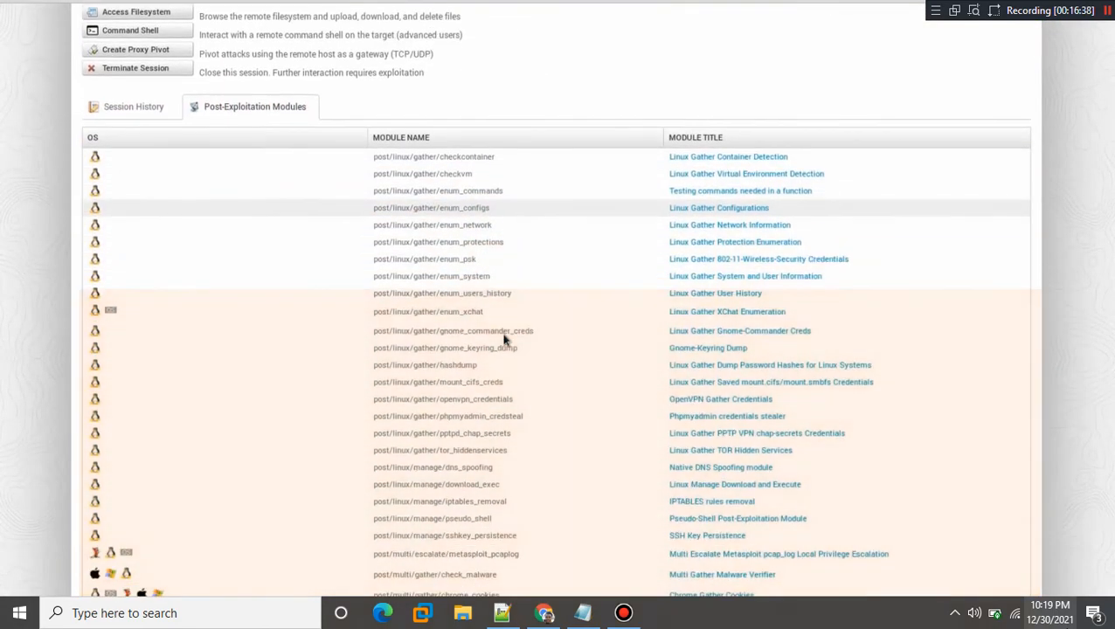
scroll("down", 3)
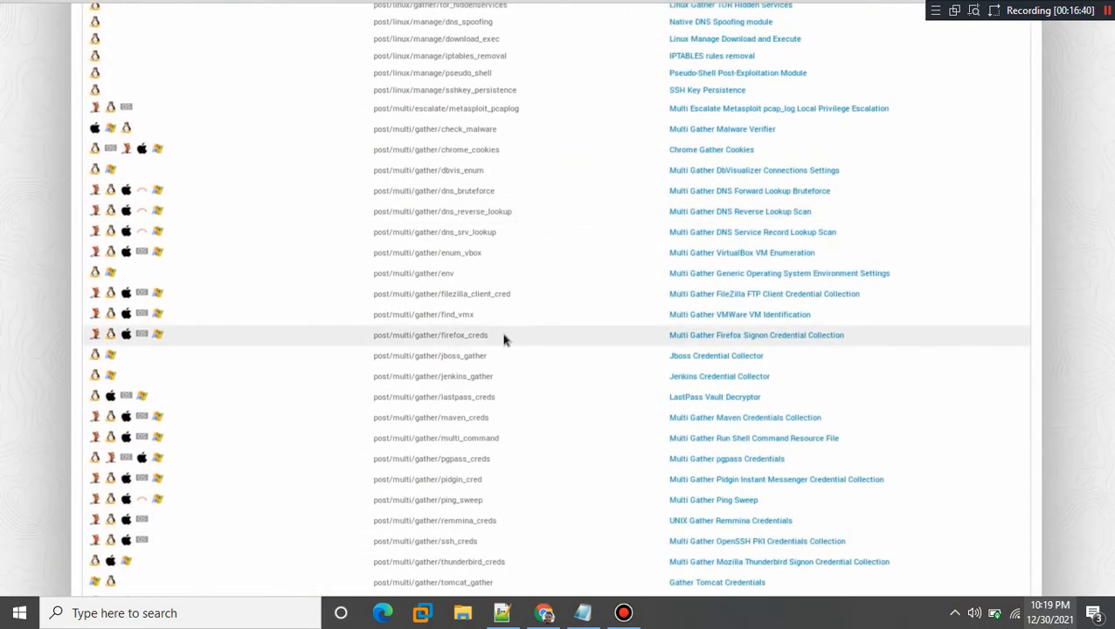
scroll("down", 3)
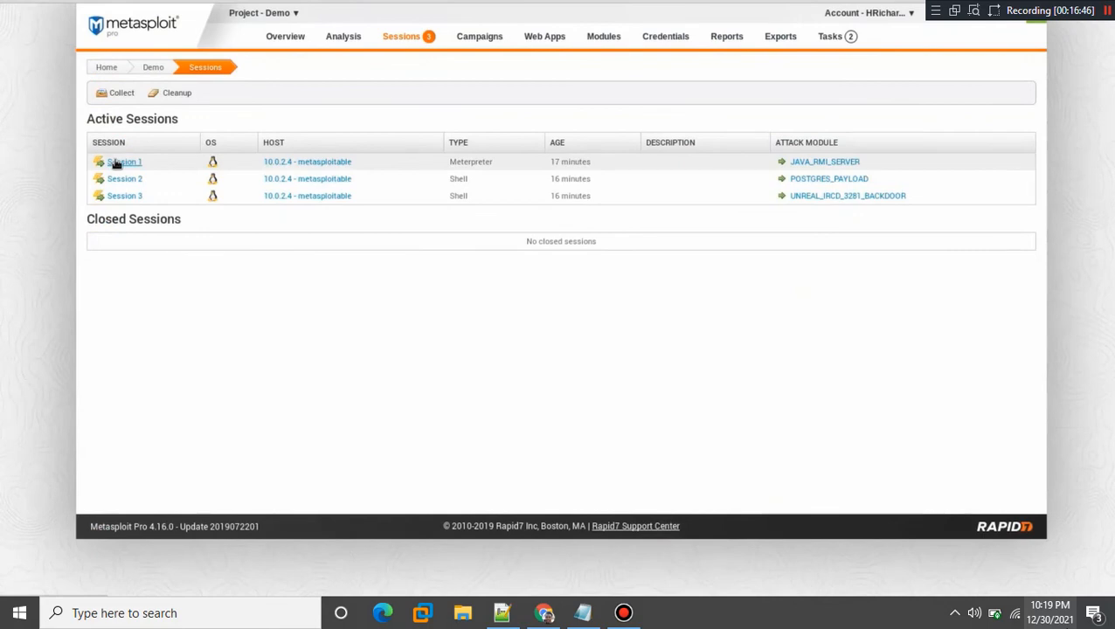
Set up Collect System Data for all three sessions with every evidence type except other files
left_click(122, 161)
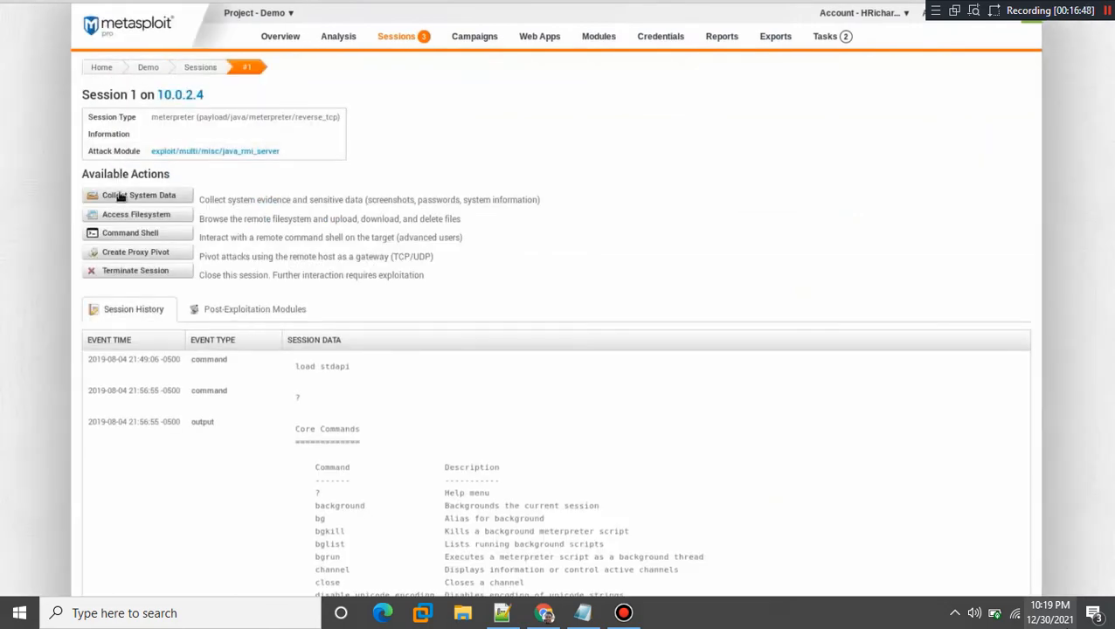
left_click(136, 196)
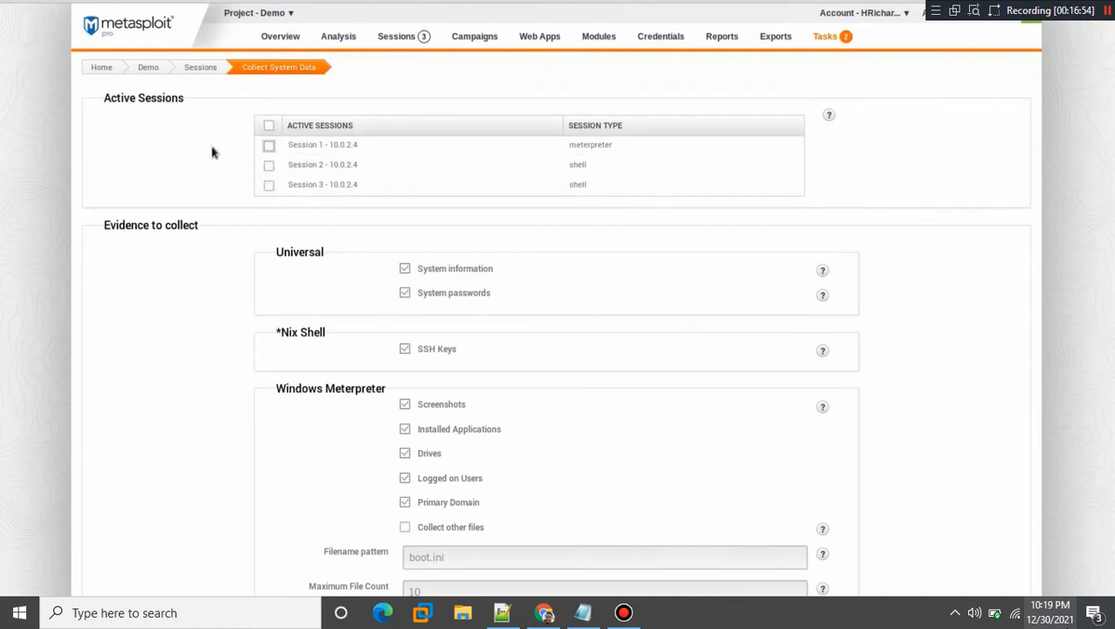
left_click(269, 164)
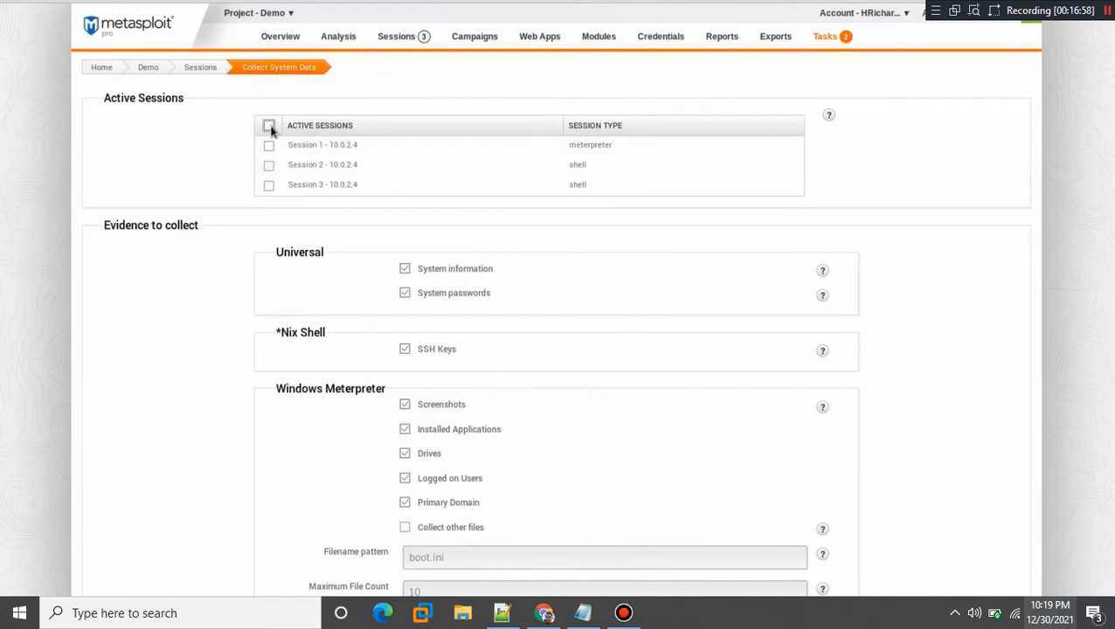
left_click(269, 126)
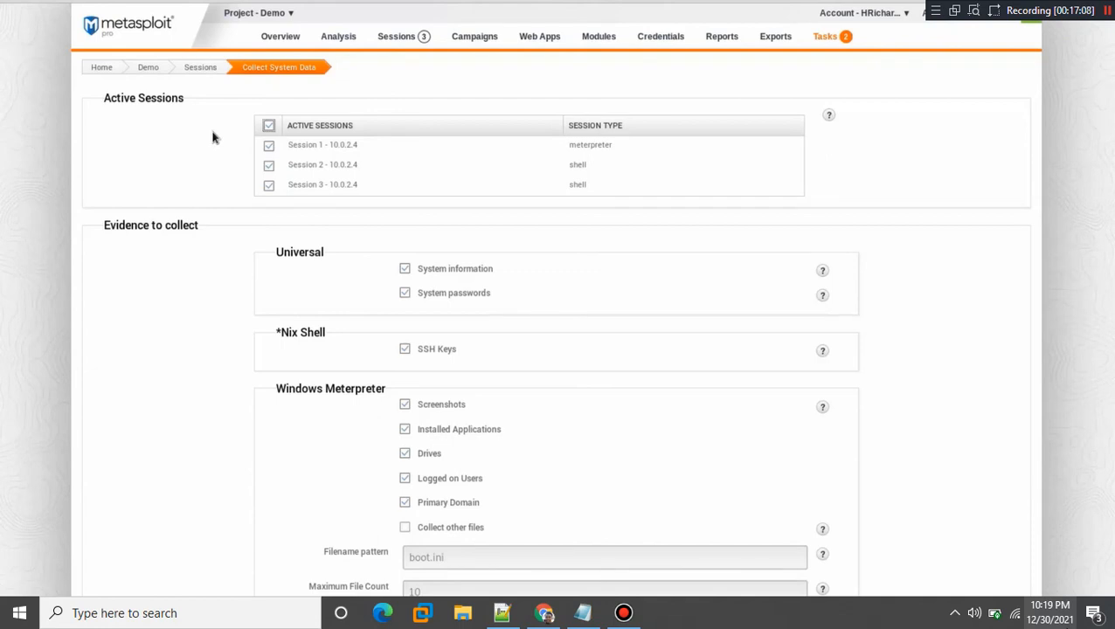
scroll("down", 3)
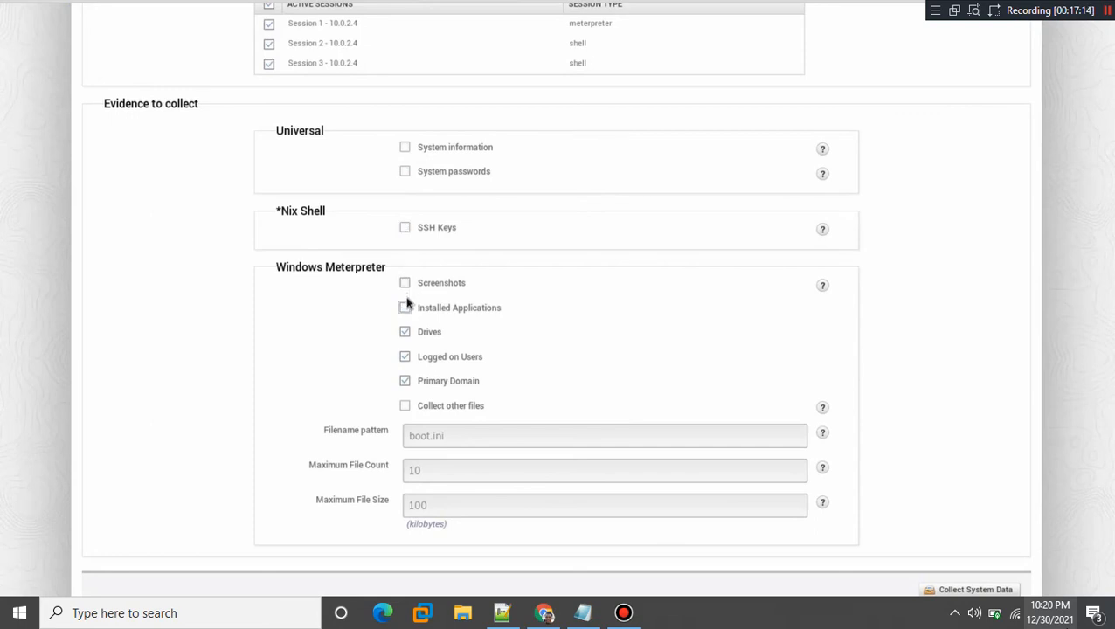
left_click(405, 283)
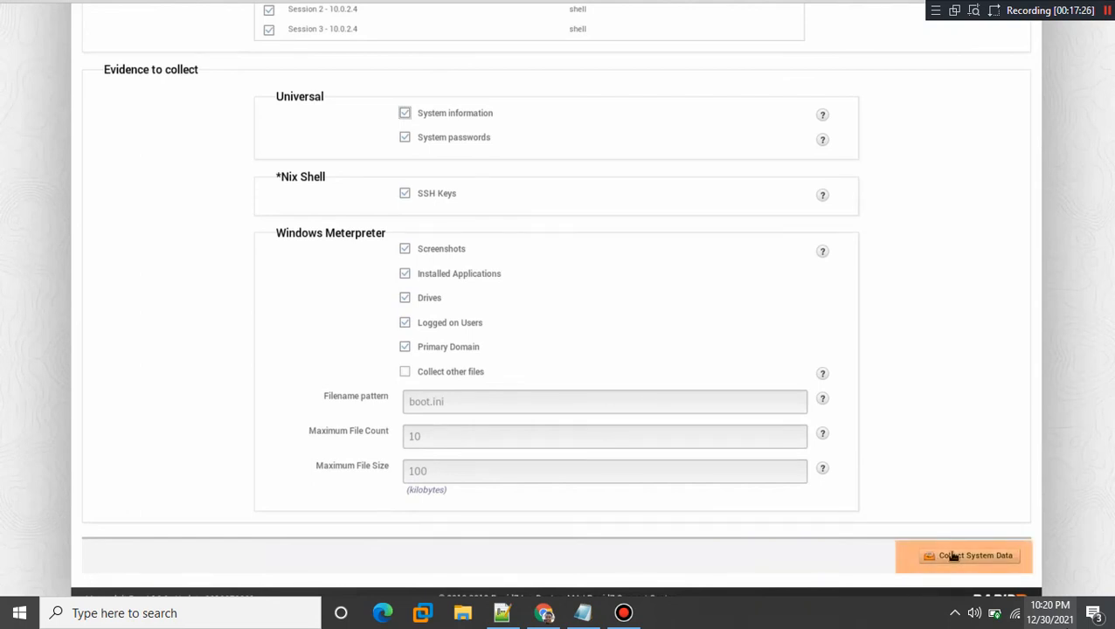
Start the system data collection task and watch it progress through the sessions
left_click(975, 555)
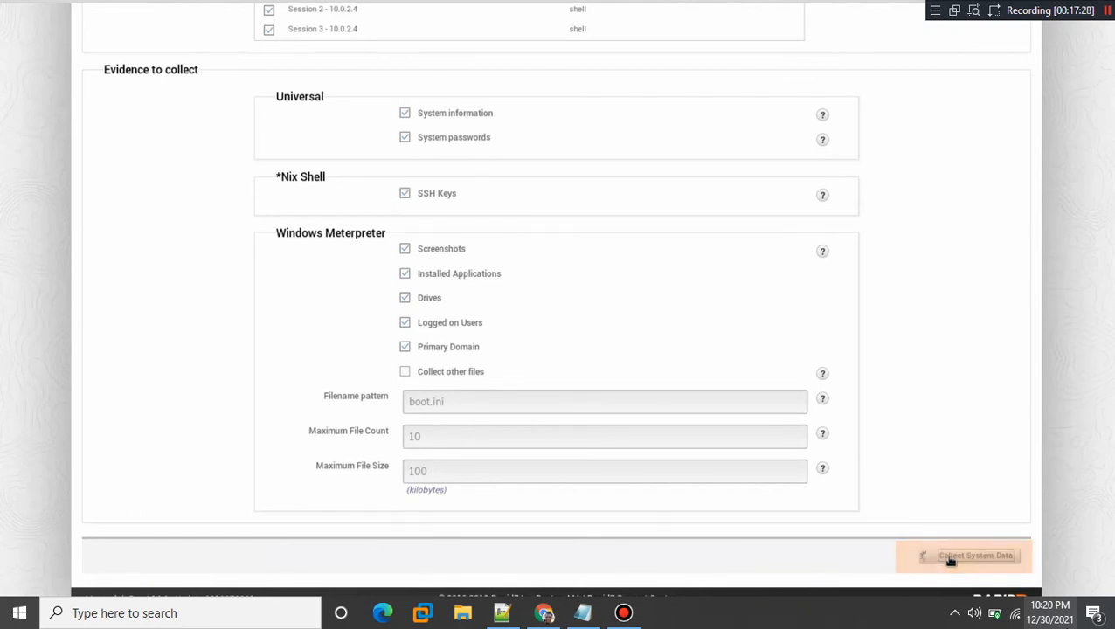
left_click(965, 556)
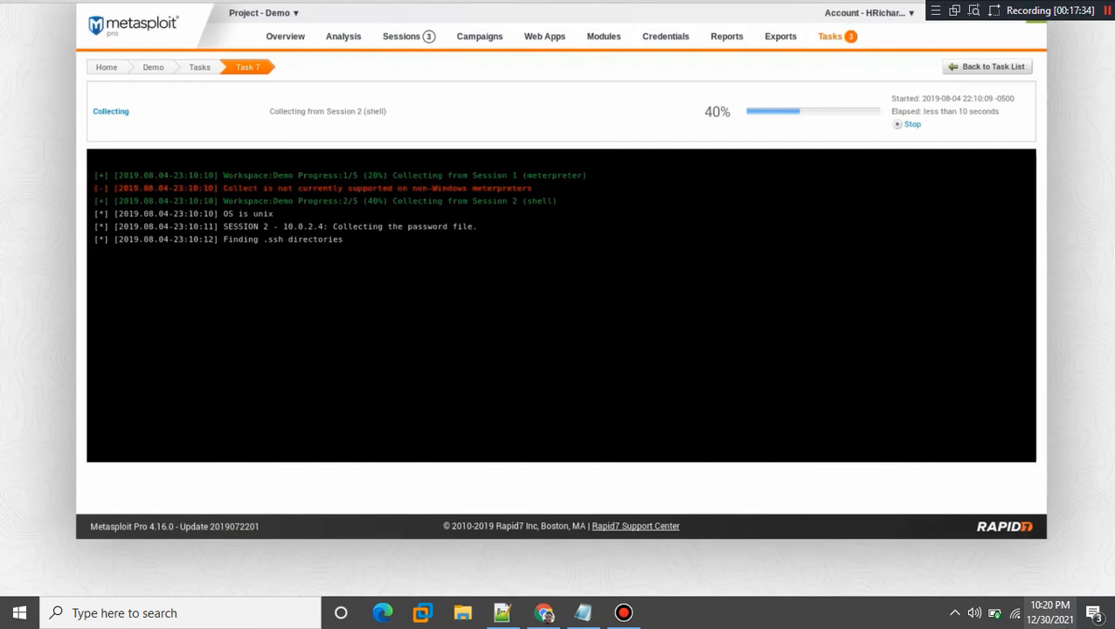
mouse_move(741, 254)
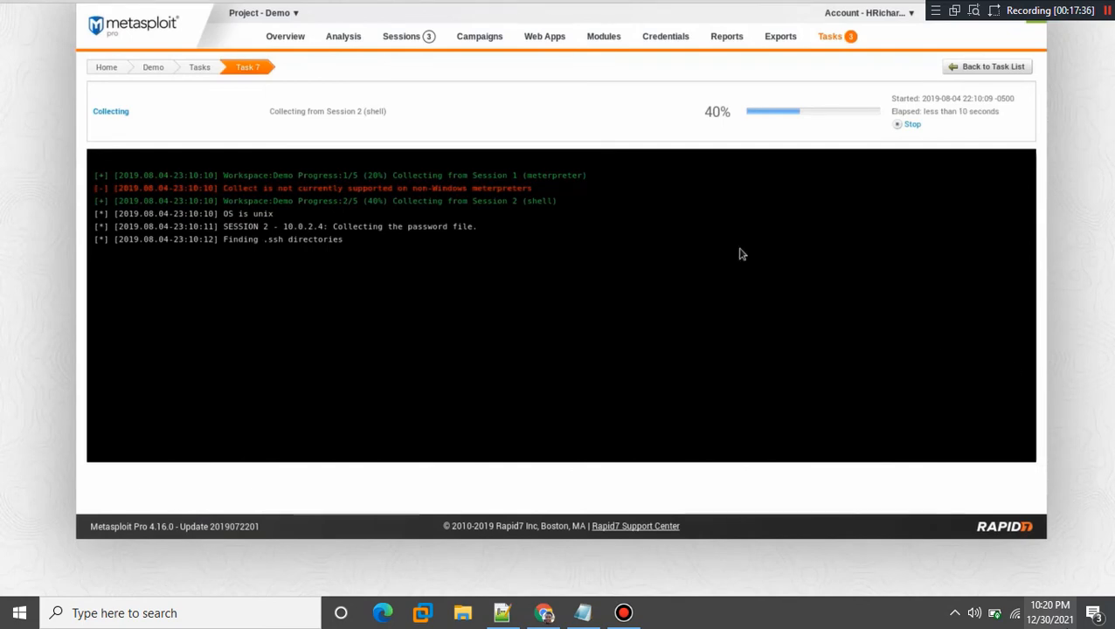
left_click(343, 35)
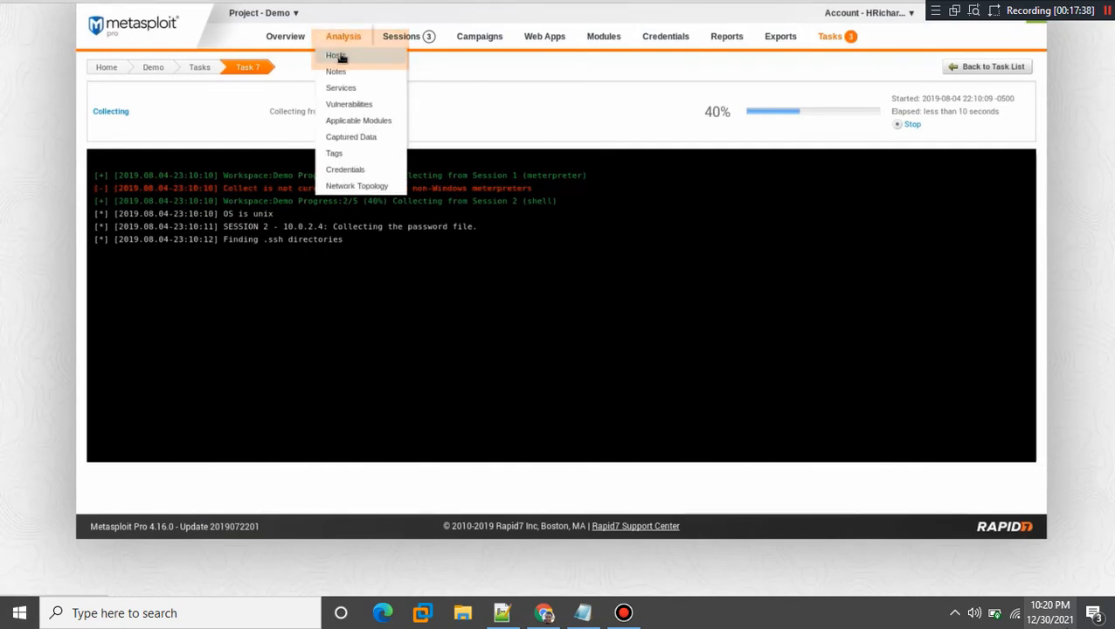
View the Captured Data records listing evidence files from metasploitable such as passwd and netstat
left_click(336, 54)
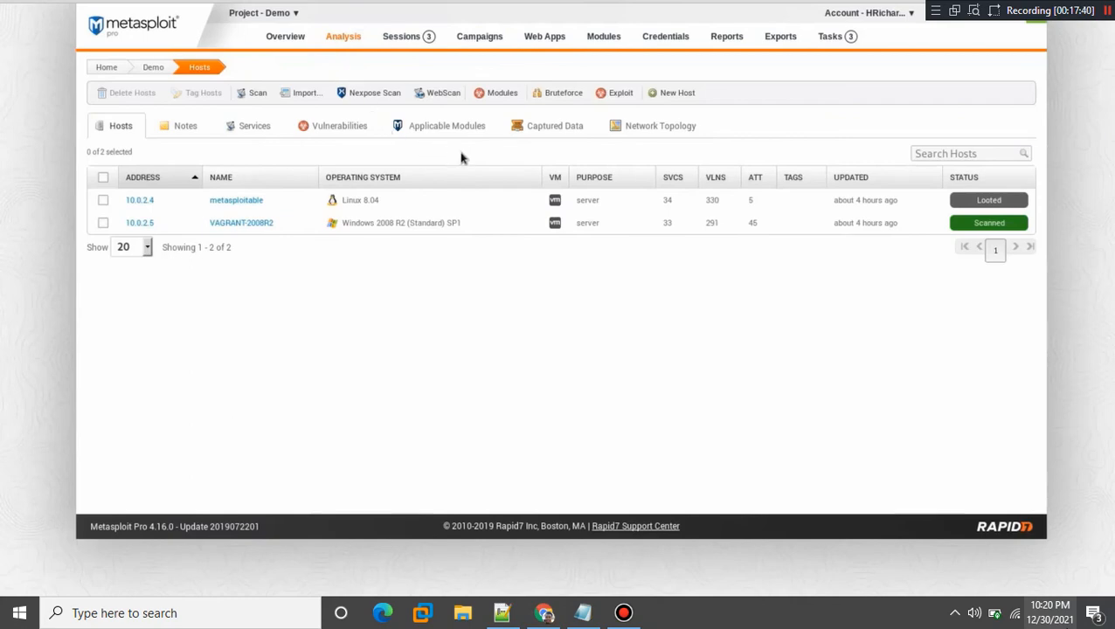
left_click(556, 125)
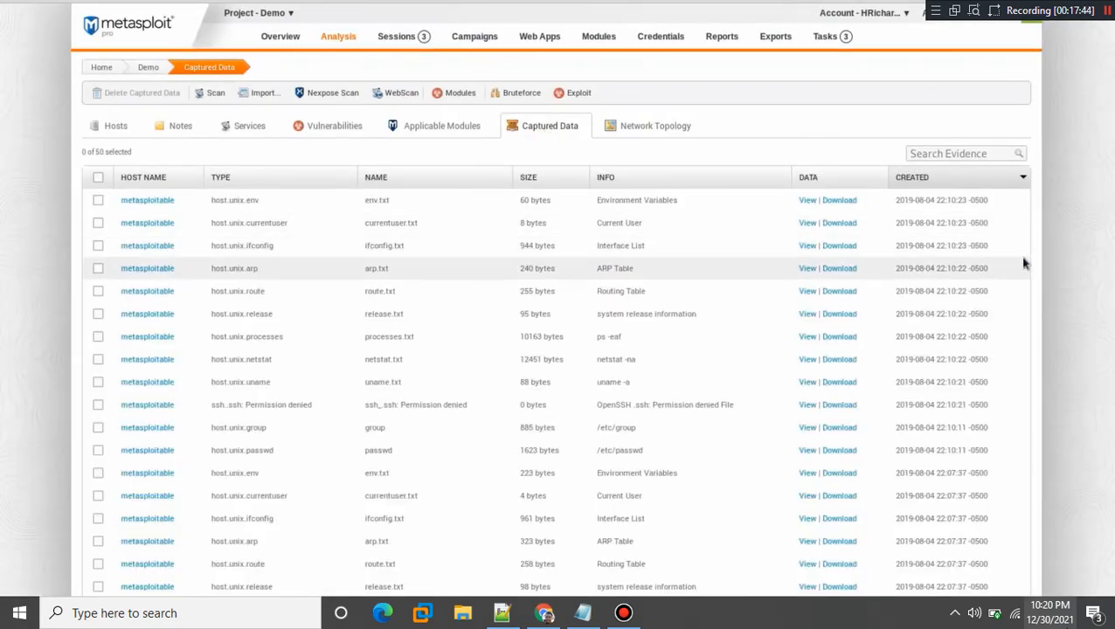
scroll("down", 3)
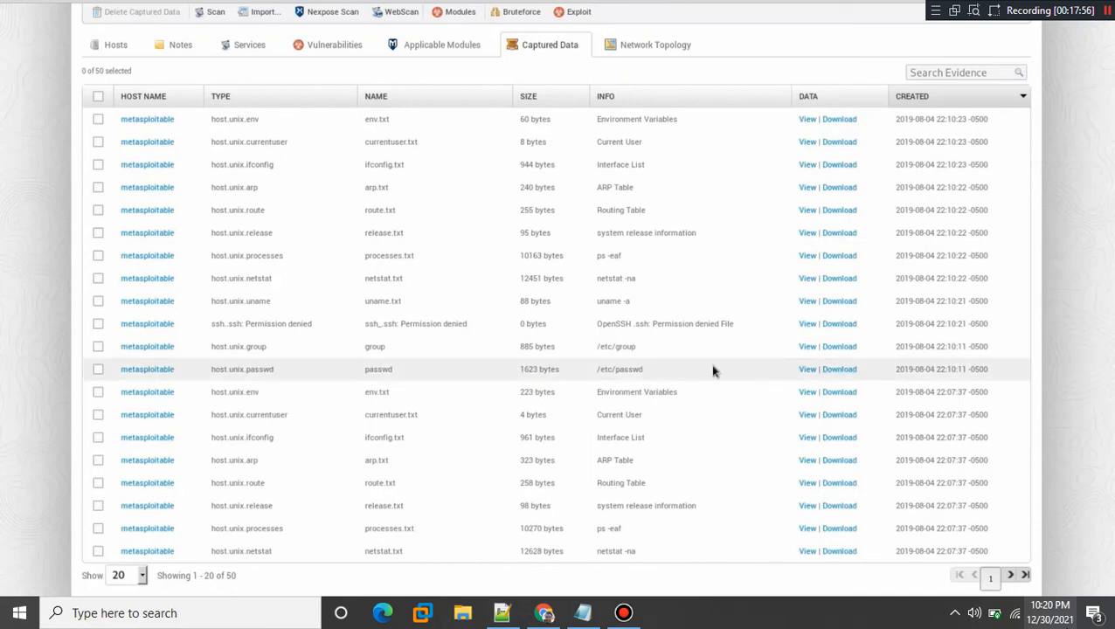
double_click(636, 391)
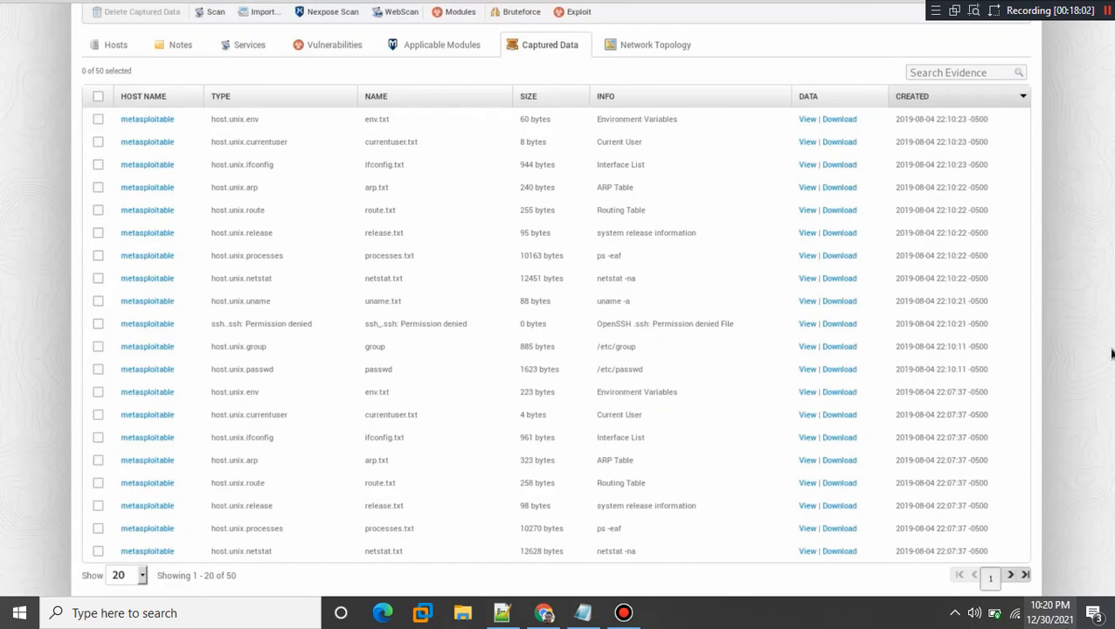
mouse_move(1007, 588)
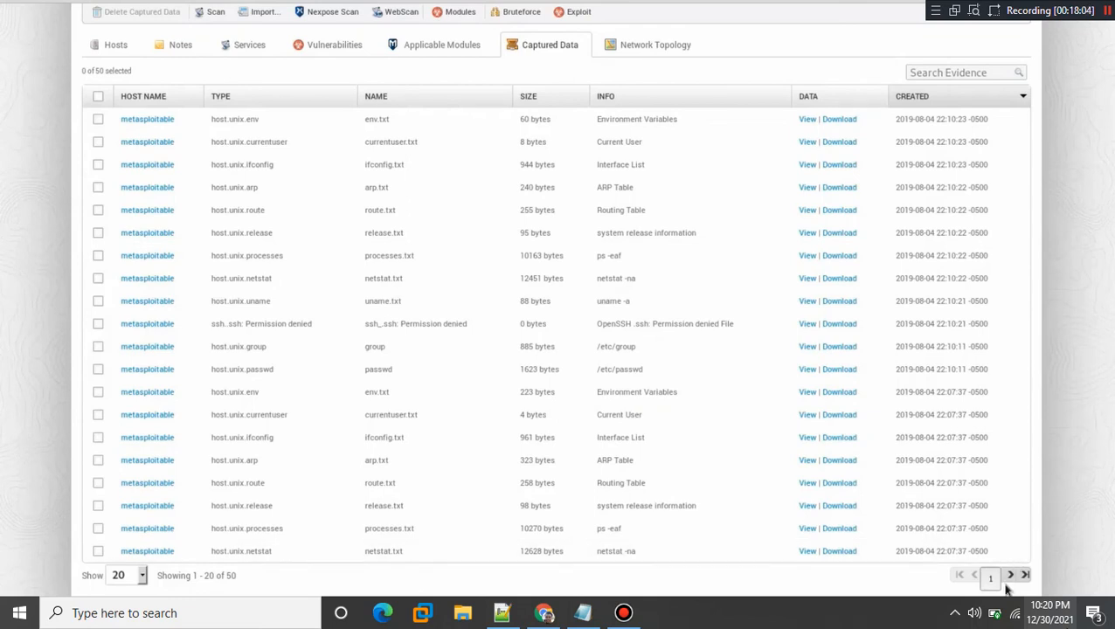
mouse_move(1049, 549)
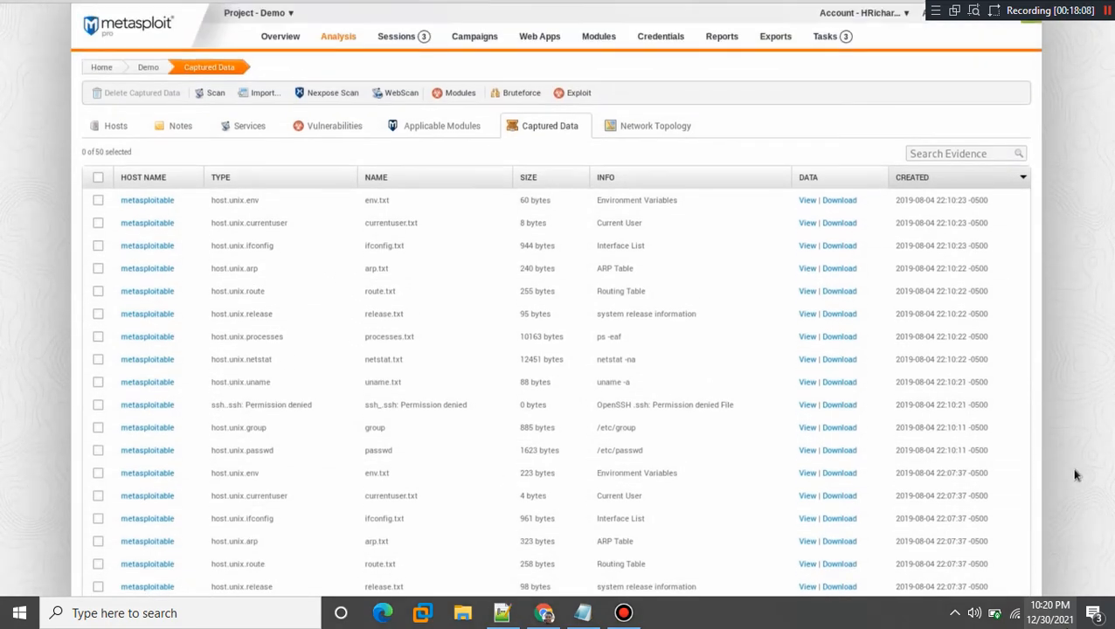
Review the dashboard summary, then return to Hosts showing metasploitable Looted and VAGRANT-2008R2 Scanned
left_click(280, 35)
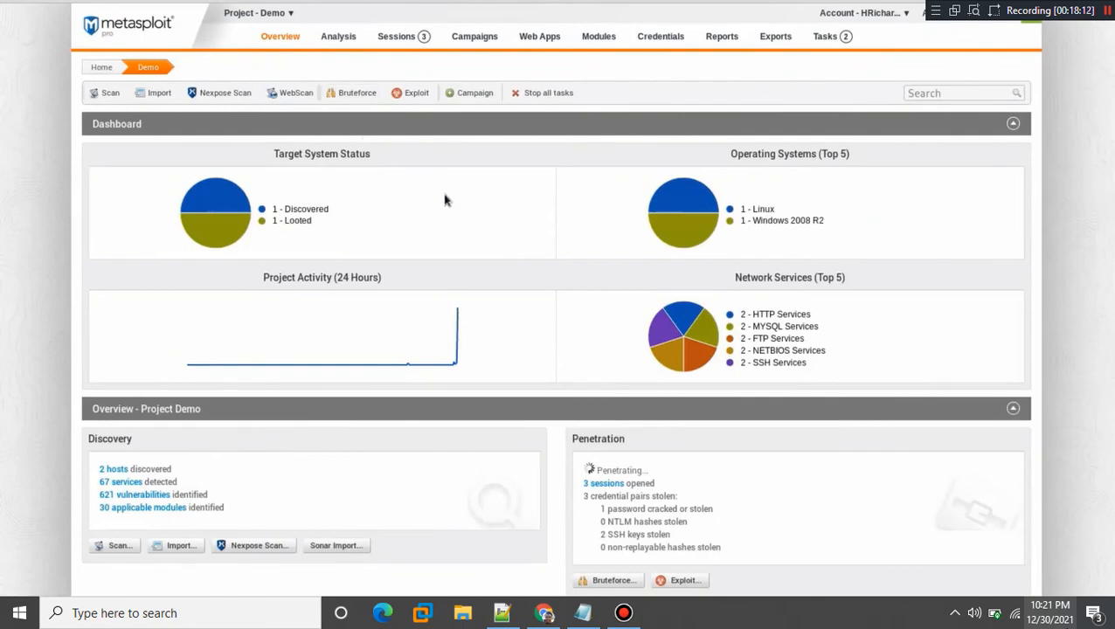
scroll("down", 3)
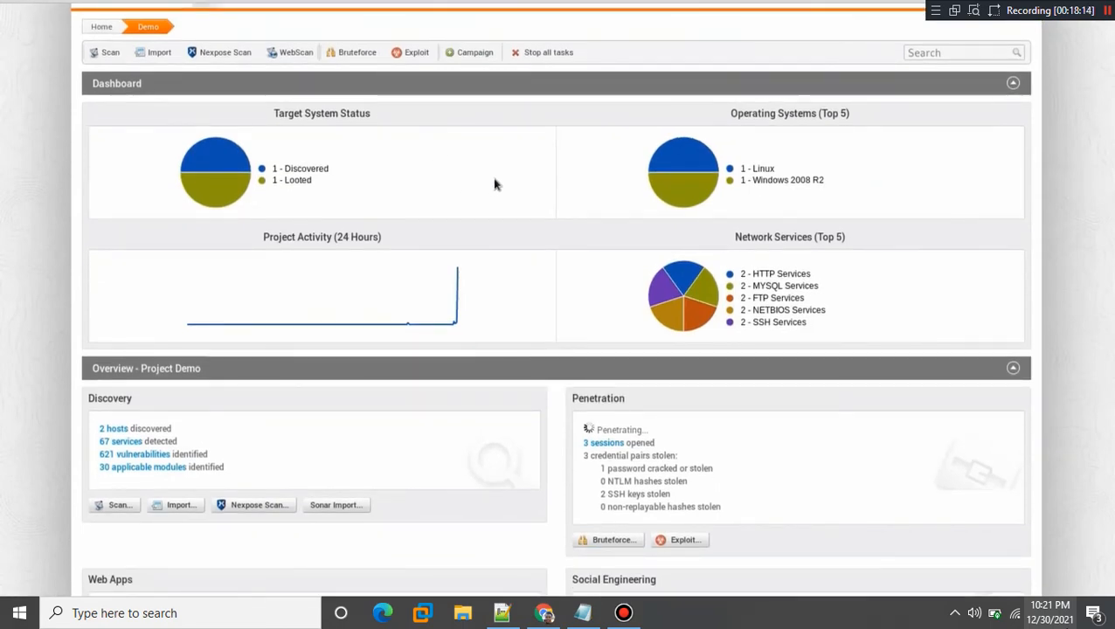
scroll("down", 3)
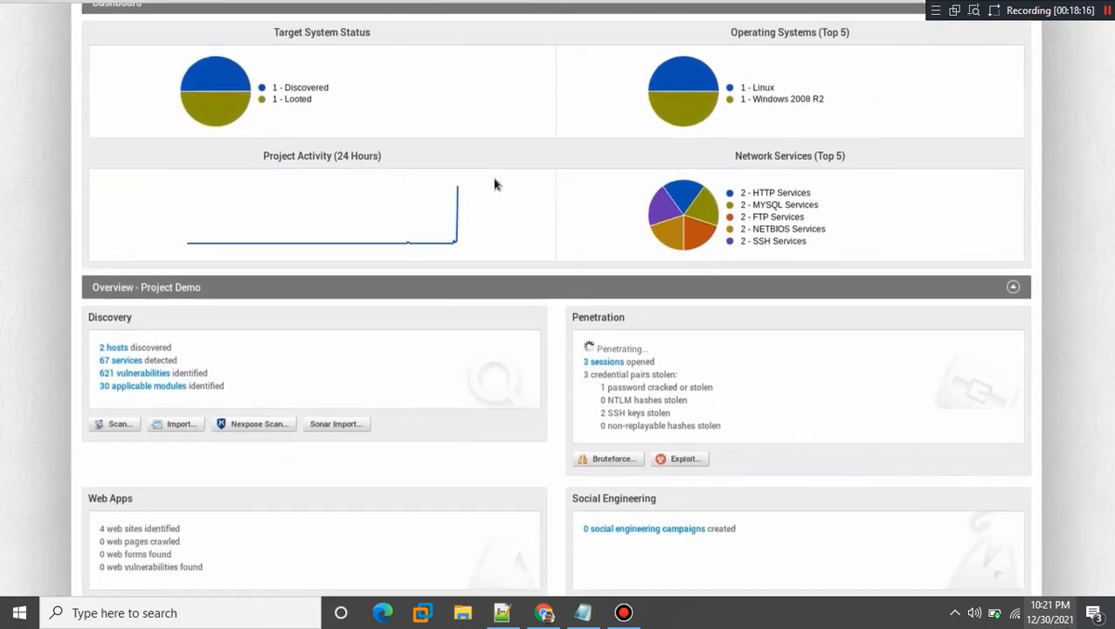
scroll("up", 3)
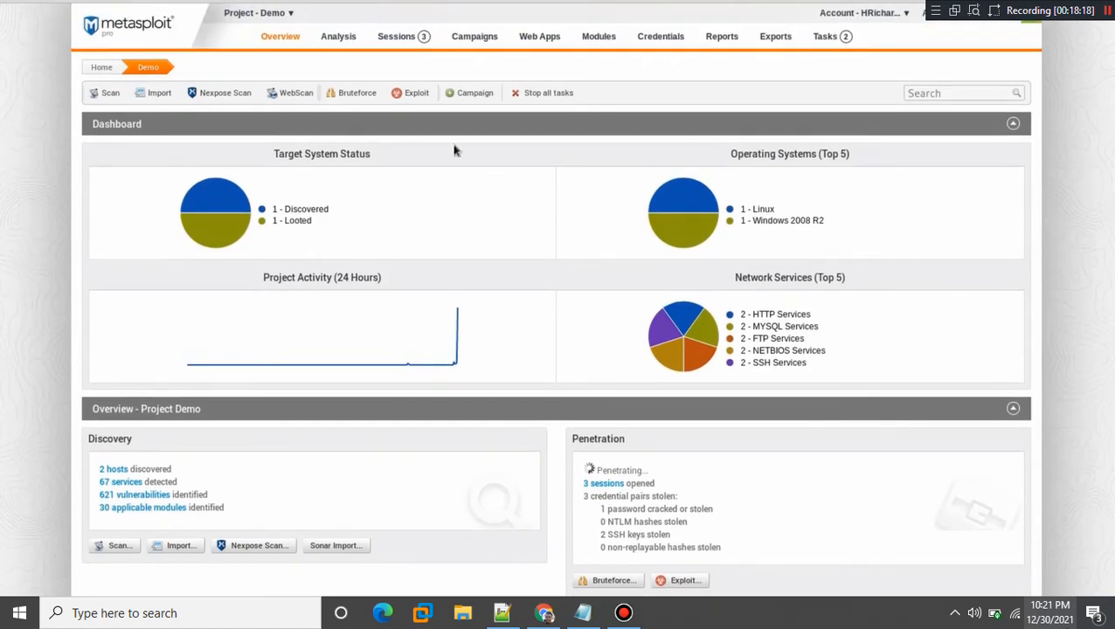
left_click(339, 35)
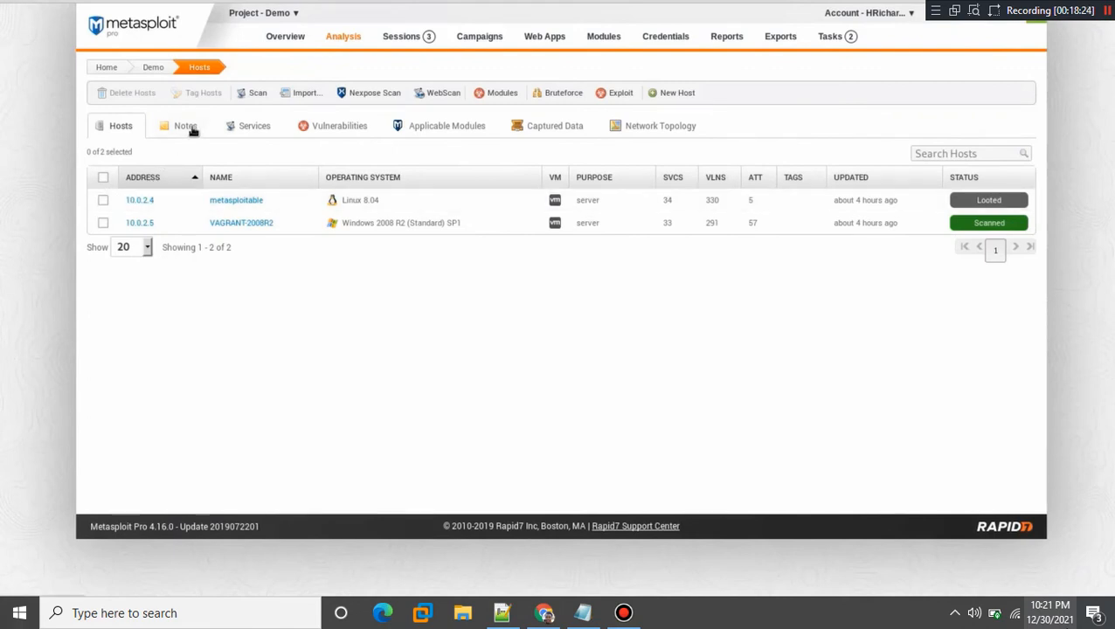
Browse the Notes, Services, Vulnerabilities and Captured Data views for the hosts
left_click(180, 126)
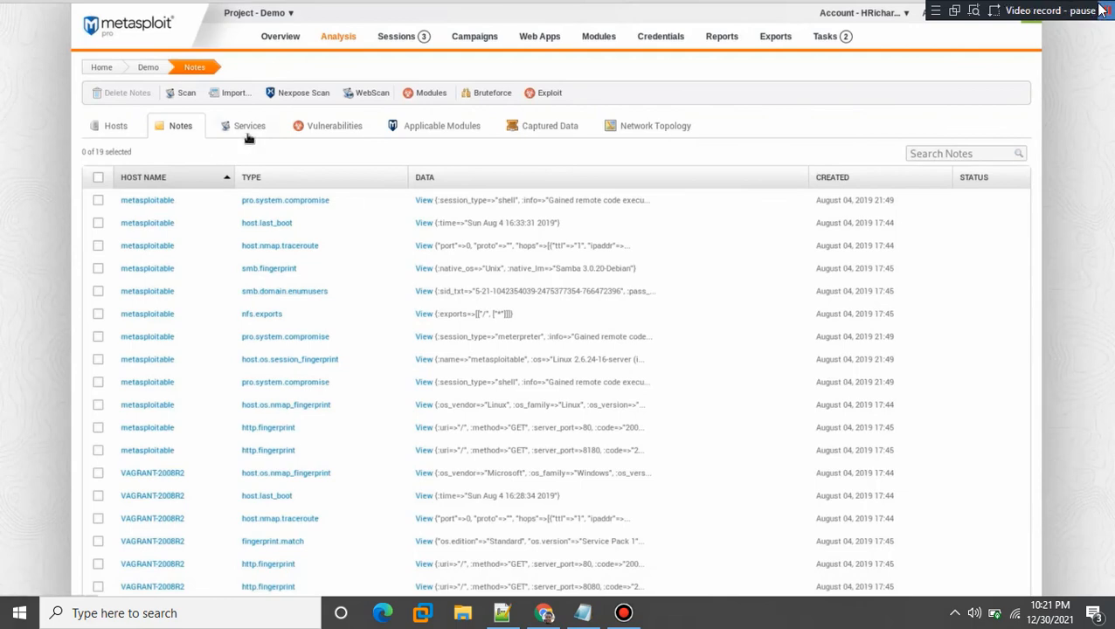
left_click(248, 126)
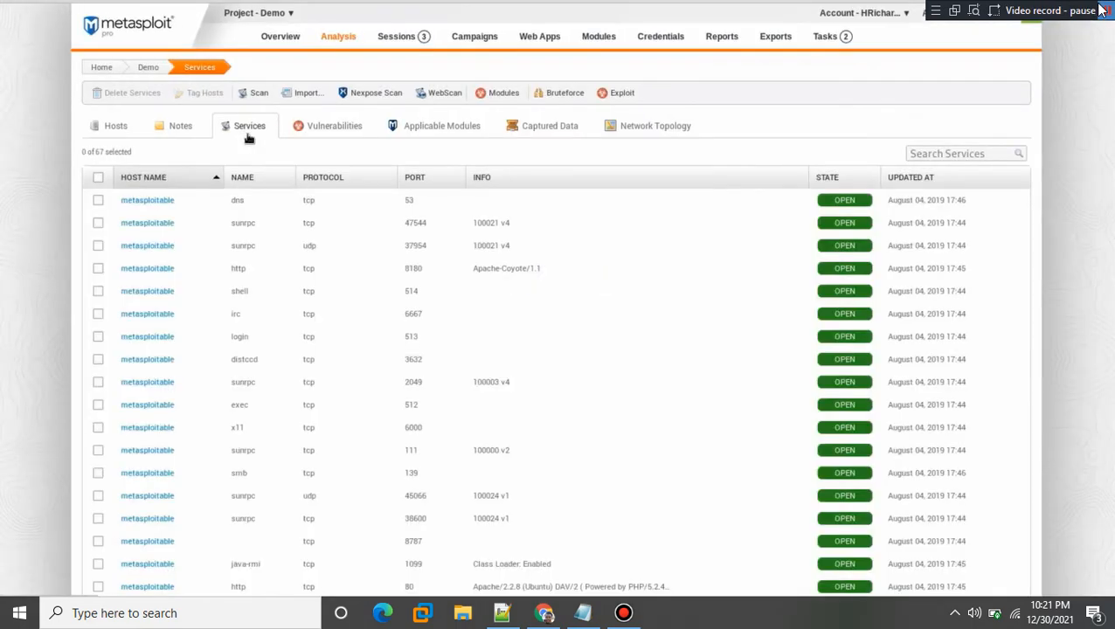
mouse_move(318, 144)
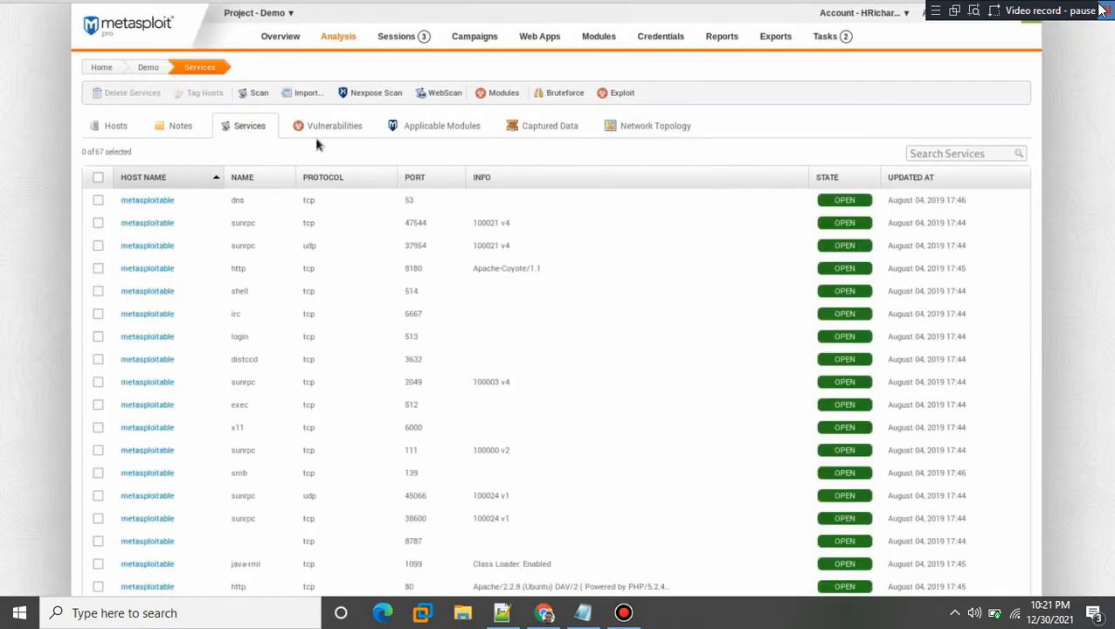
left_click(333, 126)
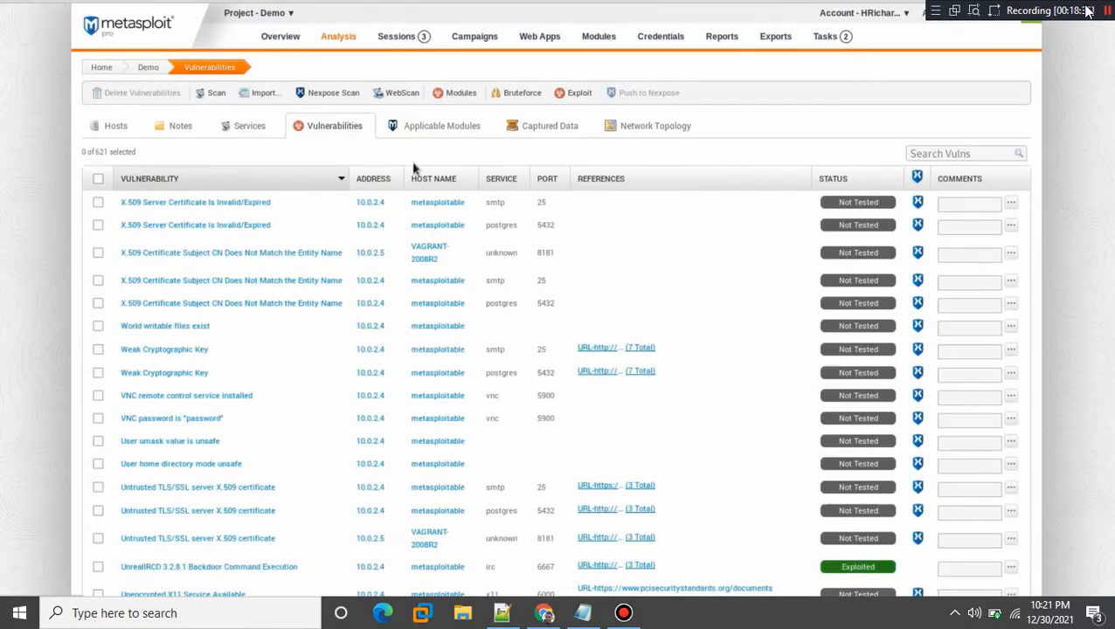
left_click(549, 126)
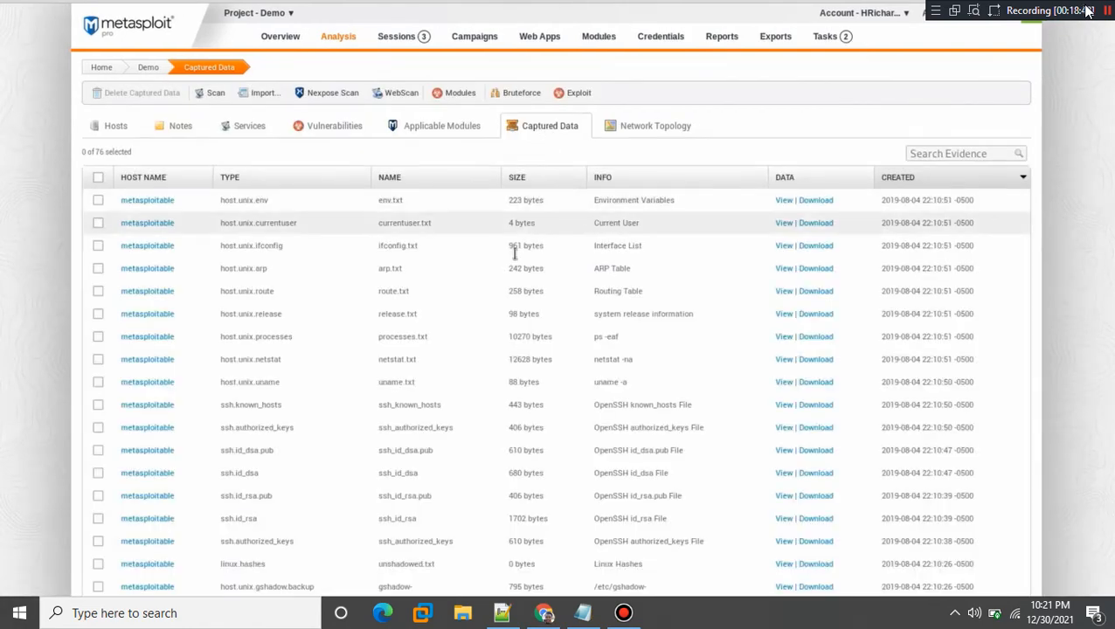
mouse_move(643, 131)
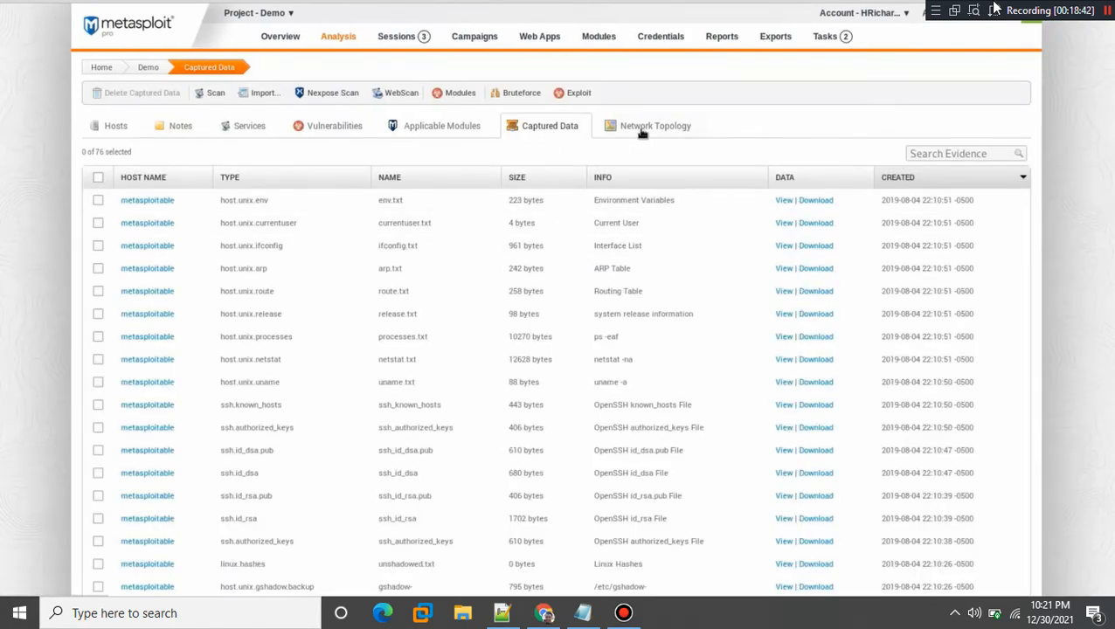
View the Network Topology map, the Hosts list, and finish on the Demo dashboard
left_click(654, 126)
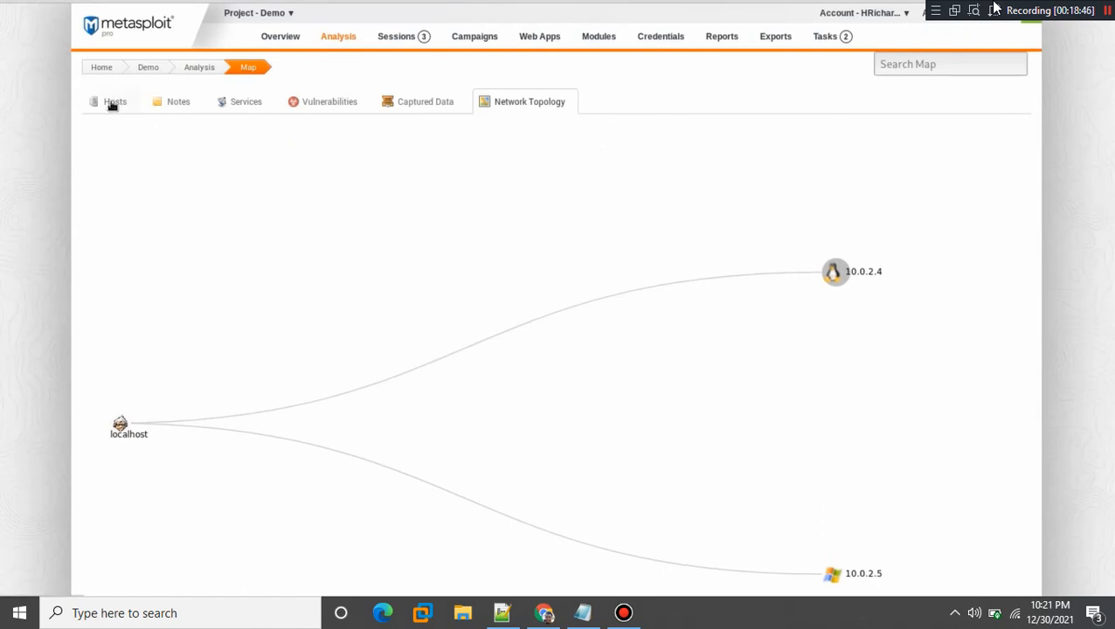
left_click(115, 102)
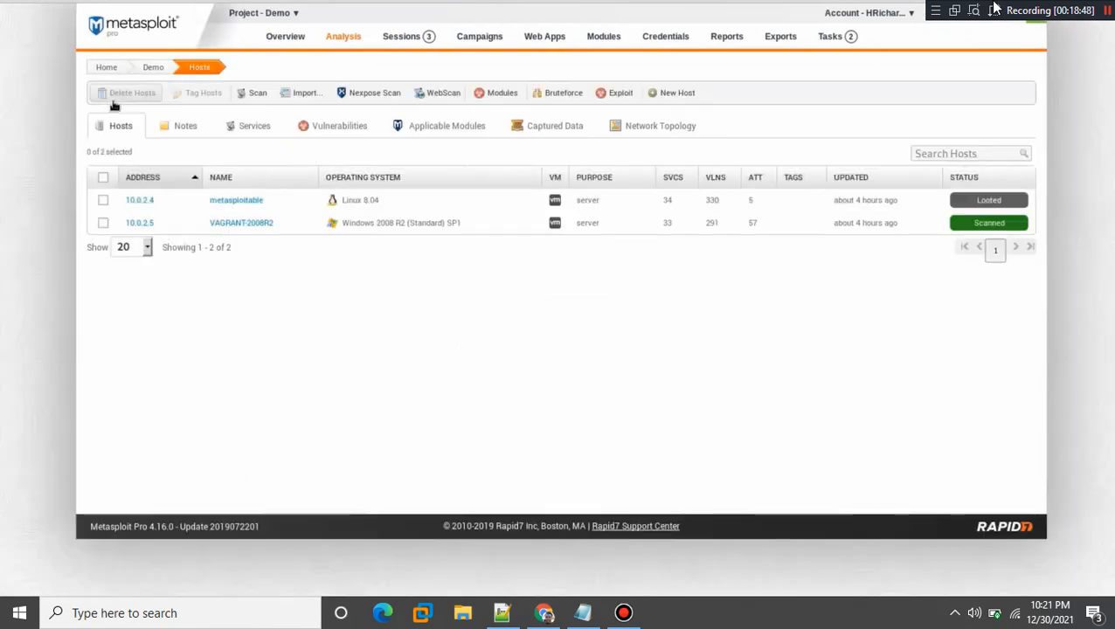
mouse_move(285, 35)
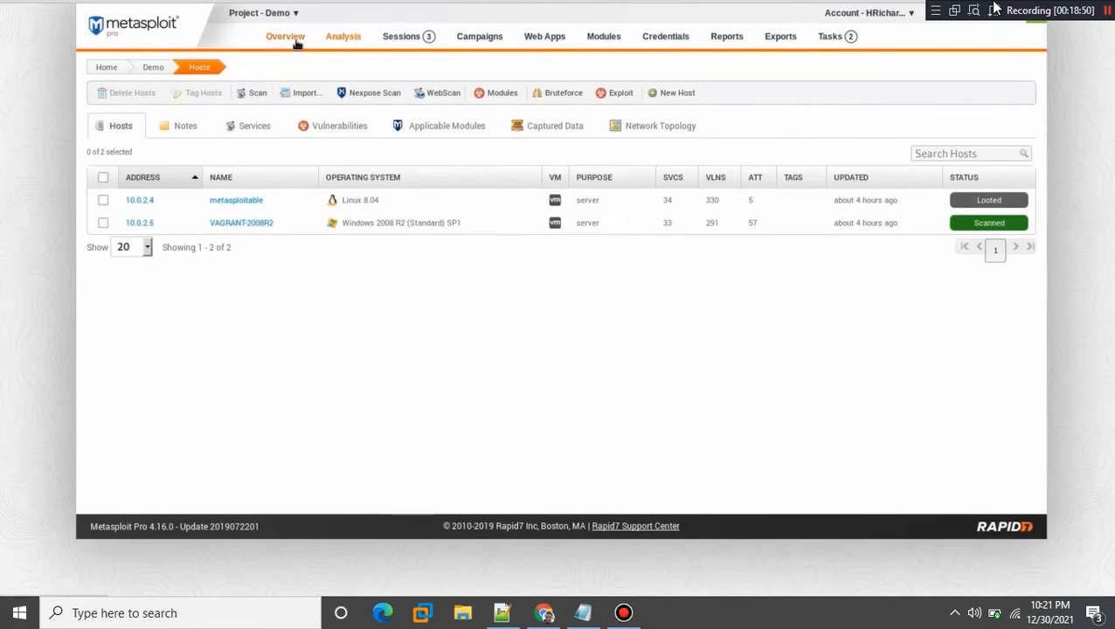
left_click(285, 35)
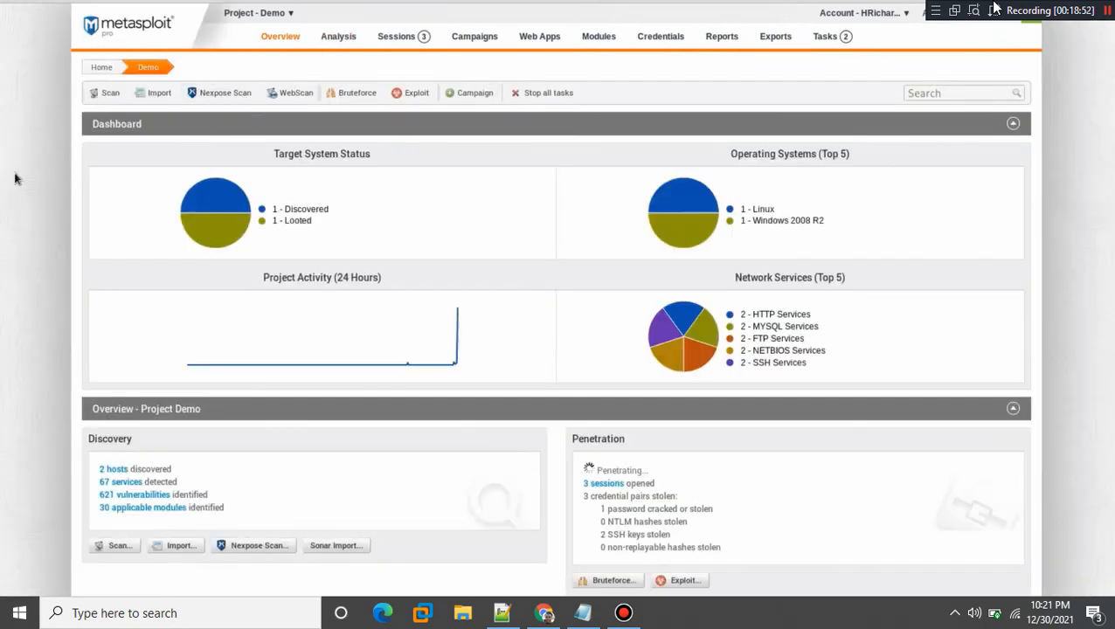